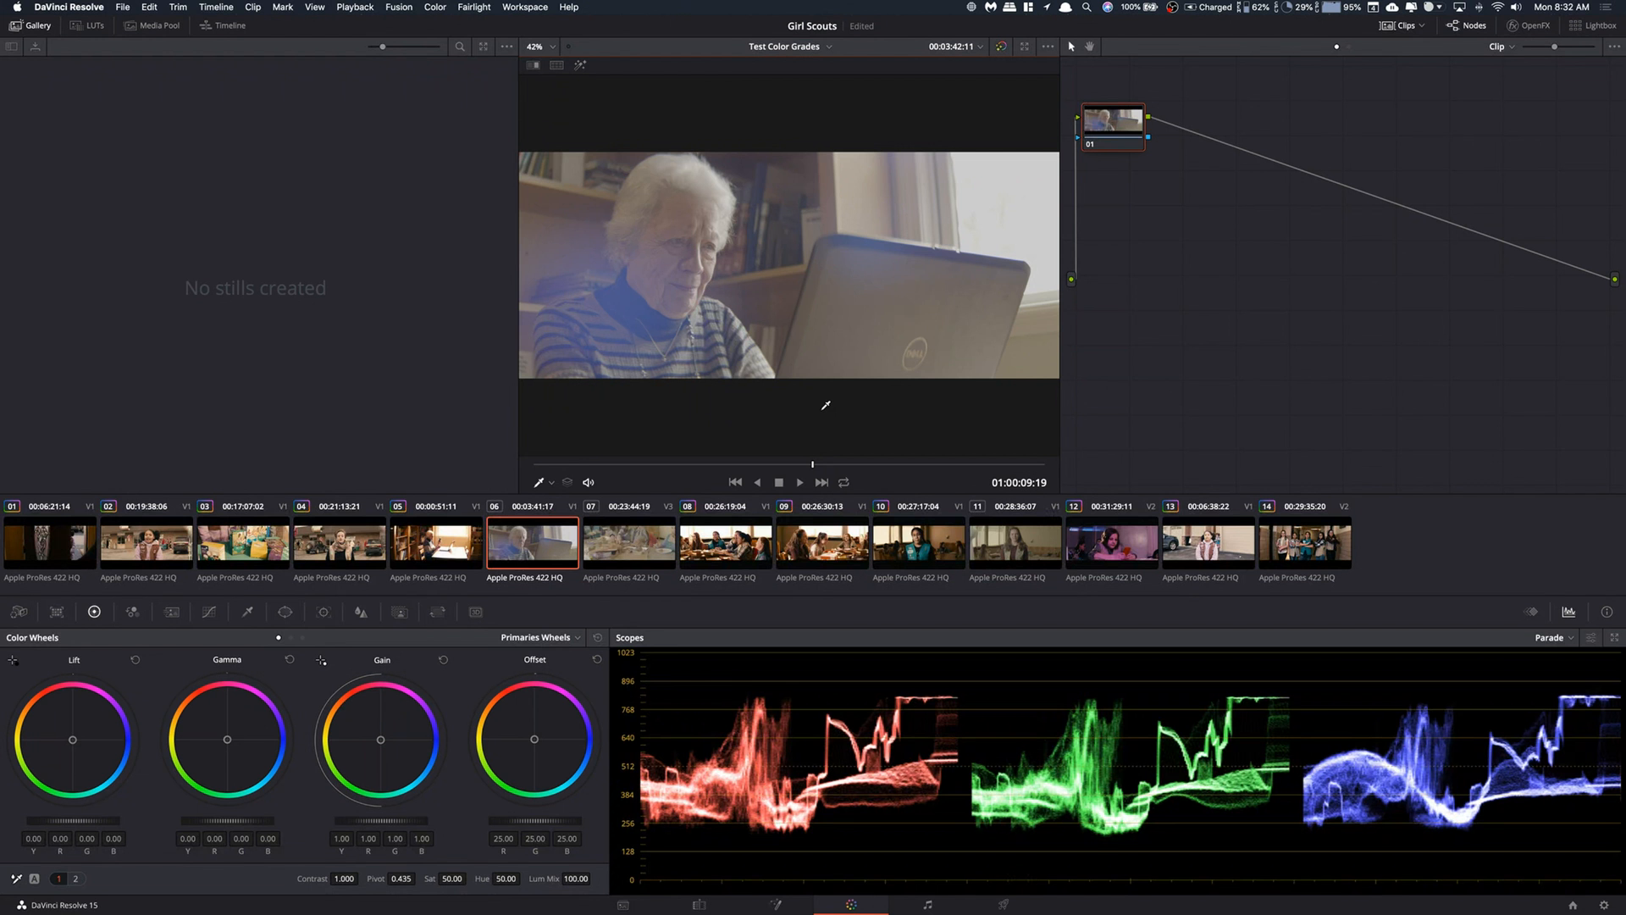
mouse_move(812, 438)
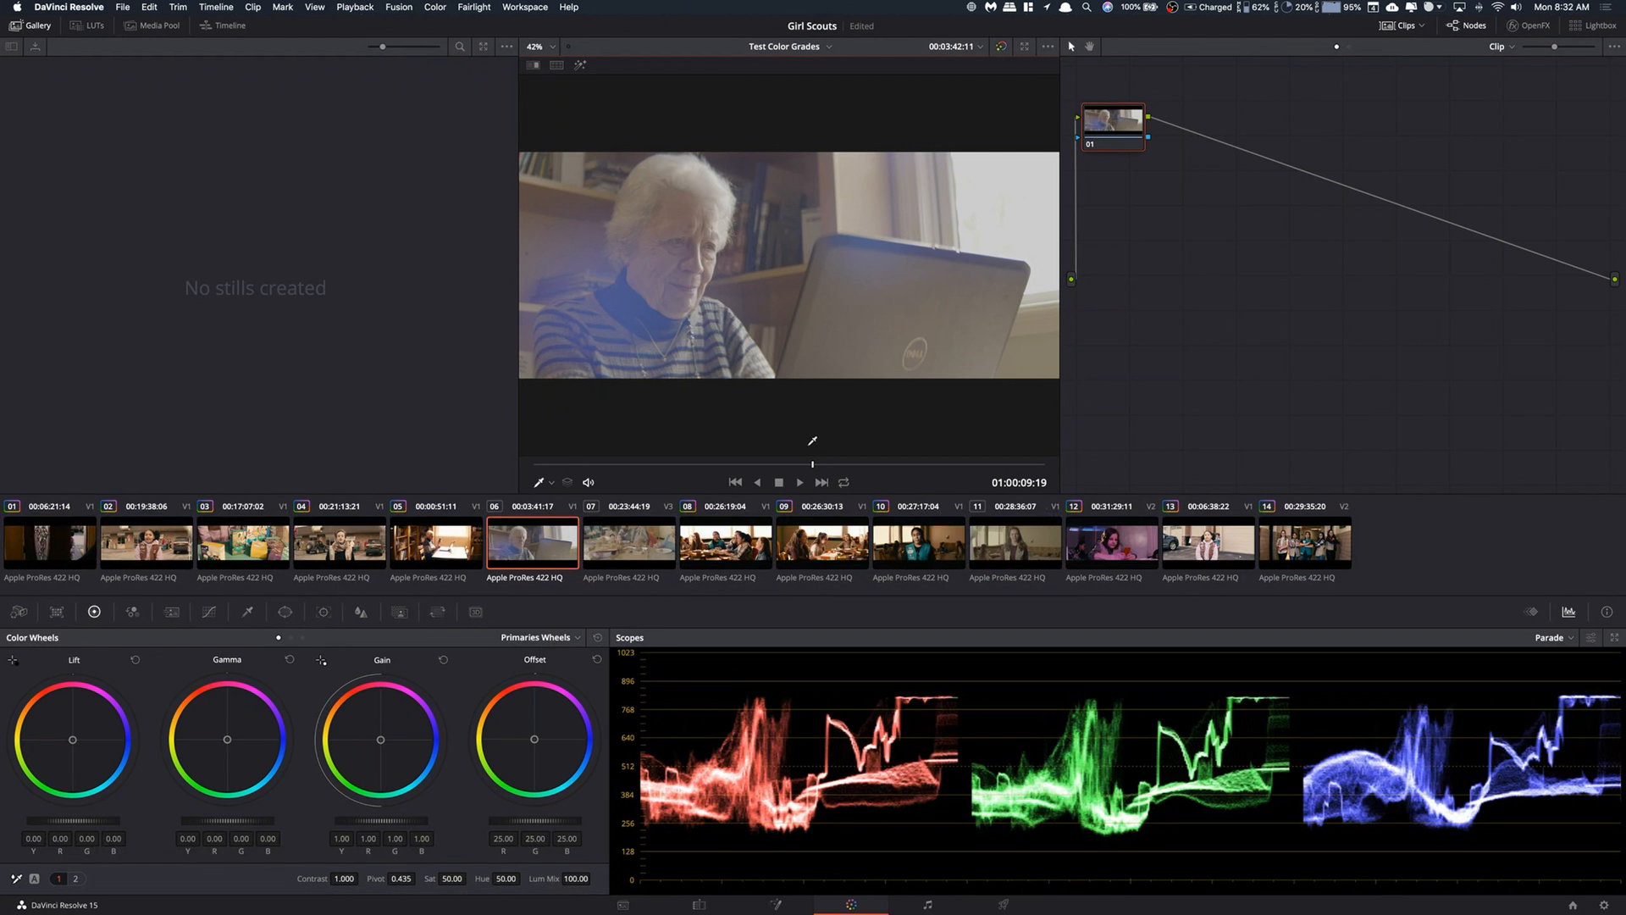
mouse_move(808, 460)
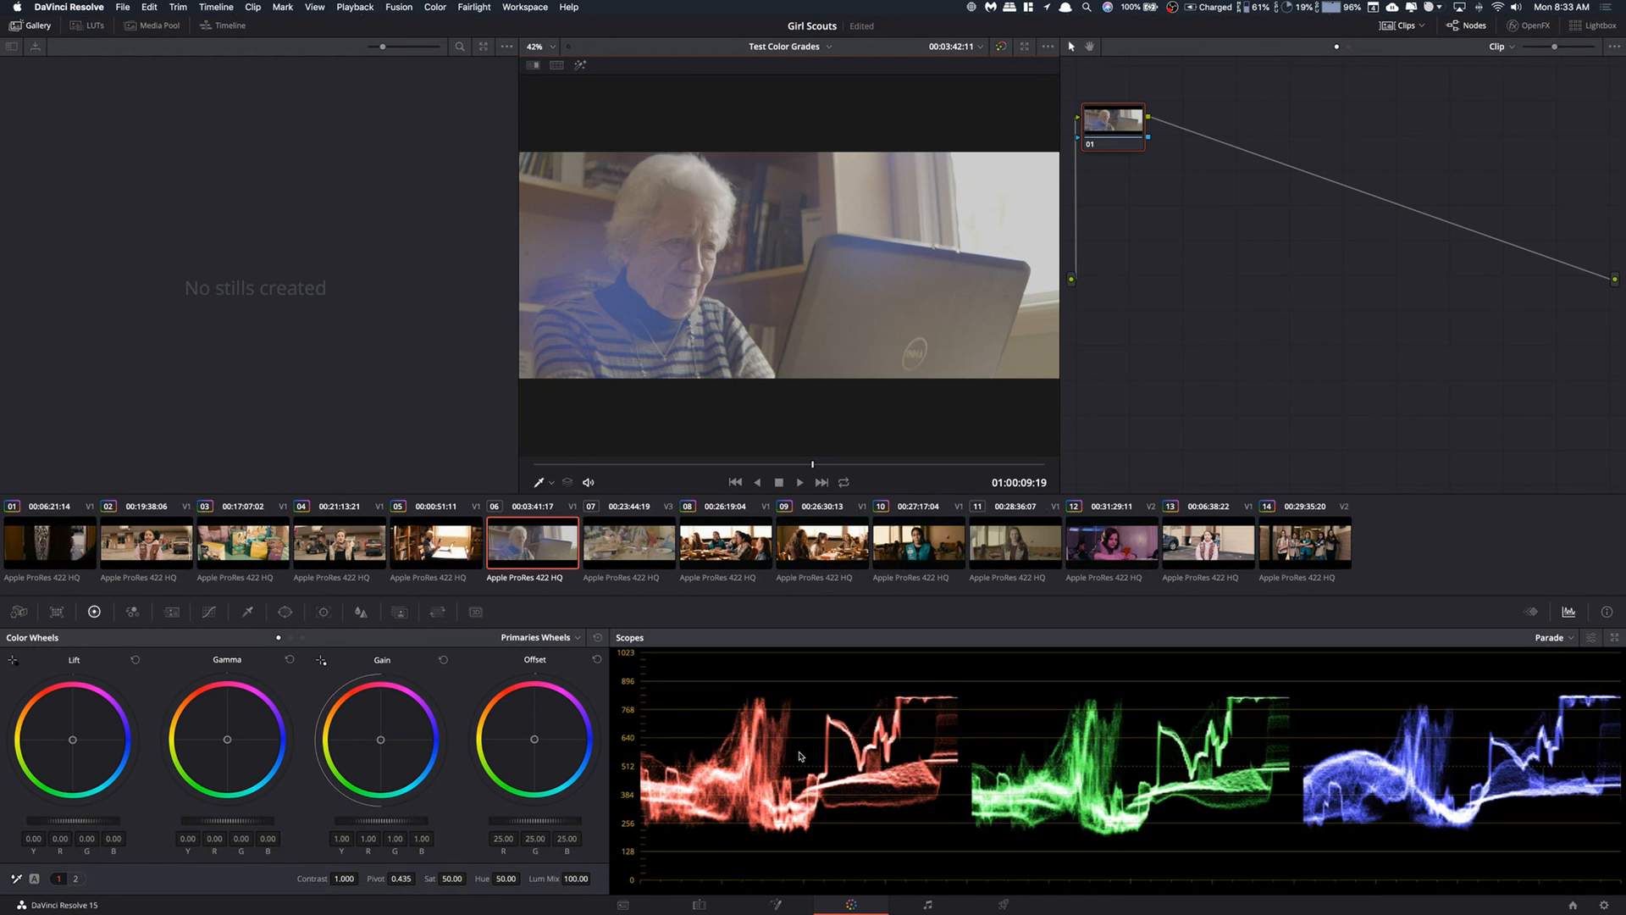
mouse_move(808, 805)
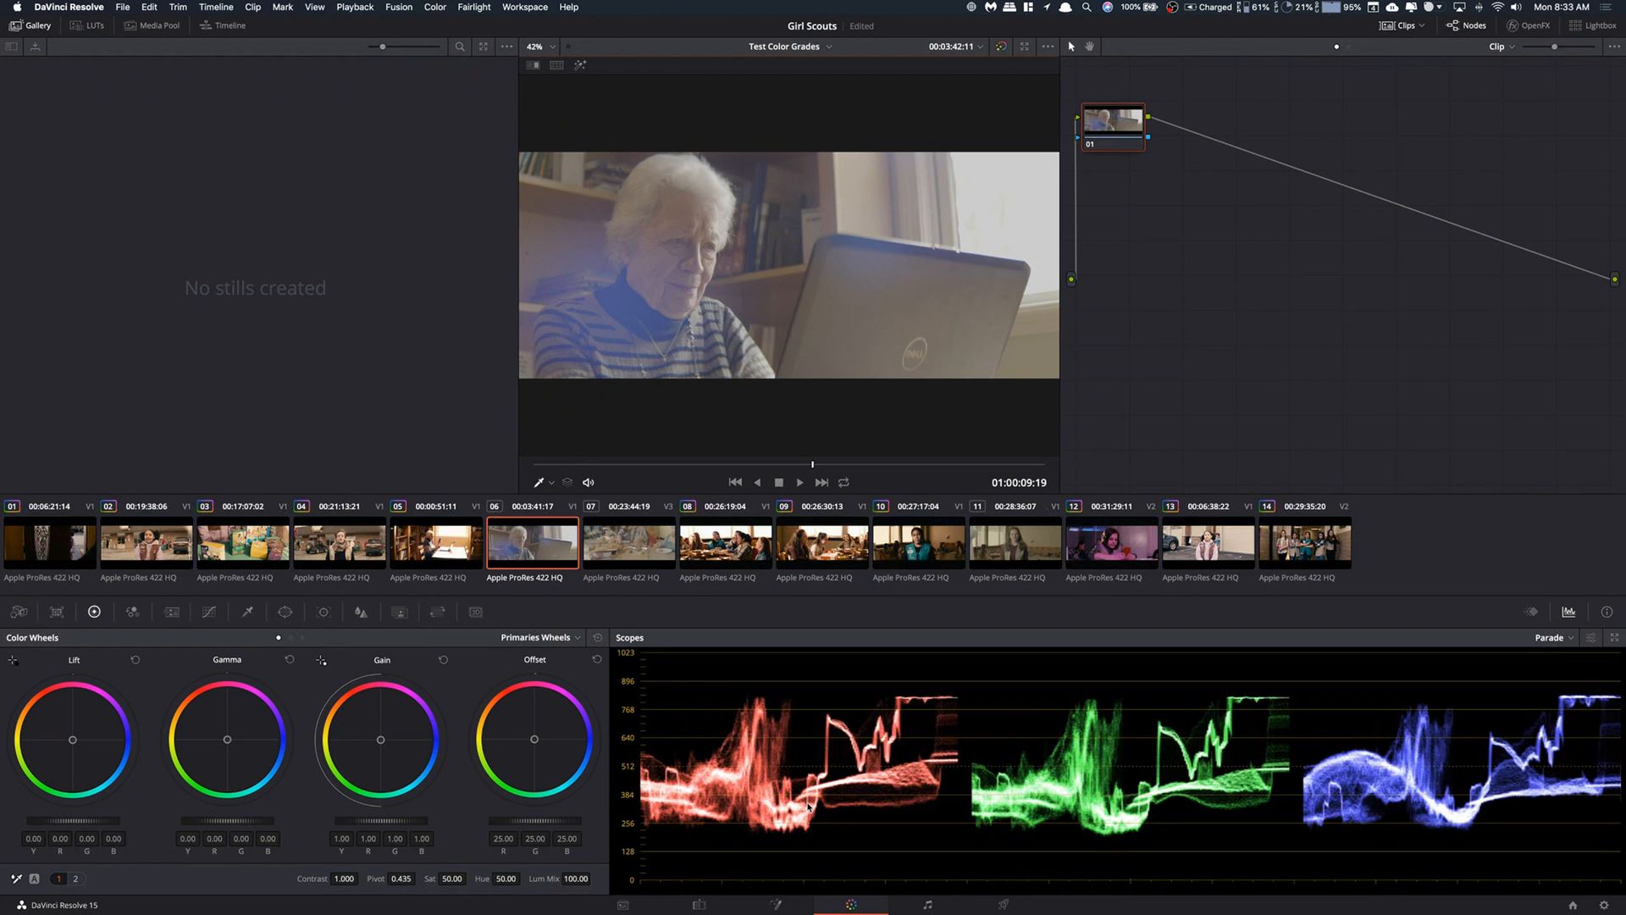
mouse_move(863, 891)
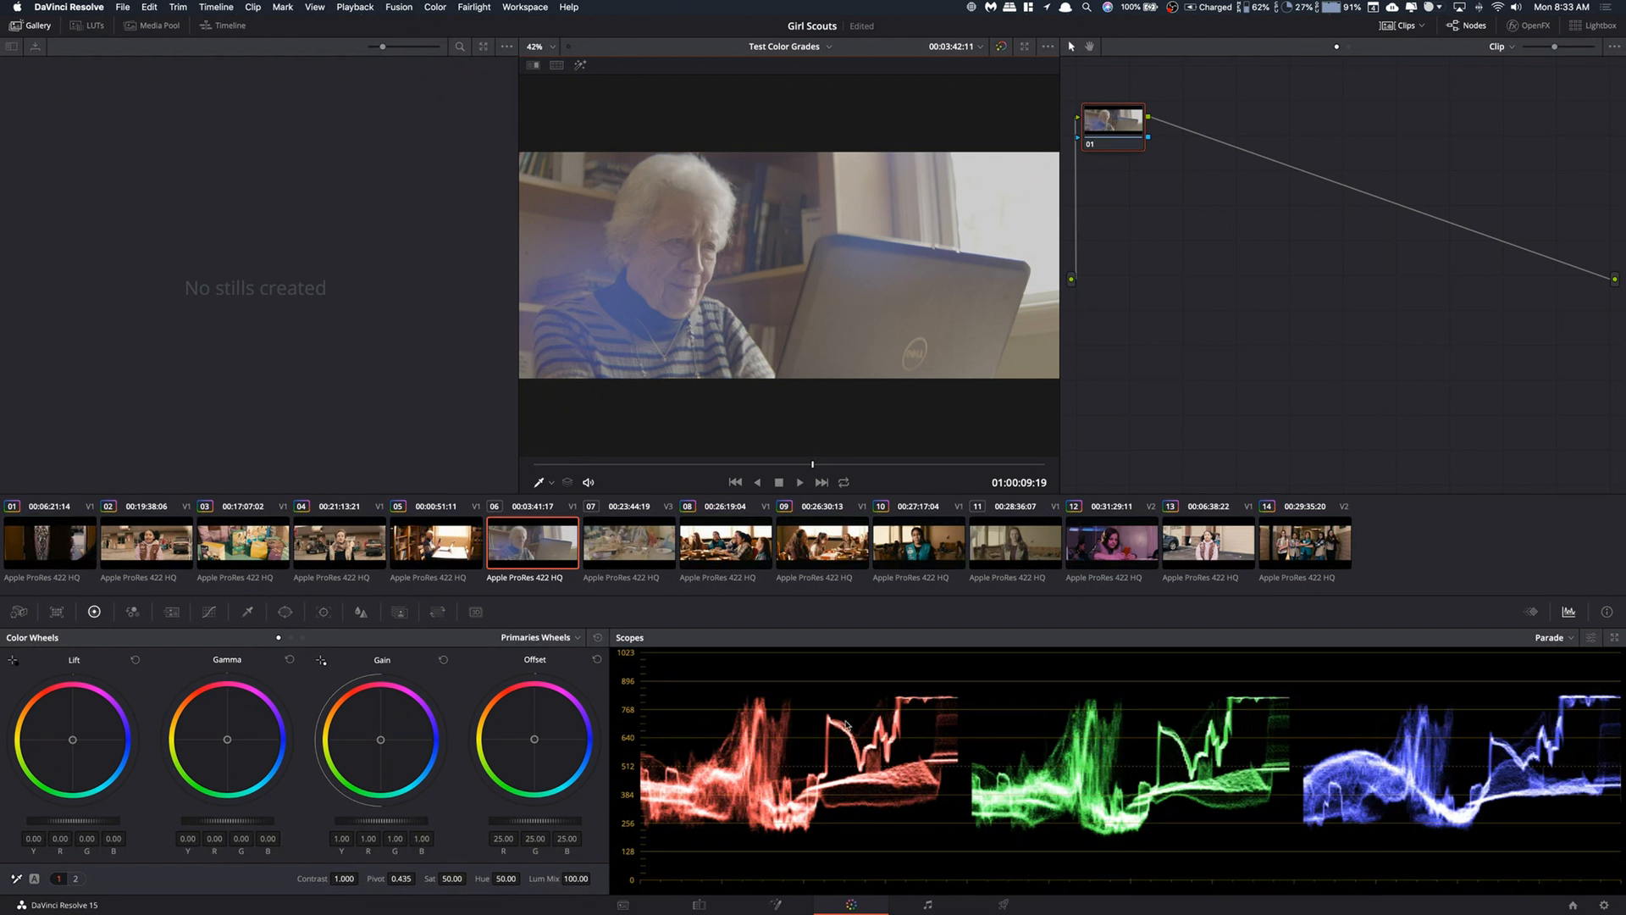
mouse_move(951, 371)
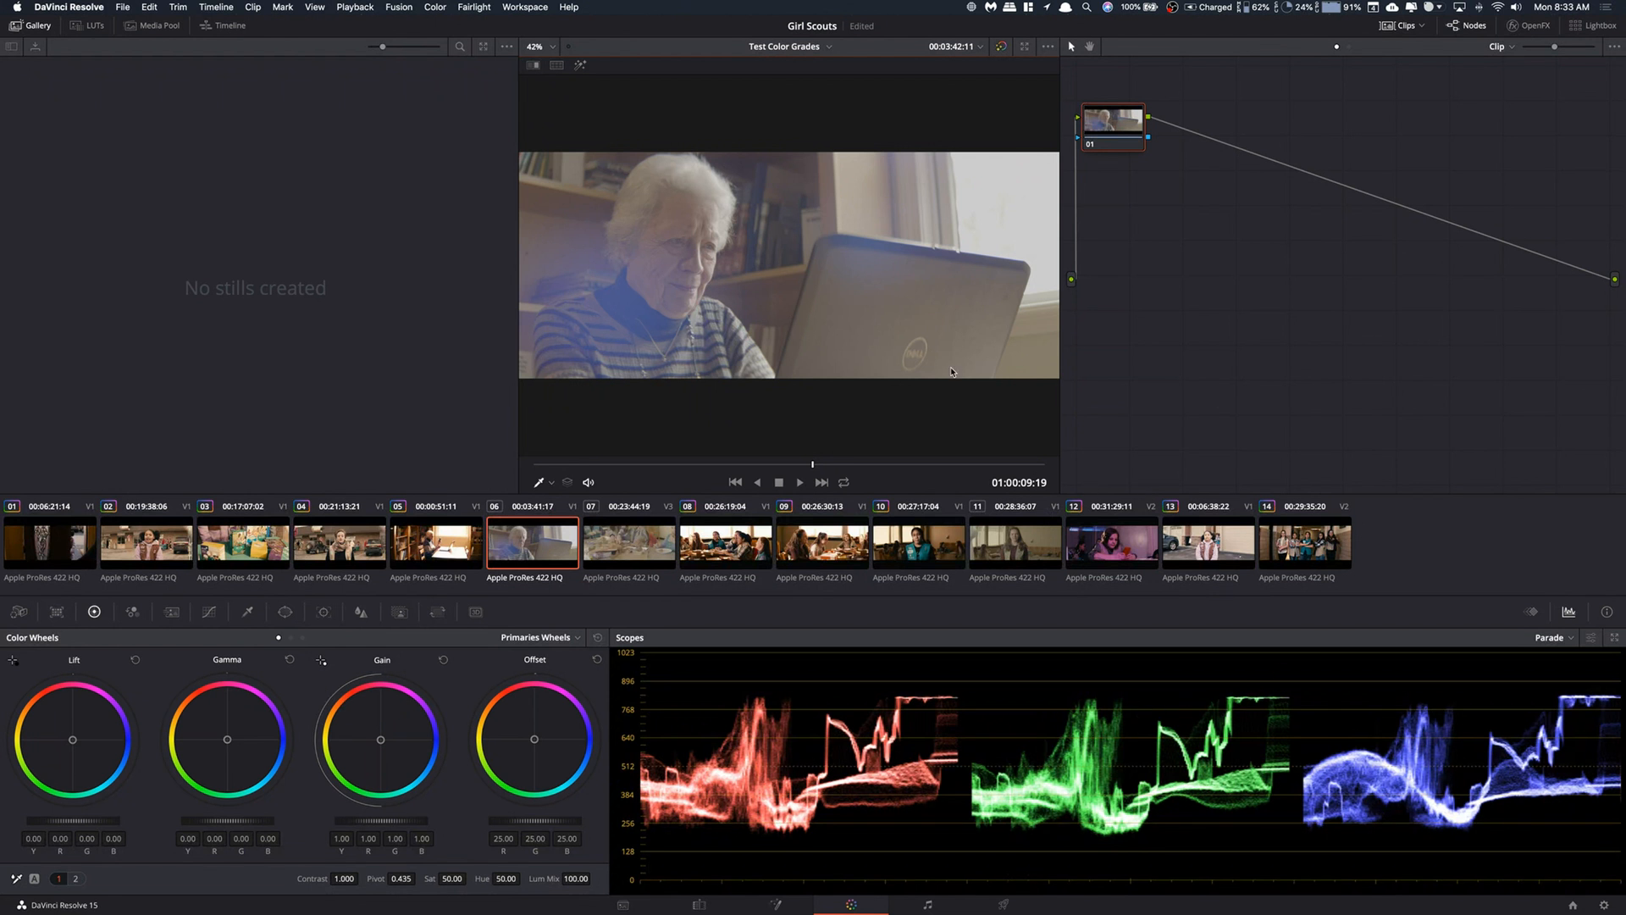
mouse_move(1162, 376)
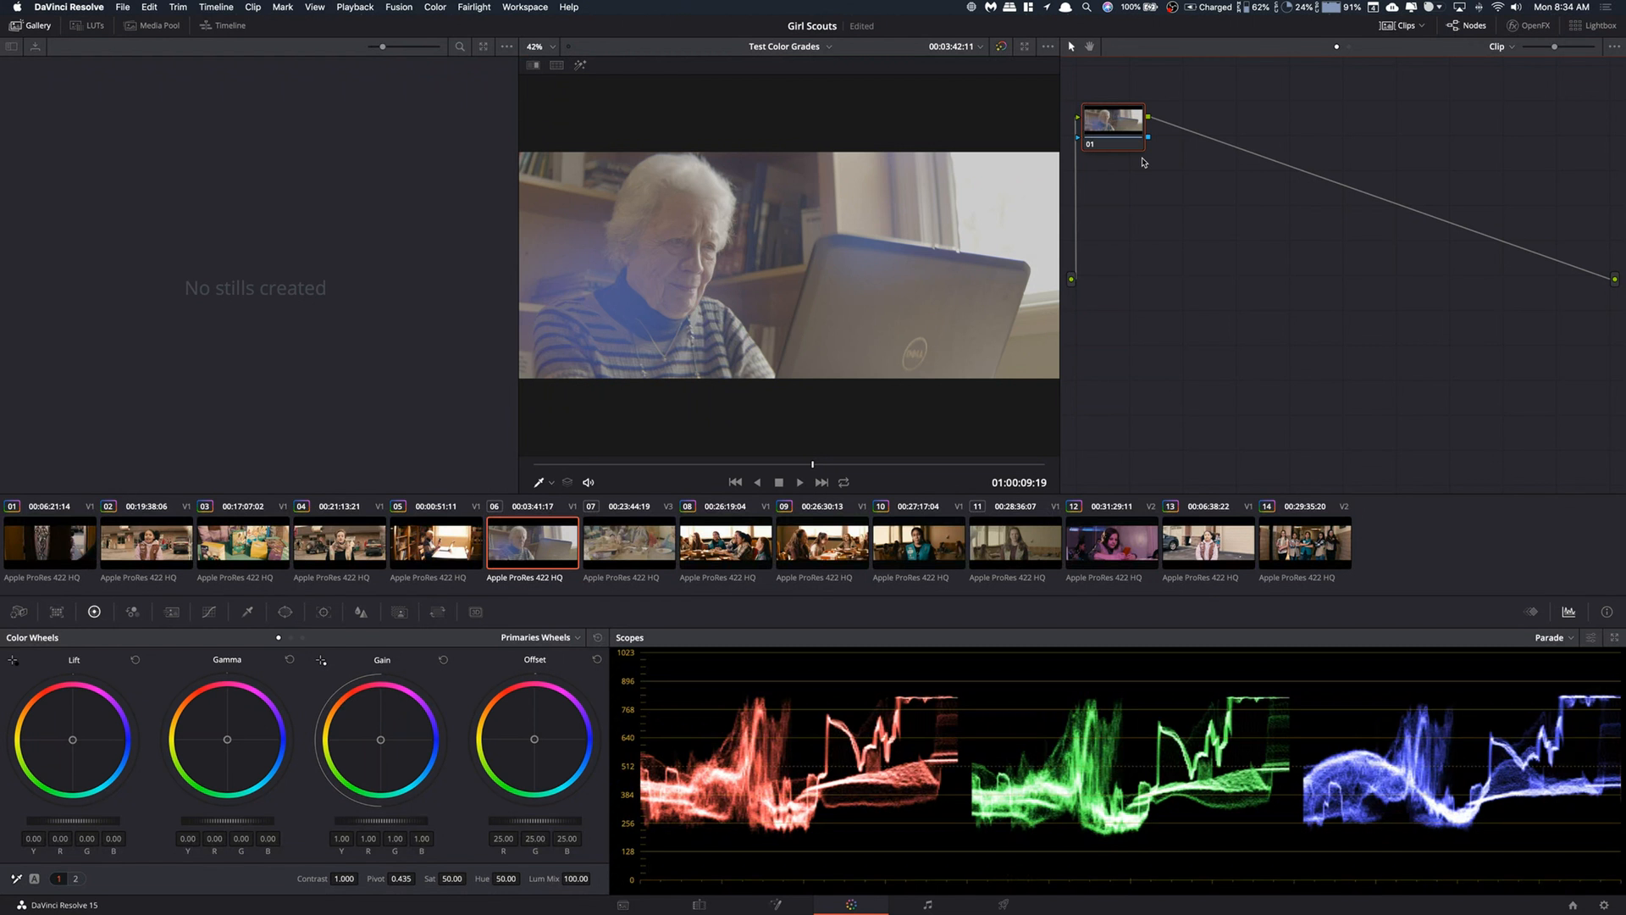
- Move node 01 aside, add serial node 02 after it, and dismiss node 02's context menu
left_click_drag(1112, 121, 1164, 157)
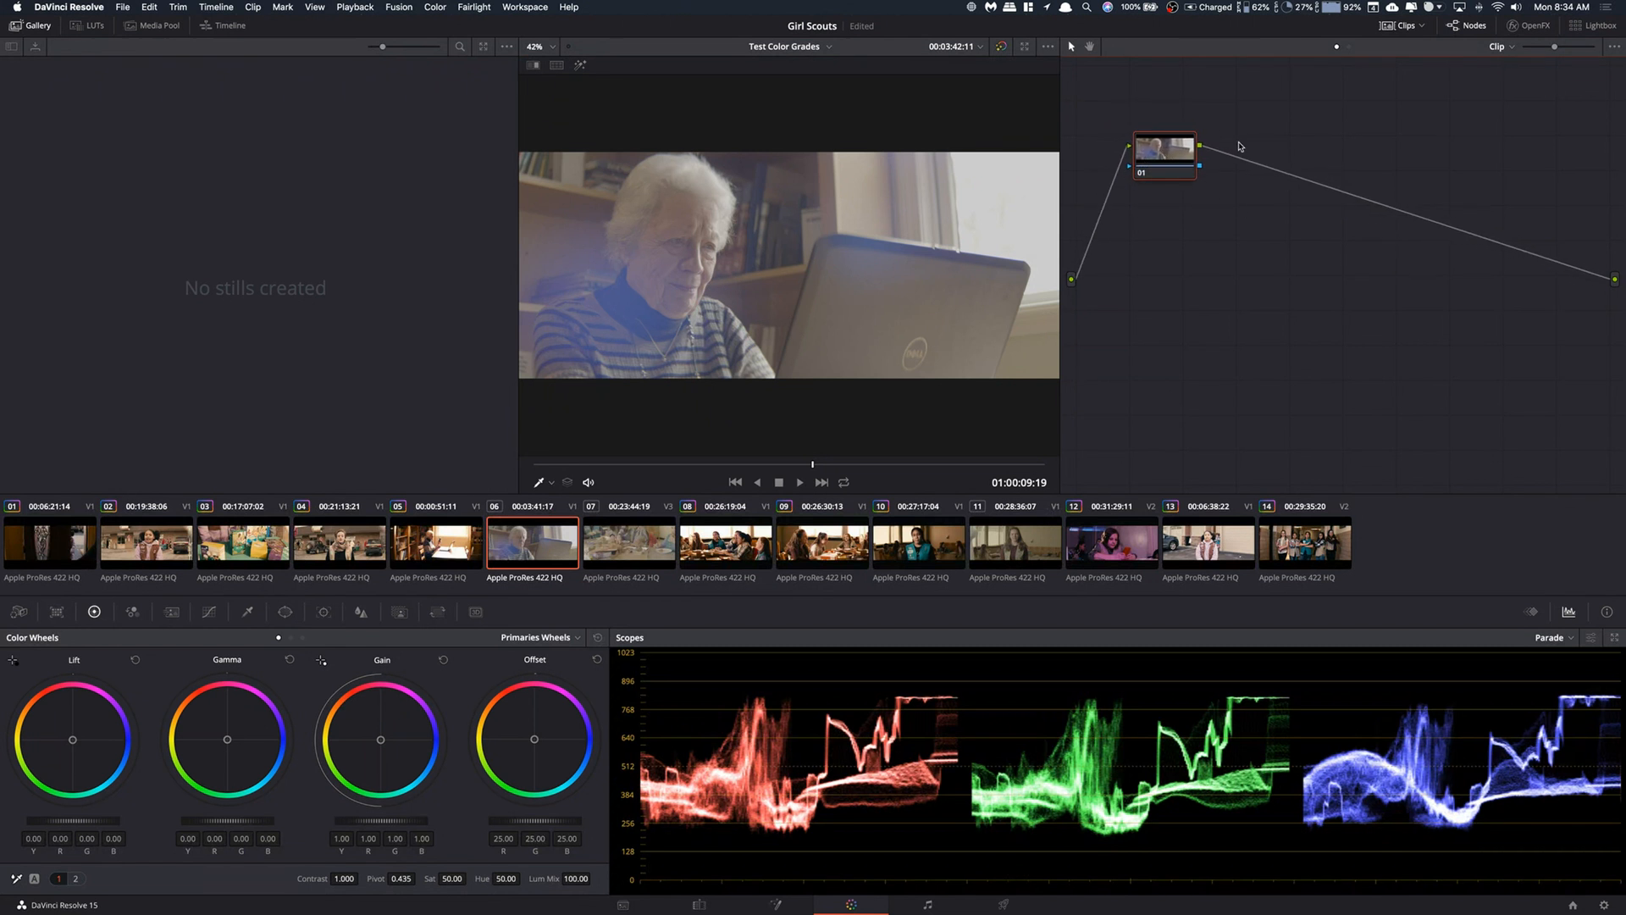
mouse_move(1154, 208)
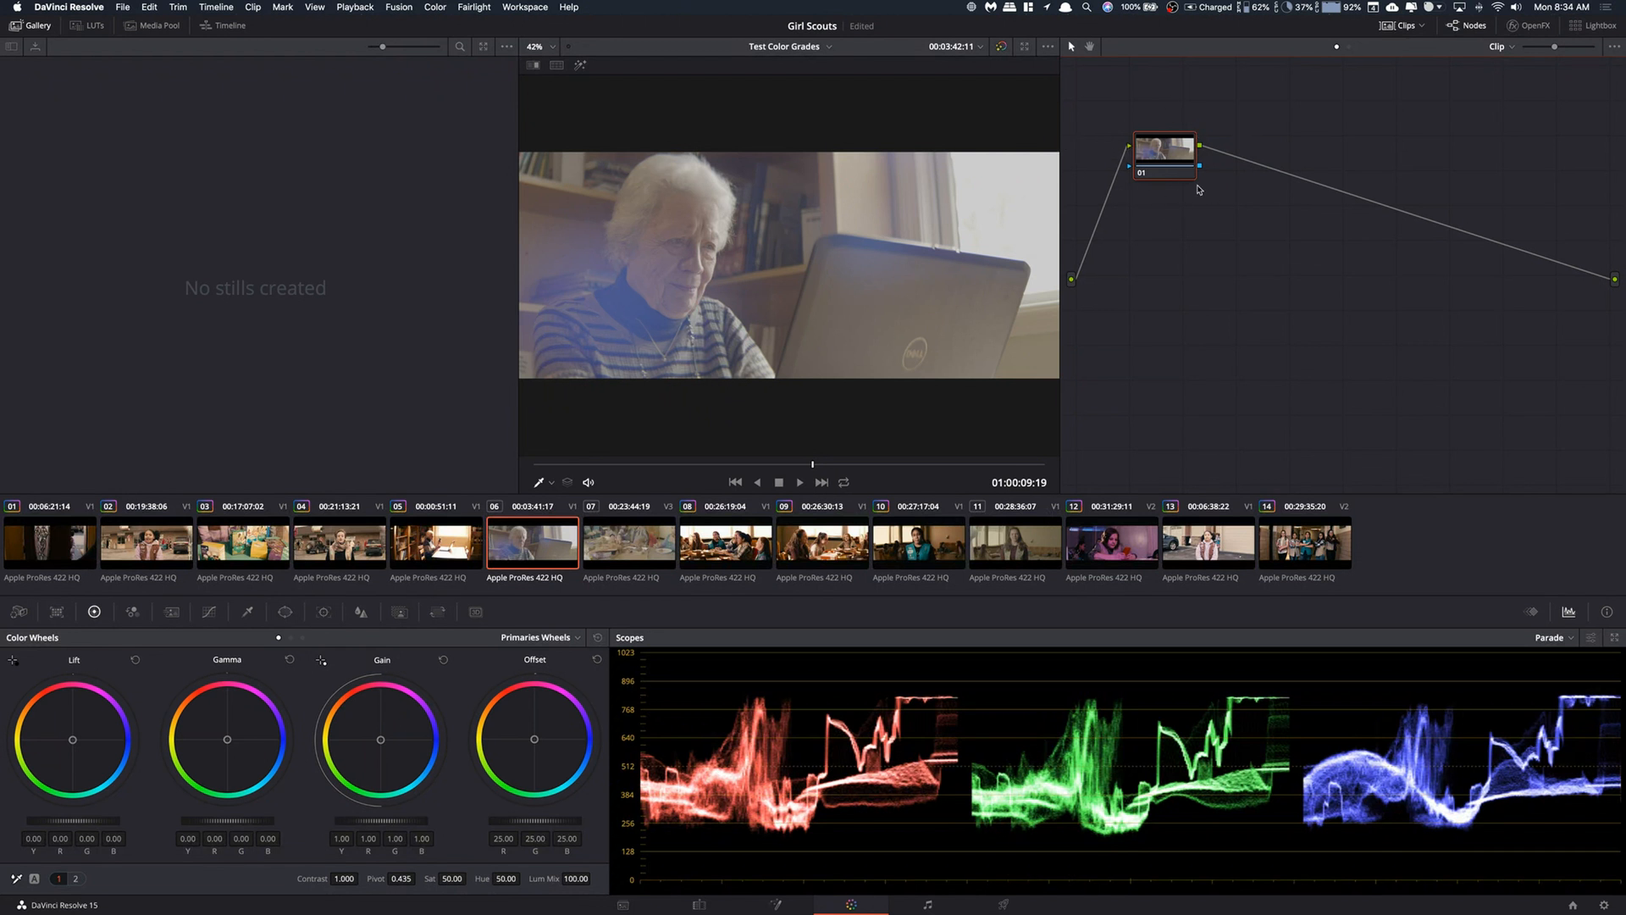
mouse_move(1184, 199)
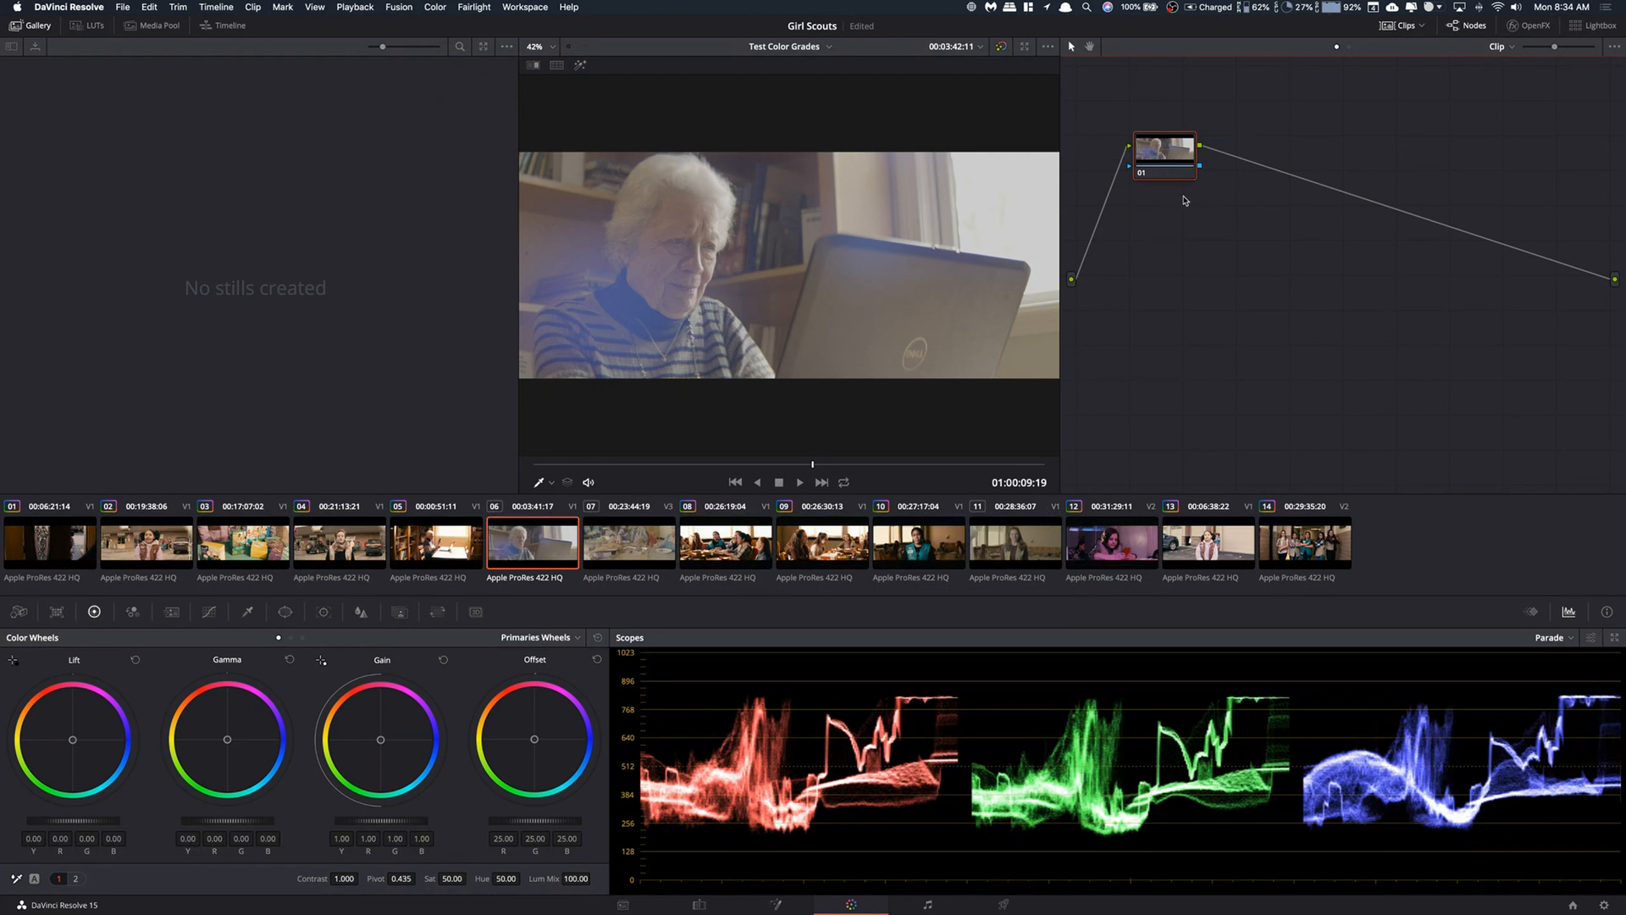
left_click_drag(1163, 152, 1149, 156)
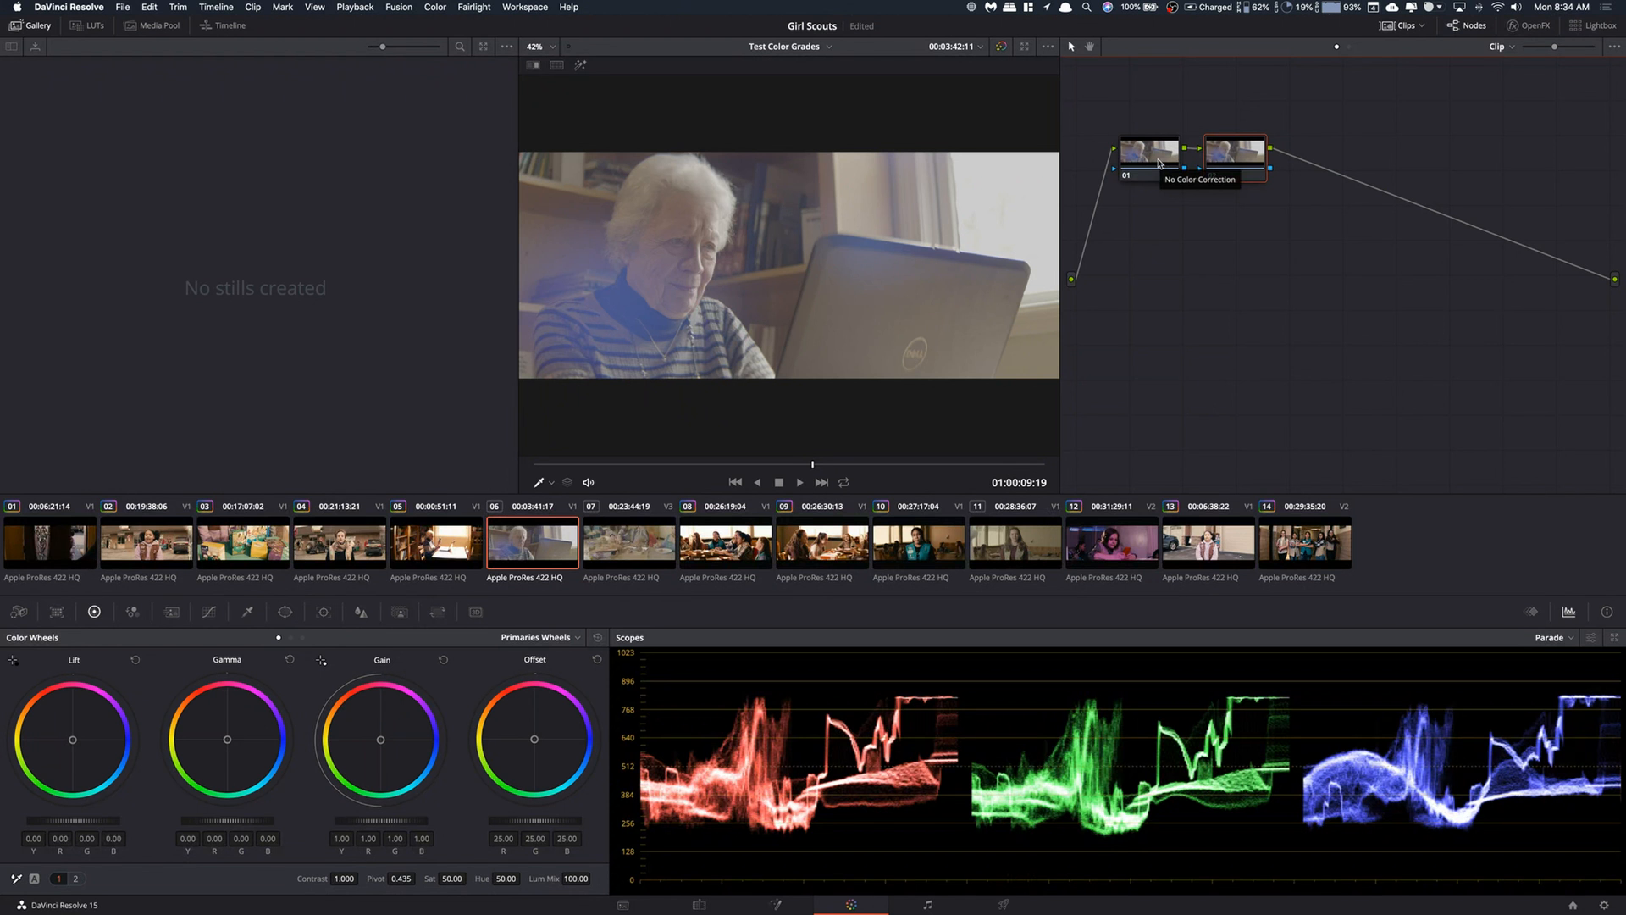
mouse_move(1130, 189)
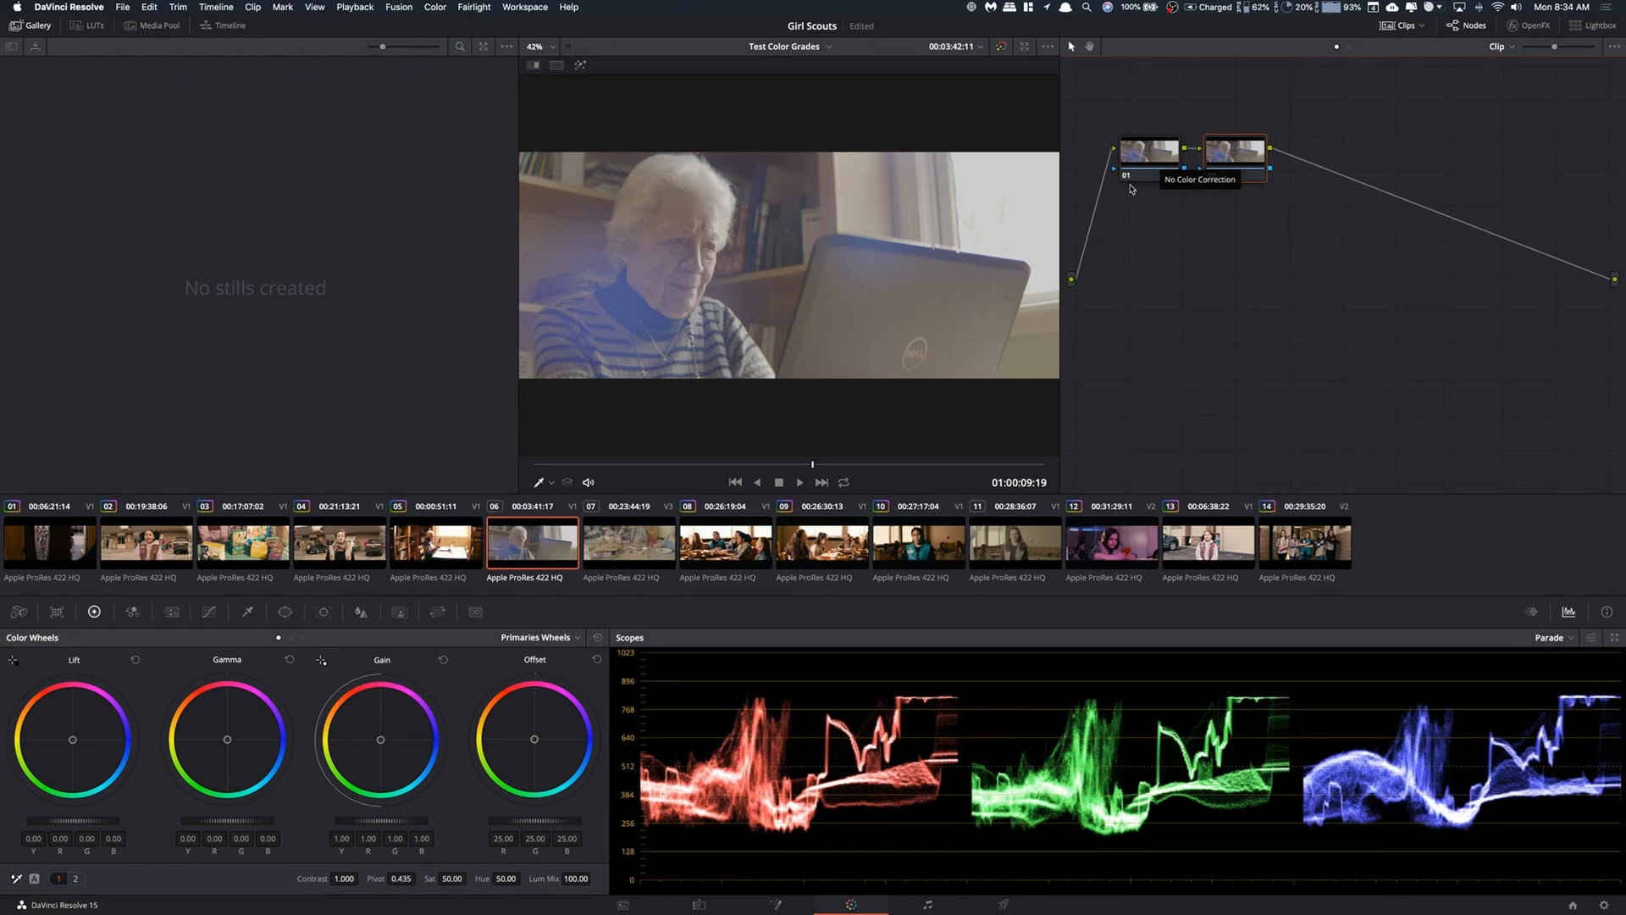
left_click(1236, 153)
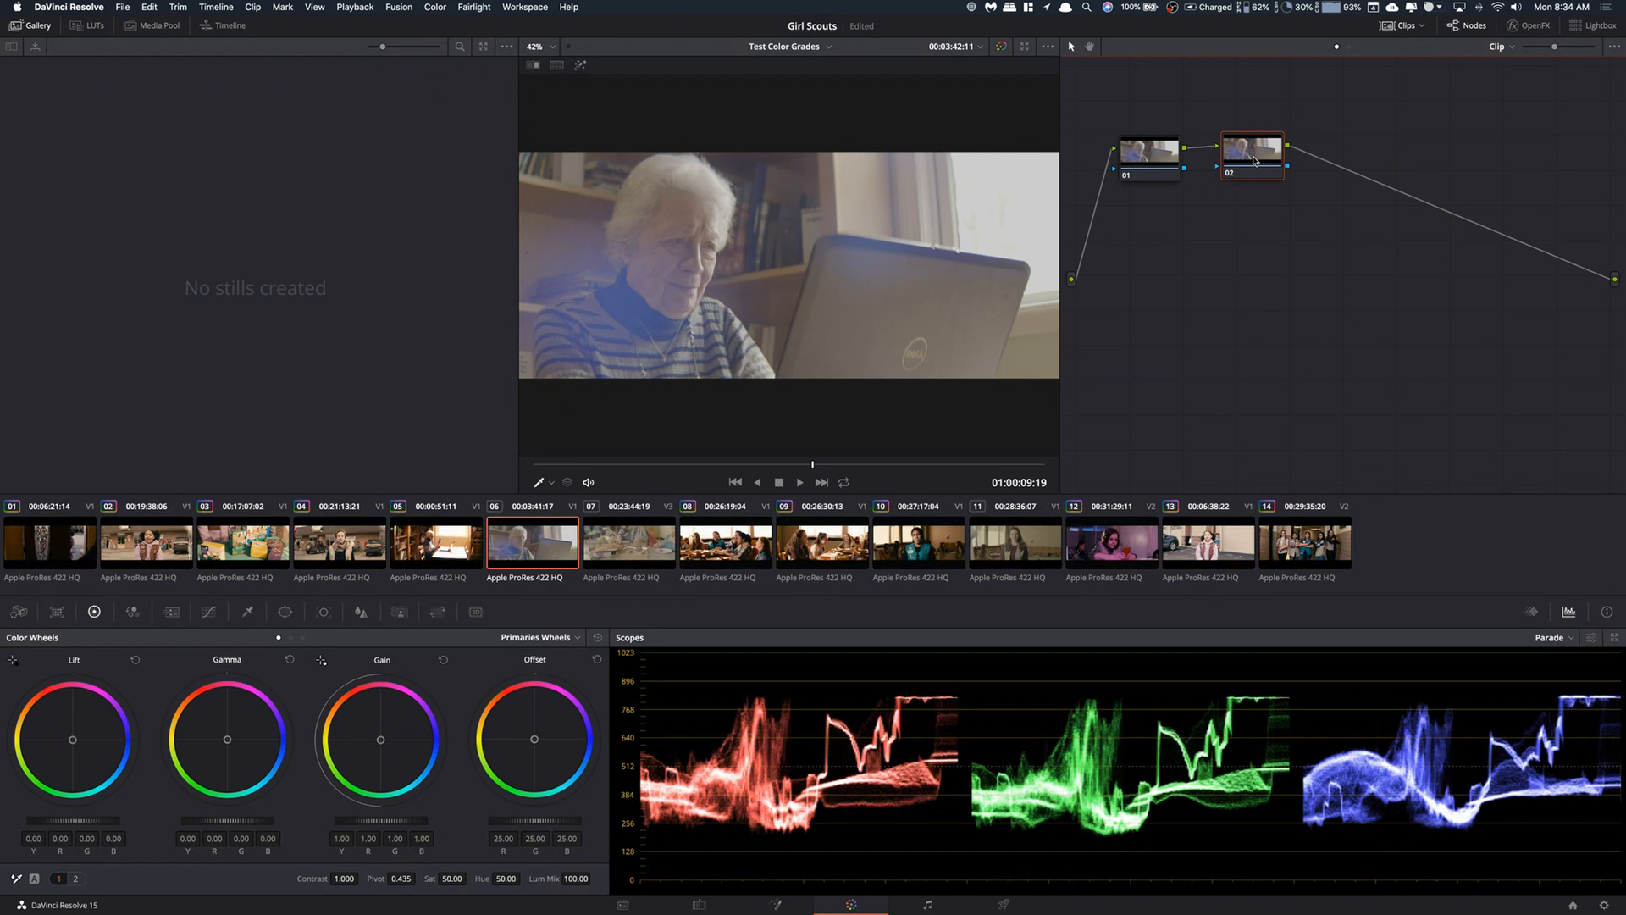
right_click(1250, 151)
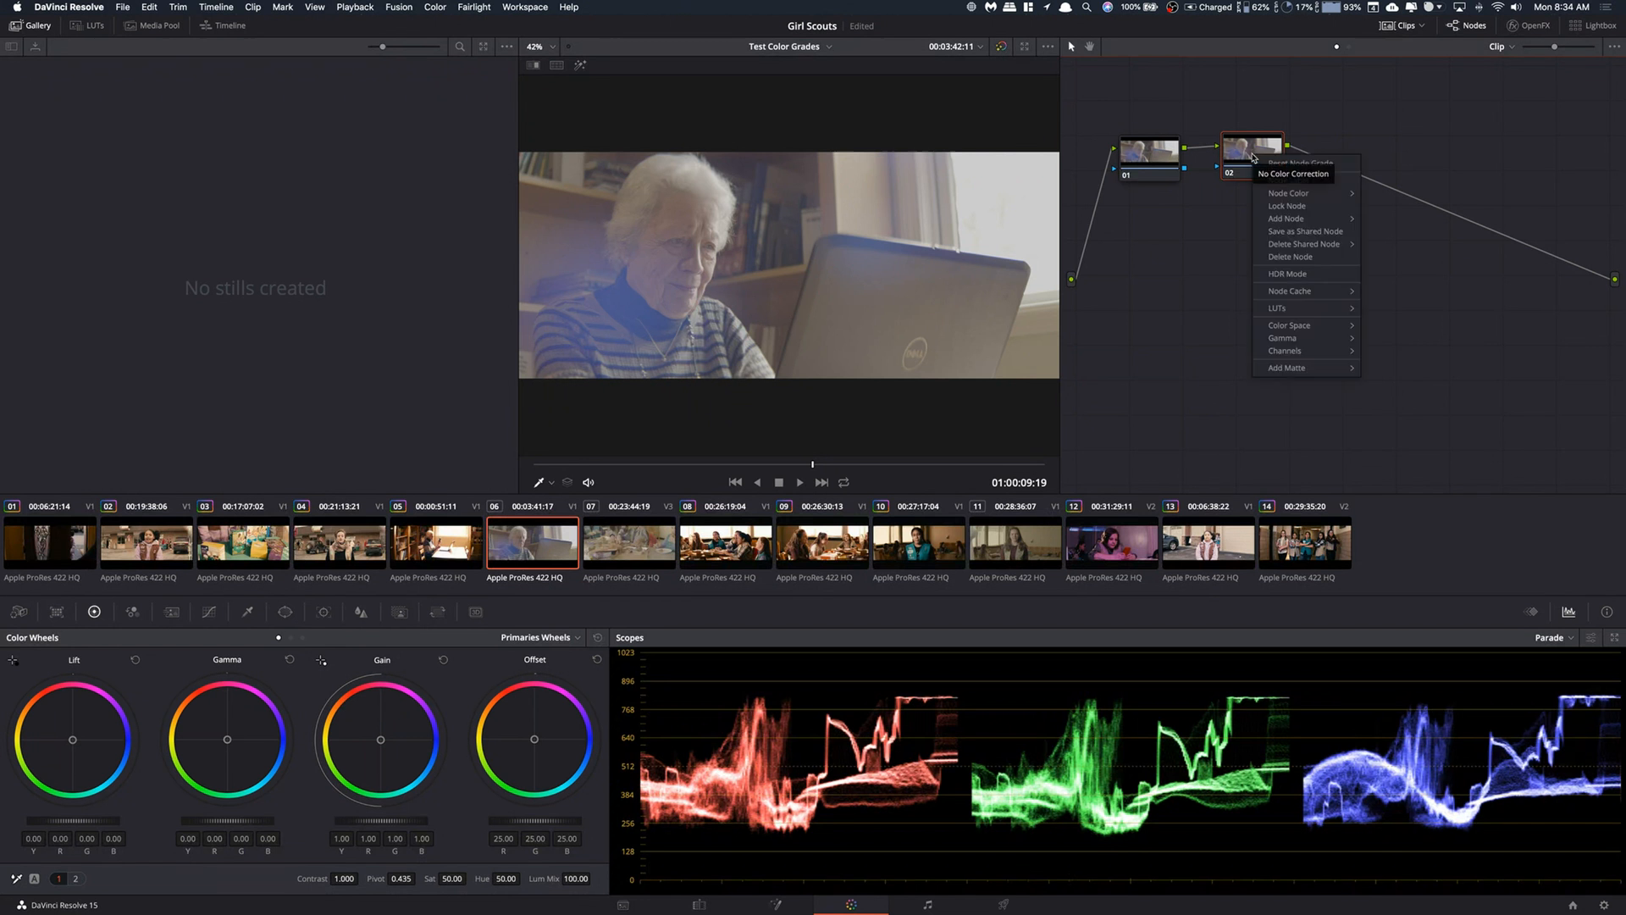
mouse_move(1293, 308)
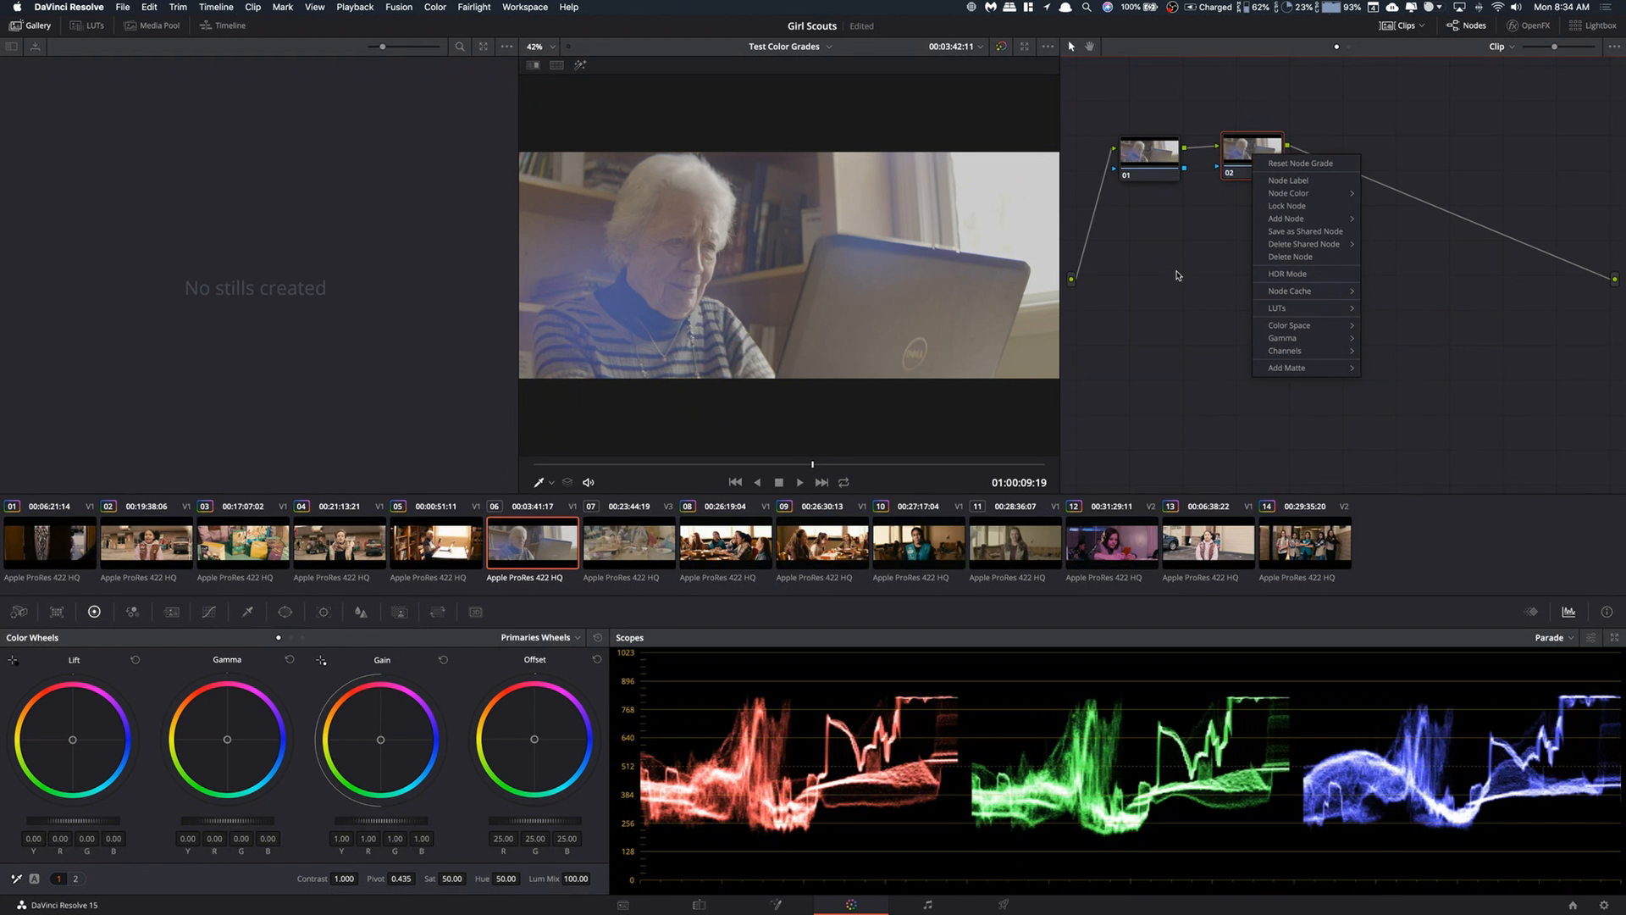
left_click(1177, 272)
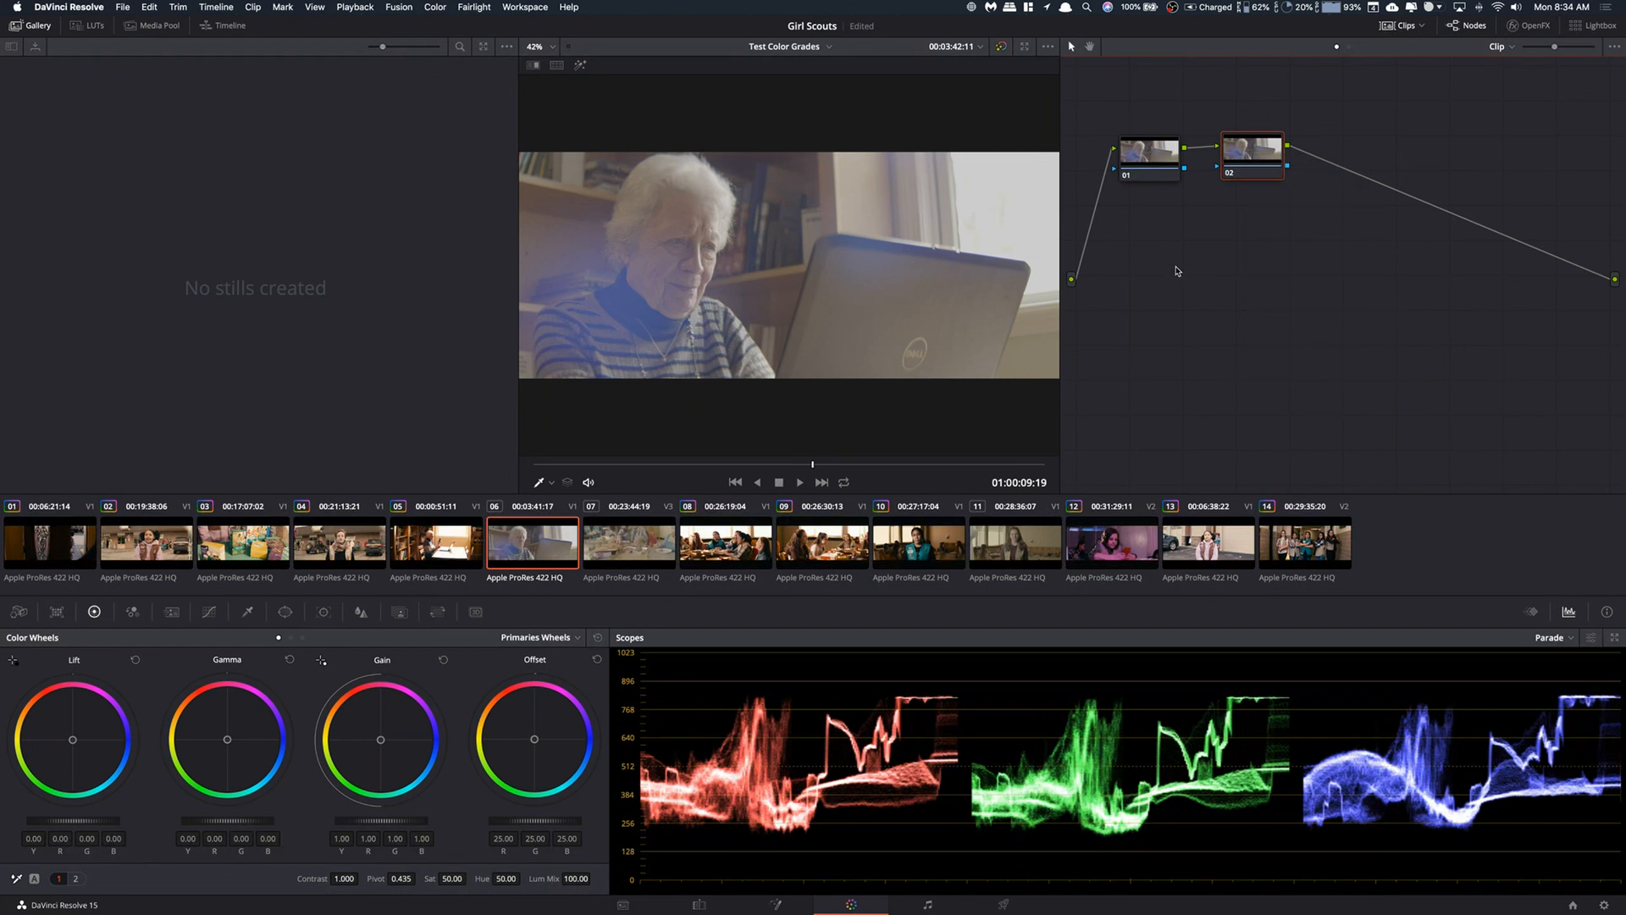
mouse_move(1207, 283)
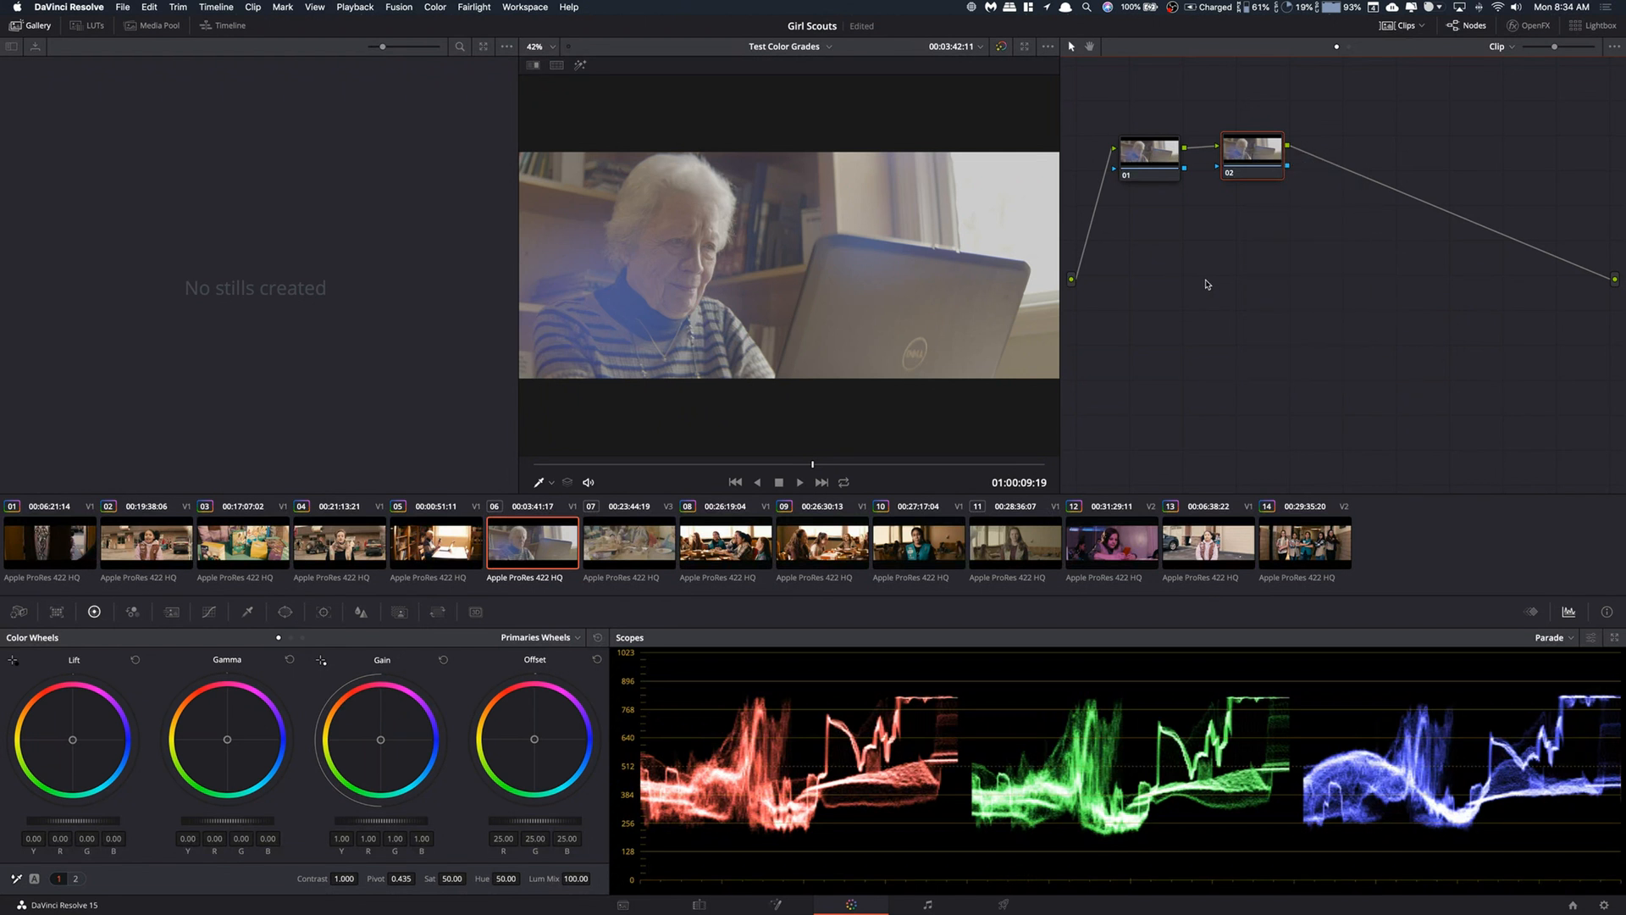
- Show the LUT library and enter the Film Looks collection
left_click(94, 24)
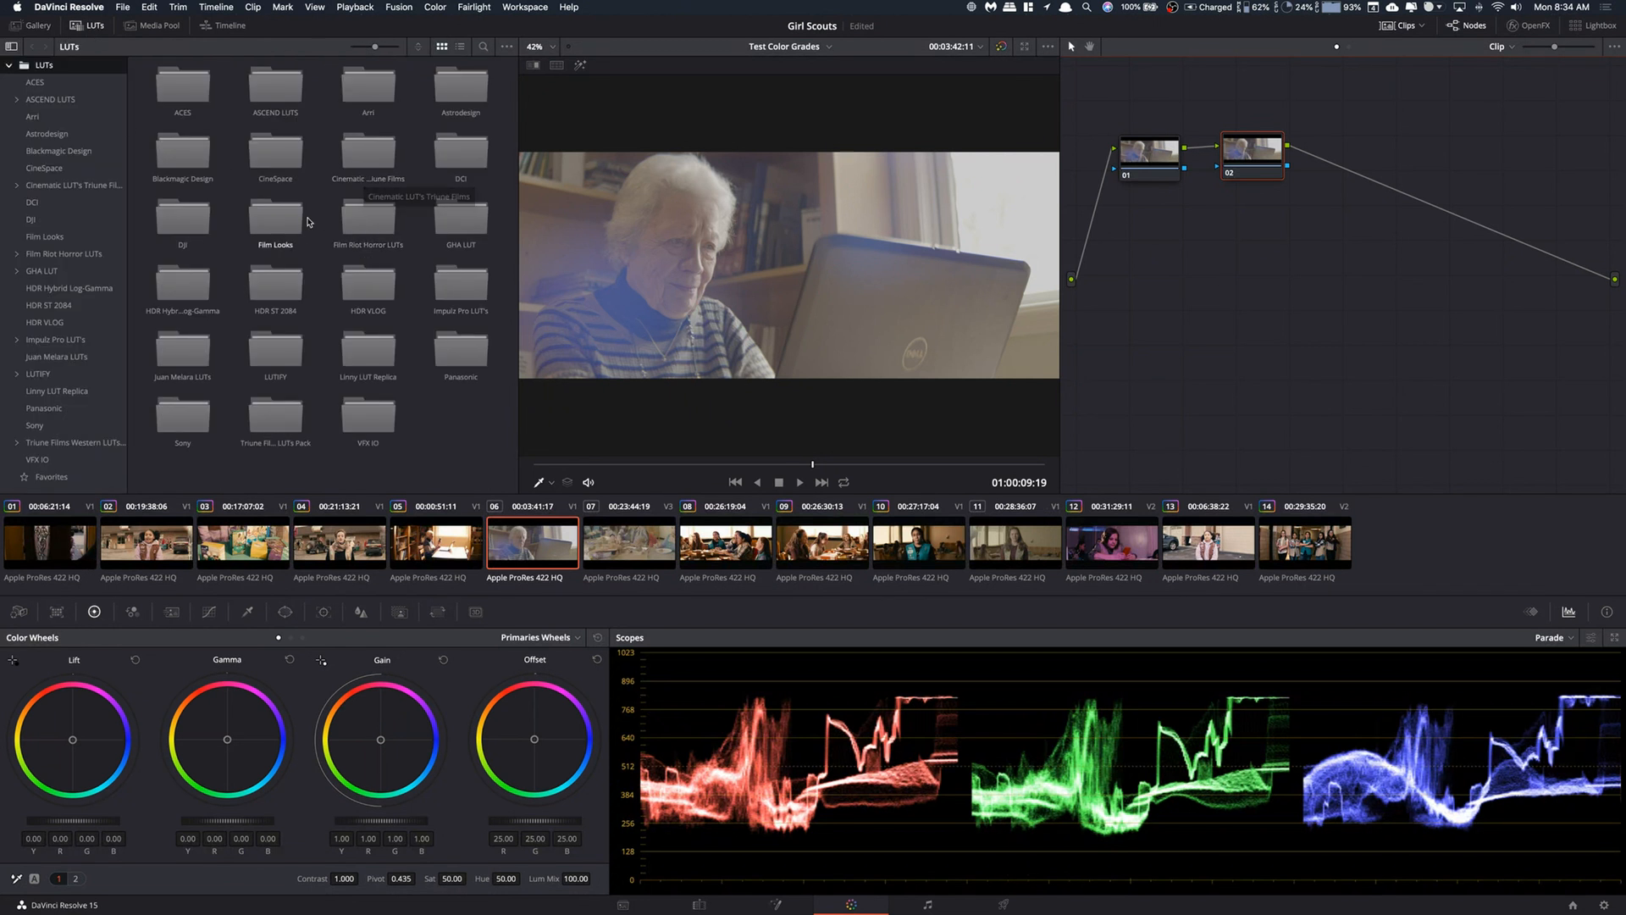
mouse_move(230, 169)
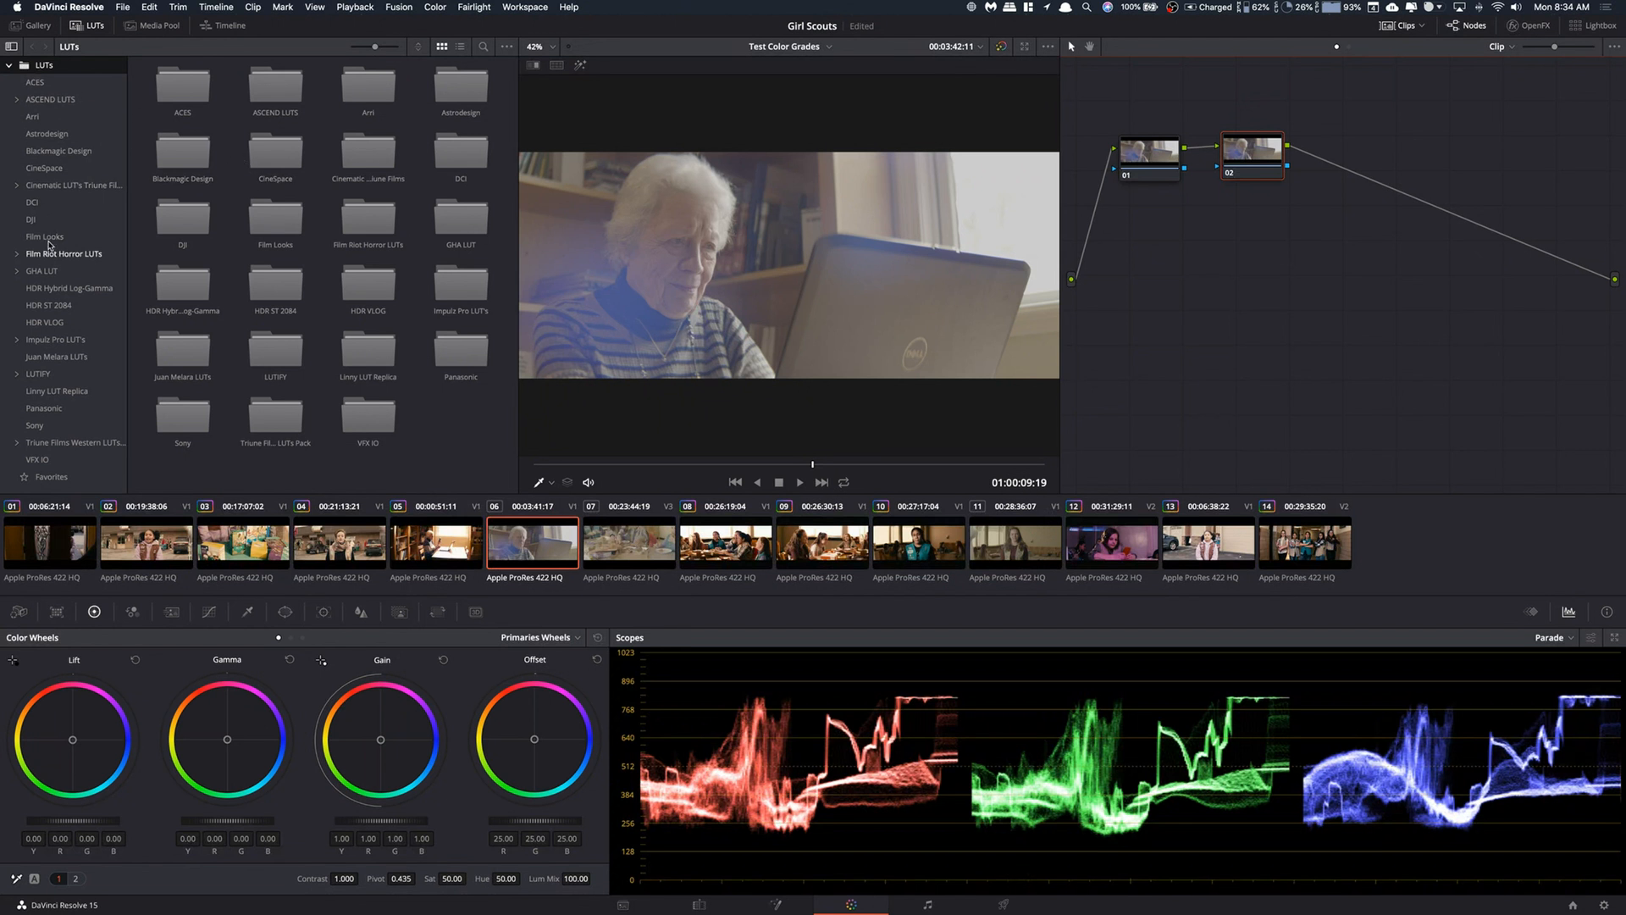
mouse_move(283, 216)
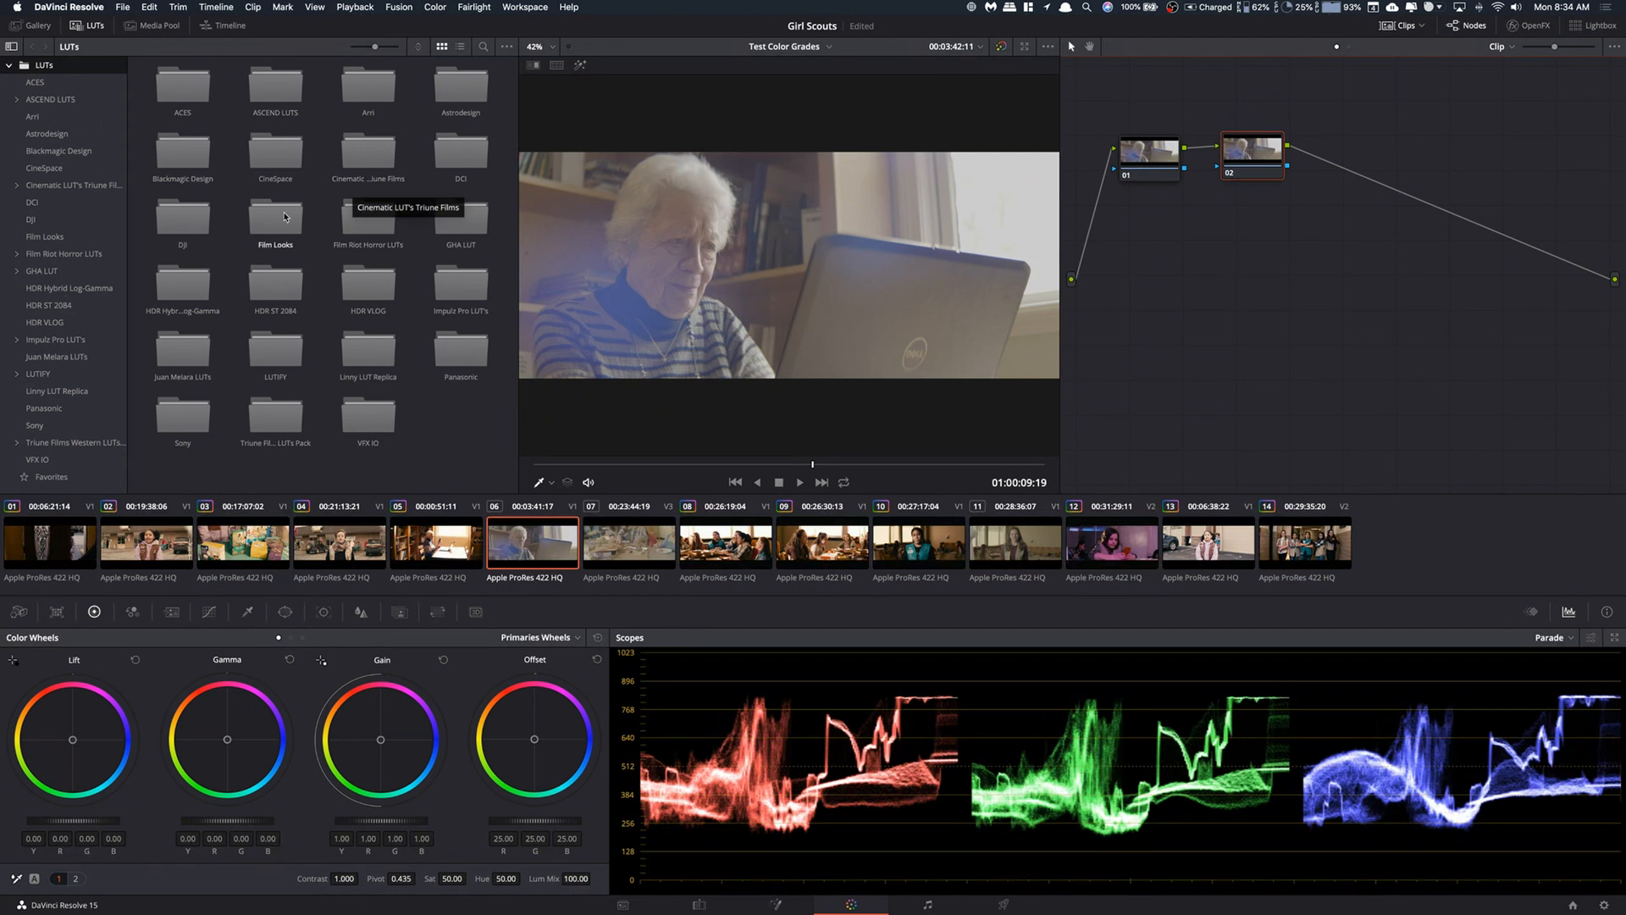
mouse_move(318, 221)
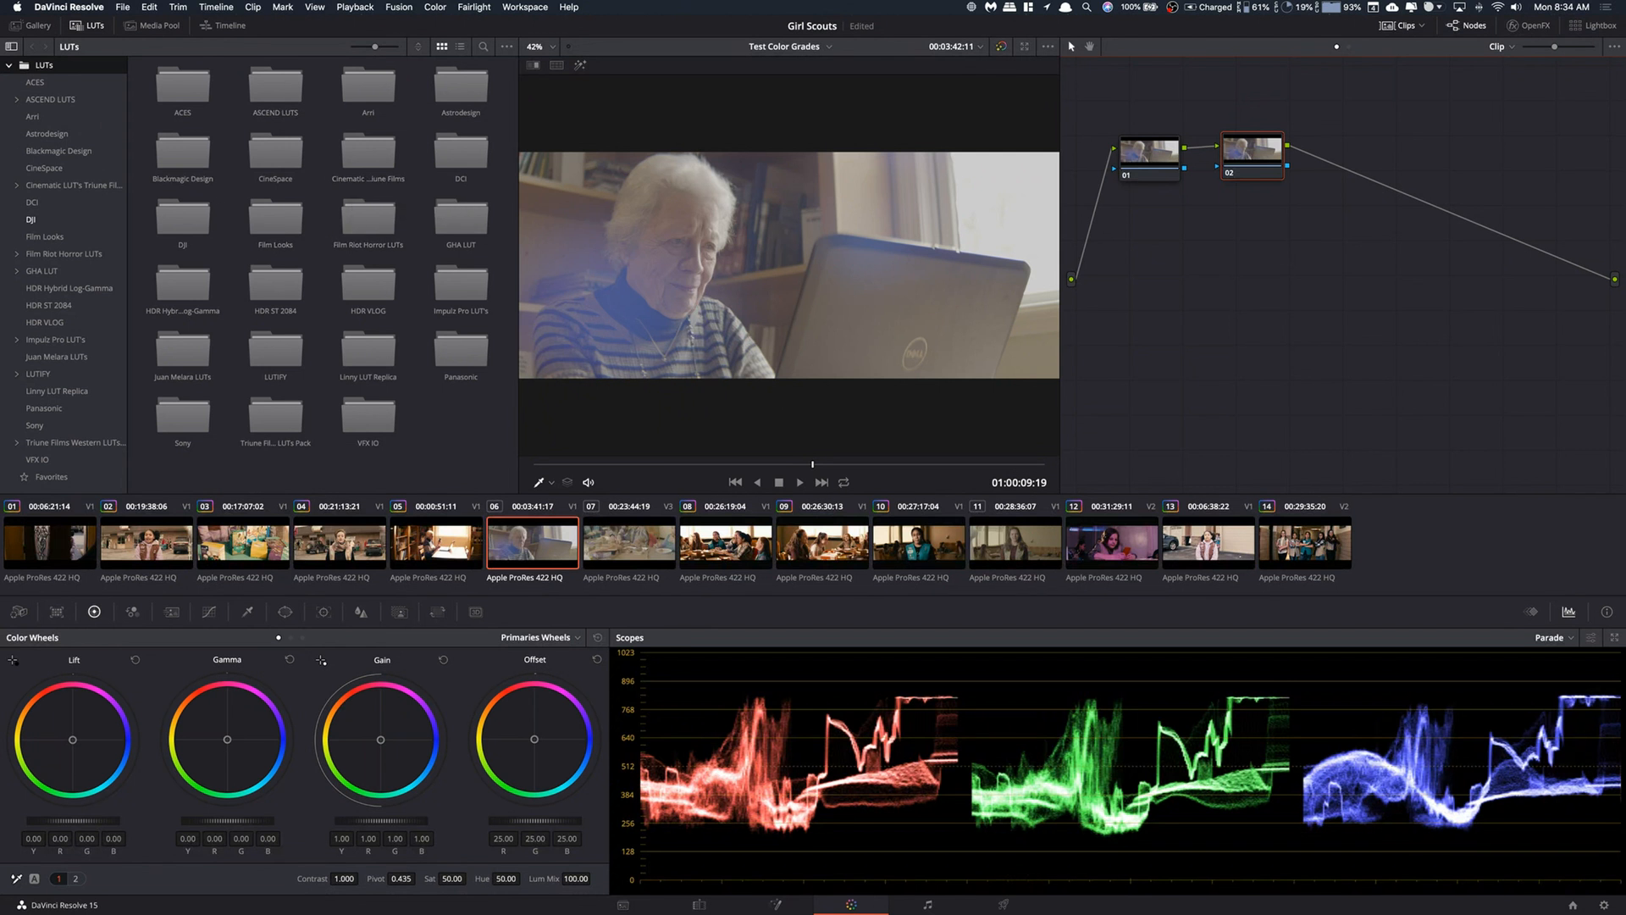
mouse_move(164, 224)
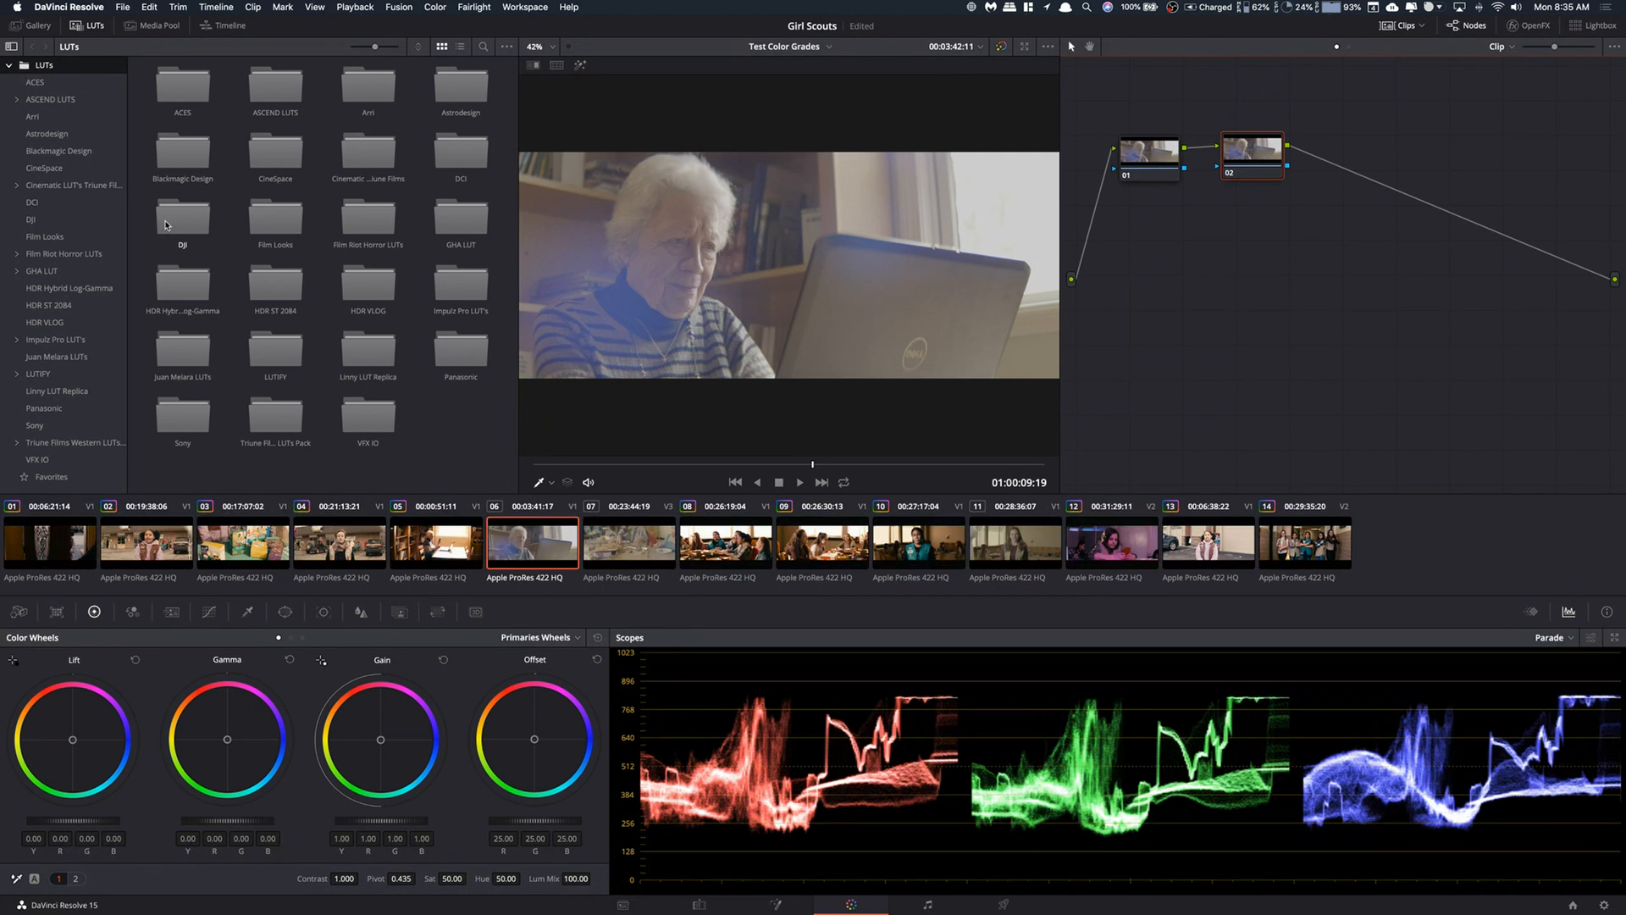
mouse_move(50, 375)
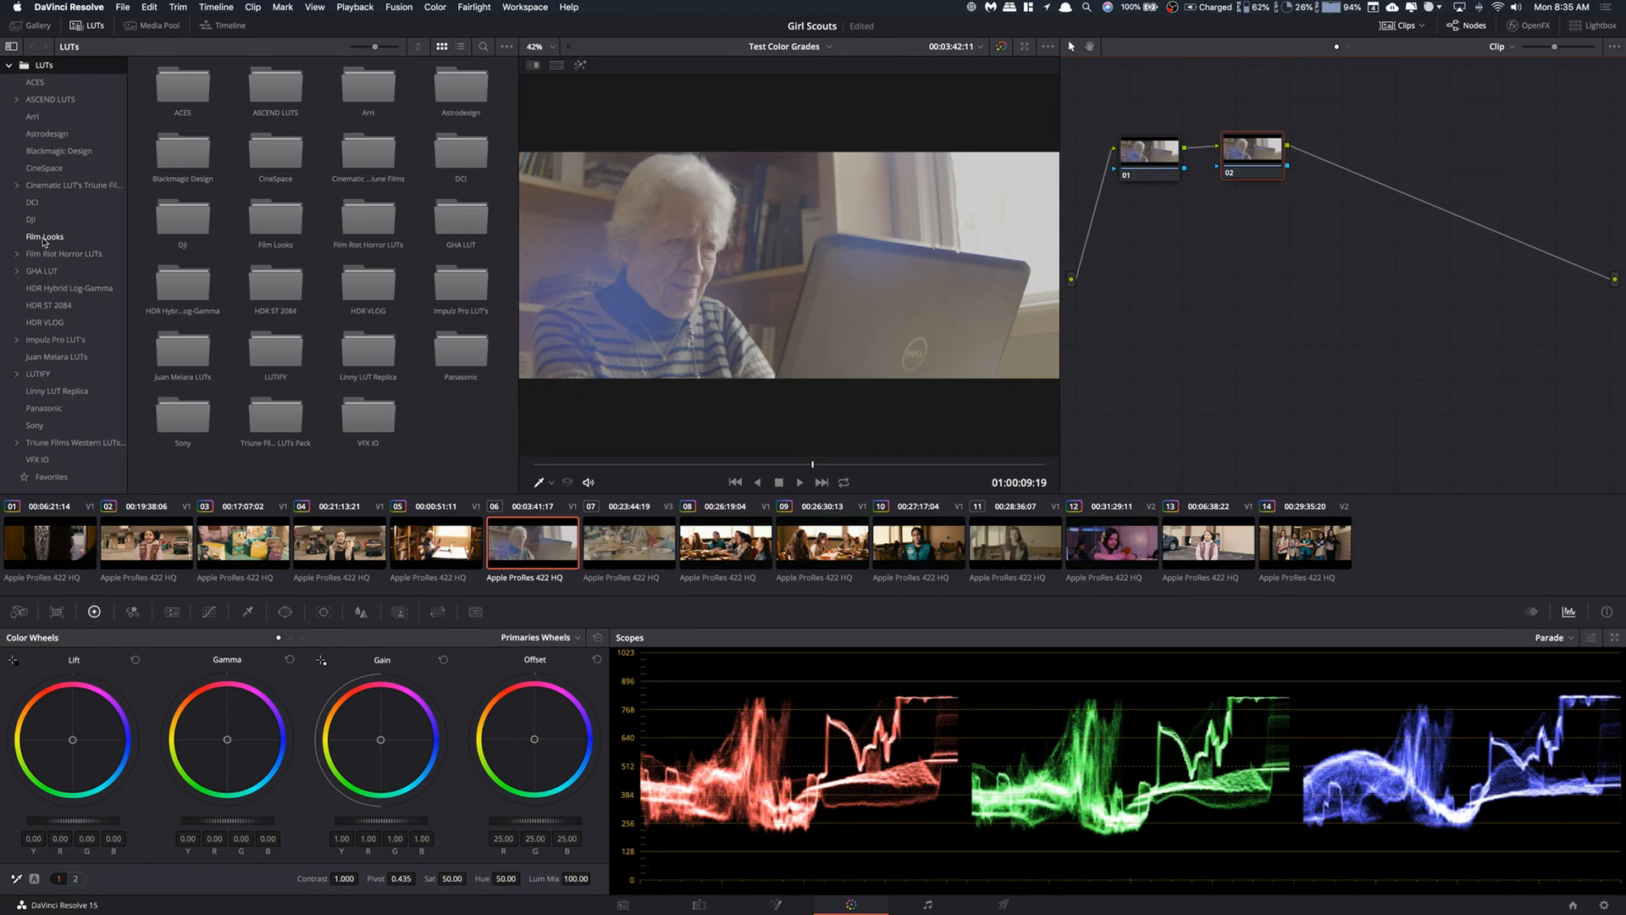
double_click(45, 237)
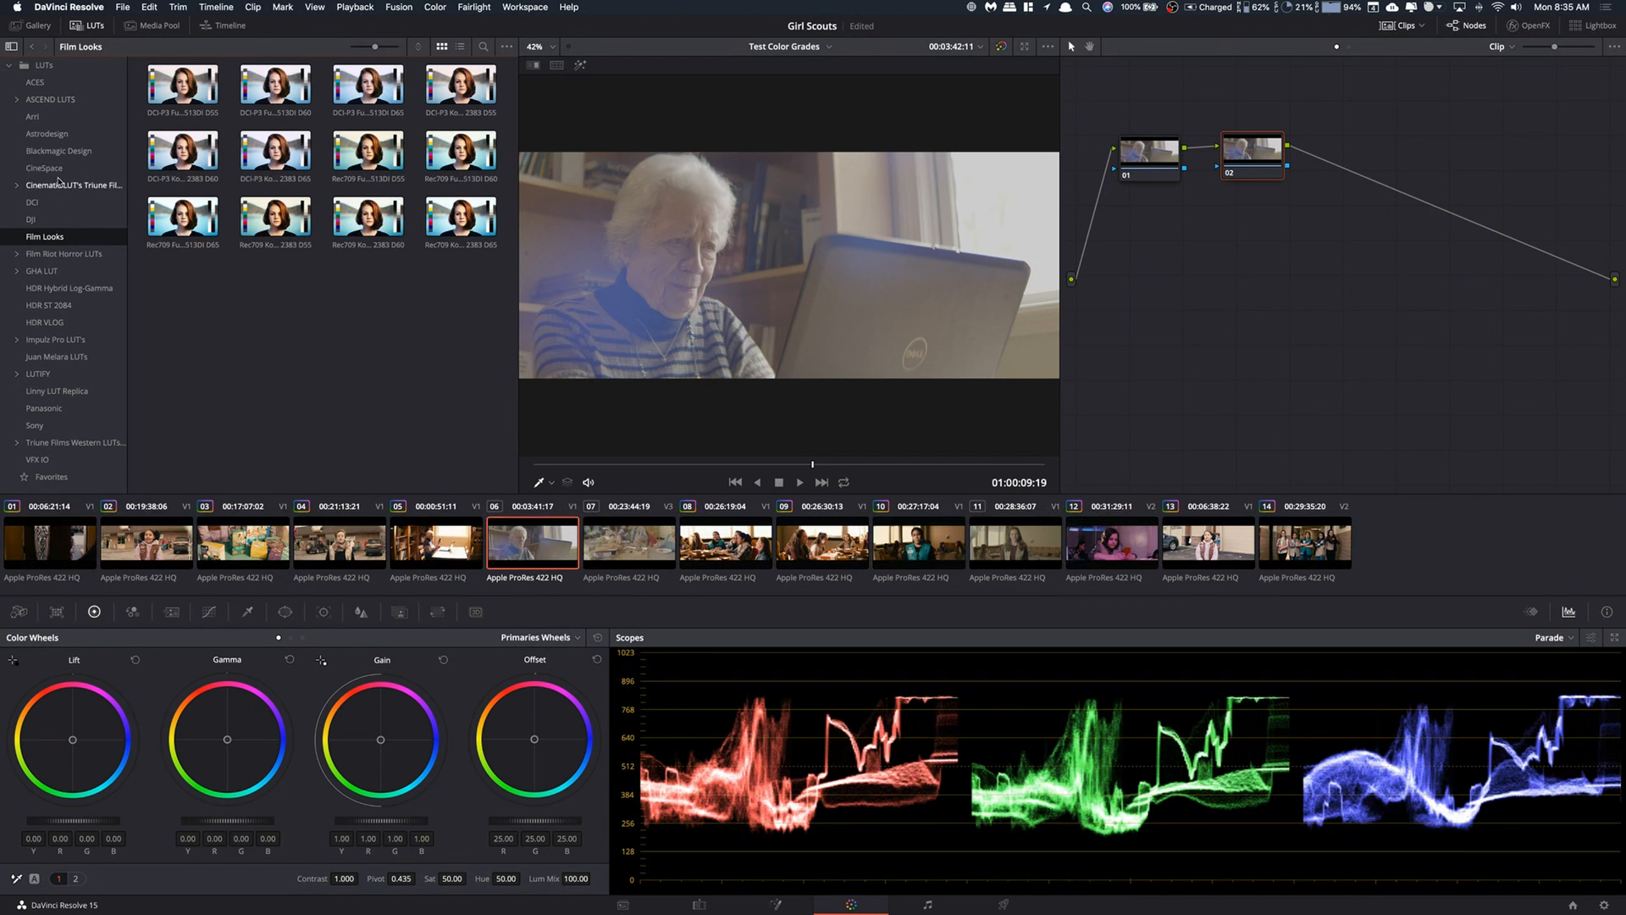
mouse_move(85, 199)
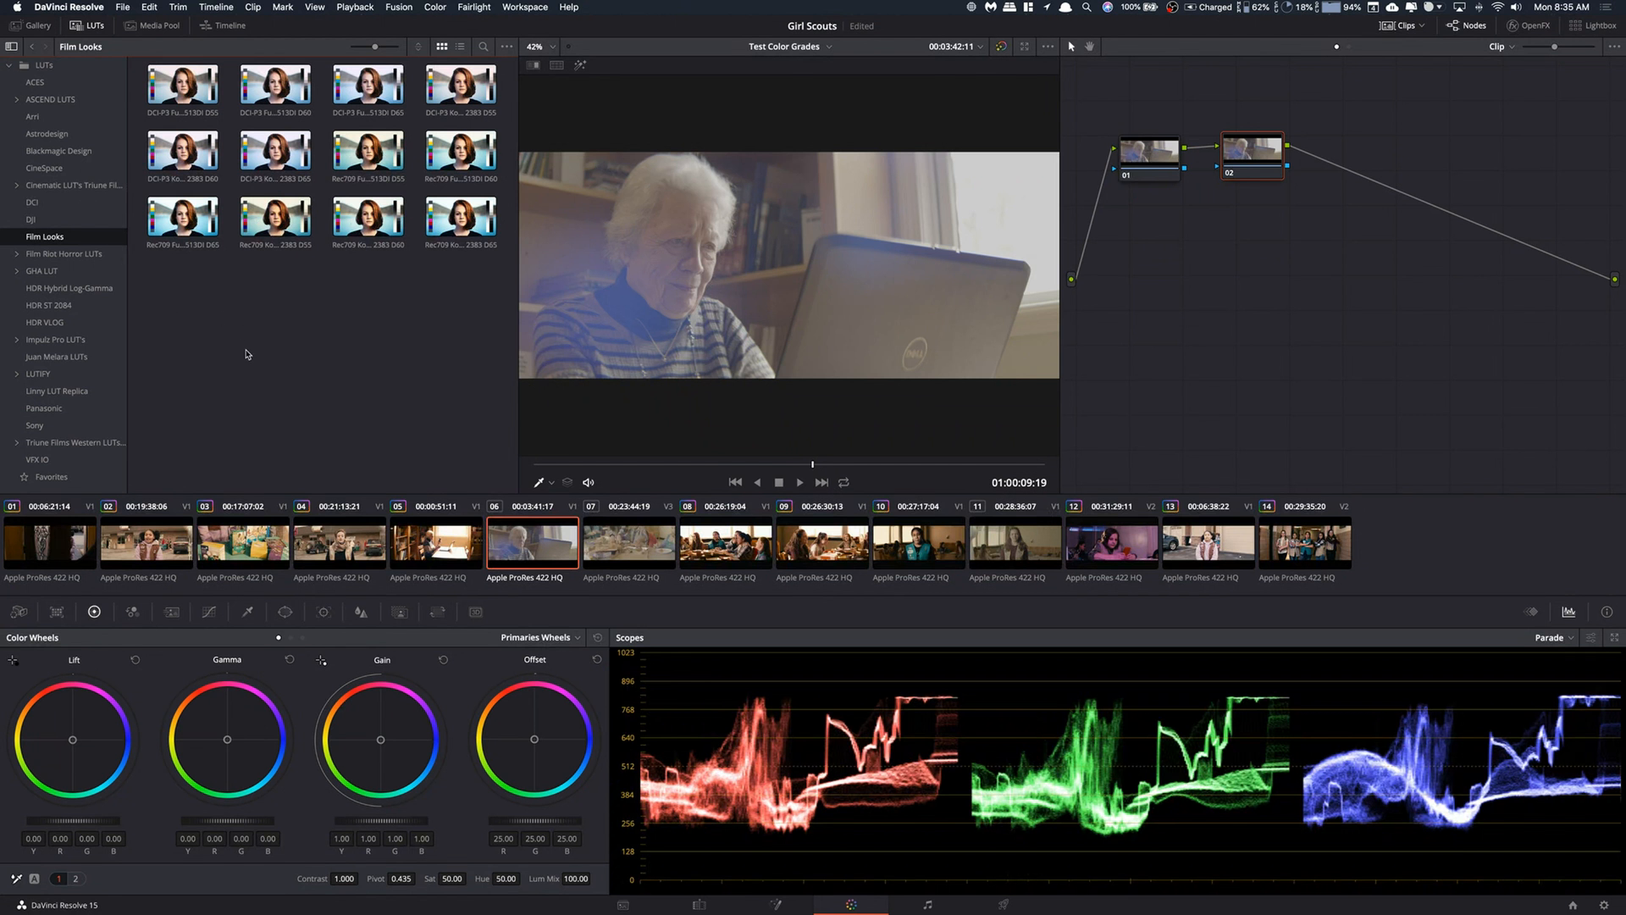
mouse_move(254, 358)
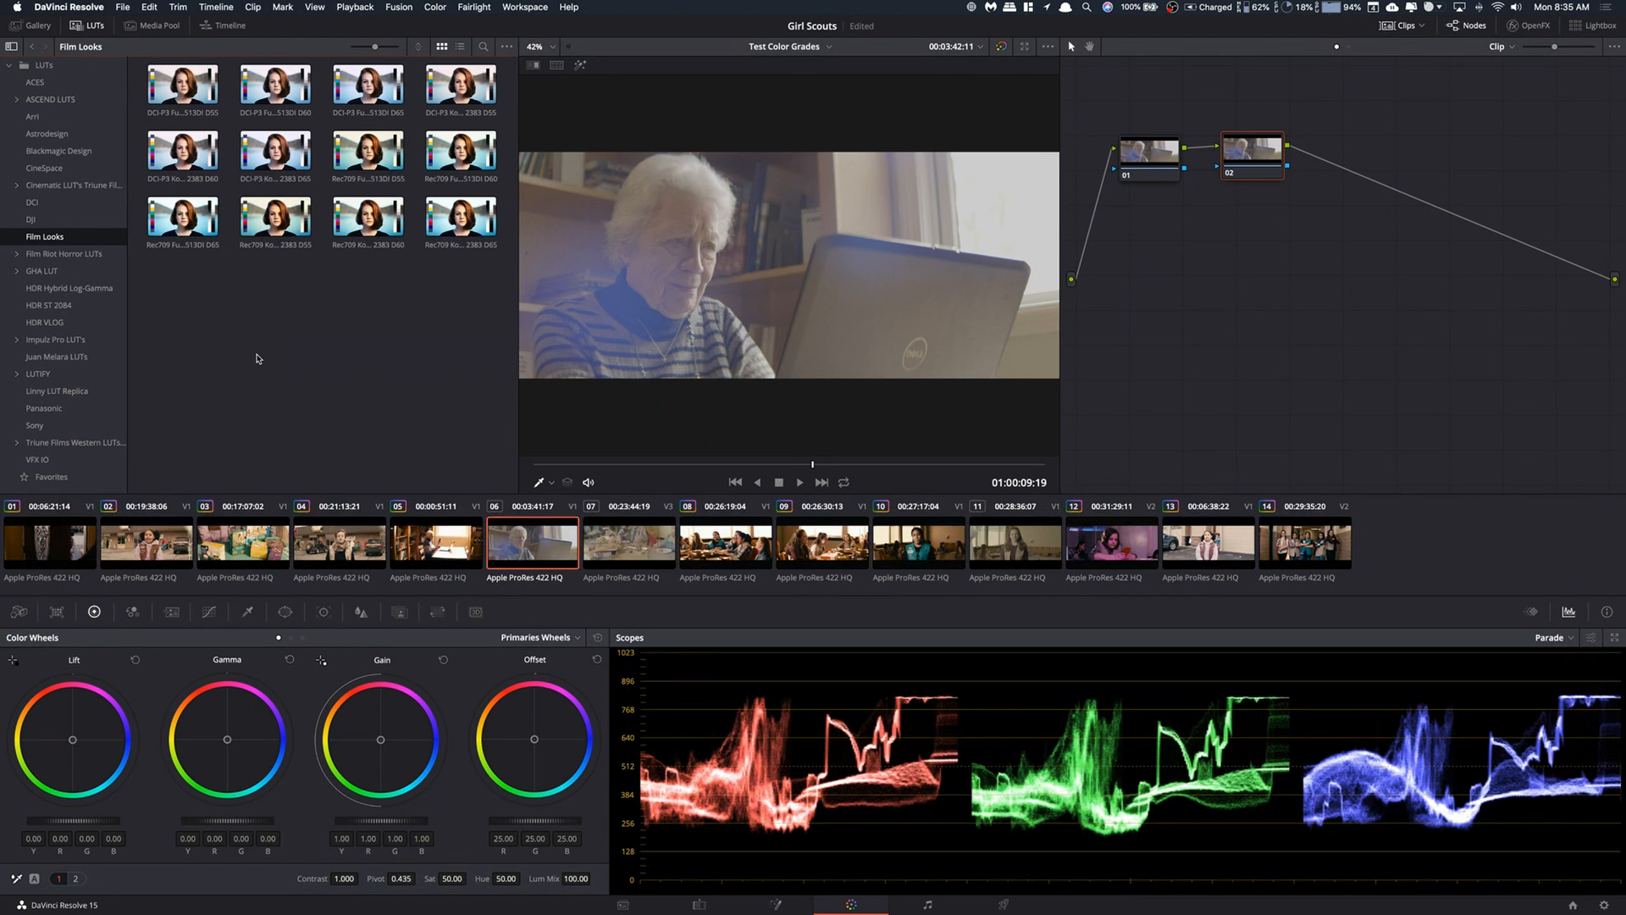
mouse_move(264, 367)
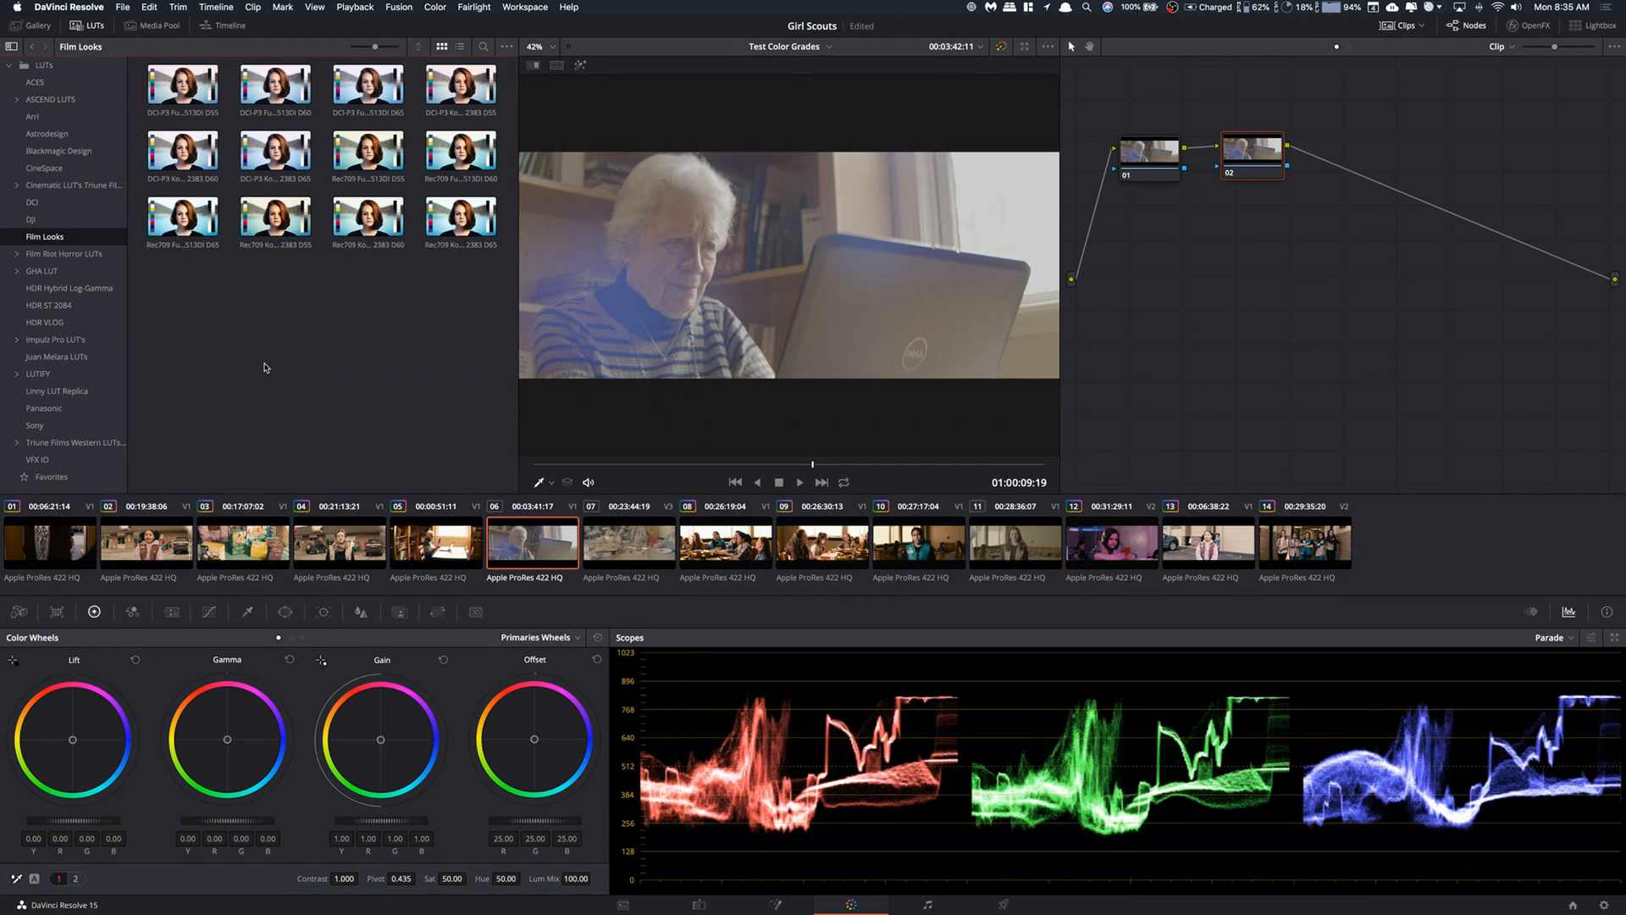
mouse_move(324, 328)
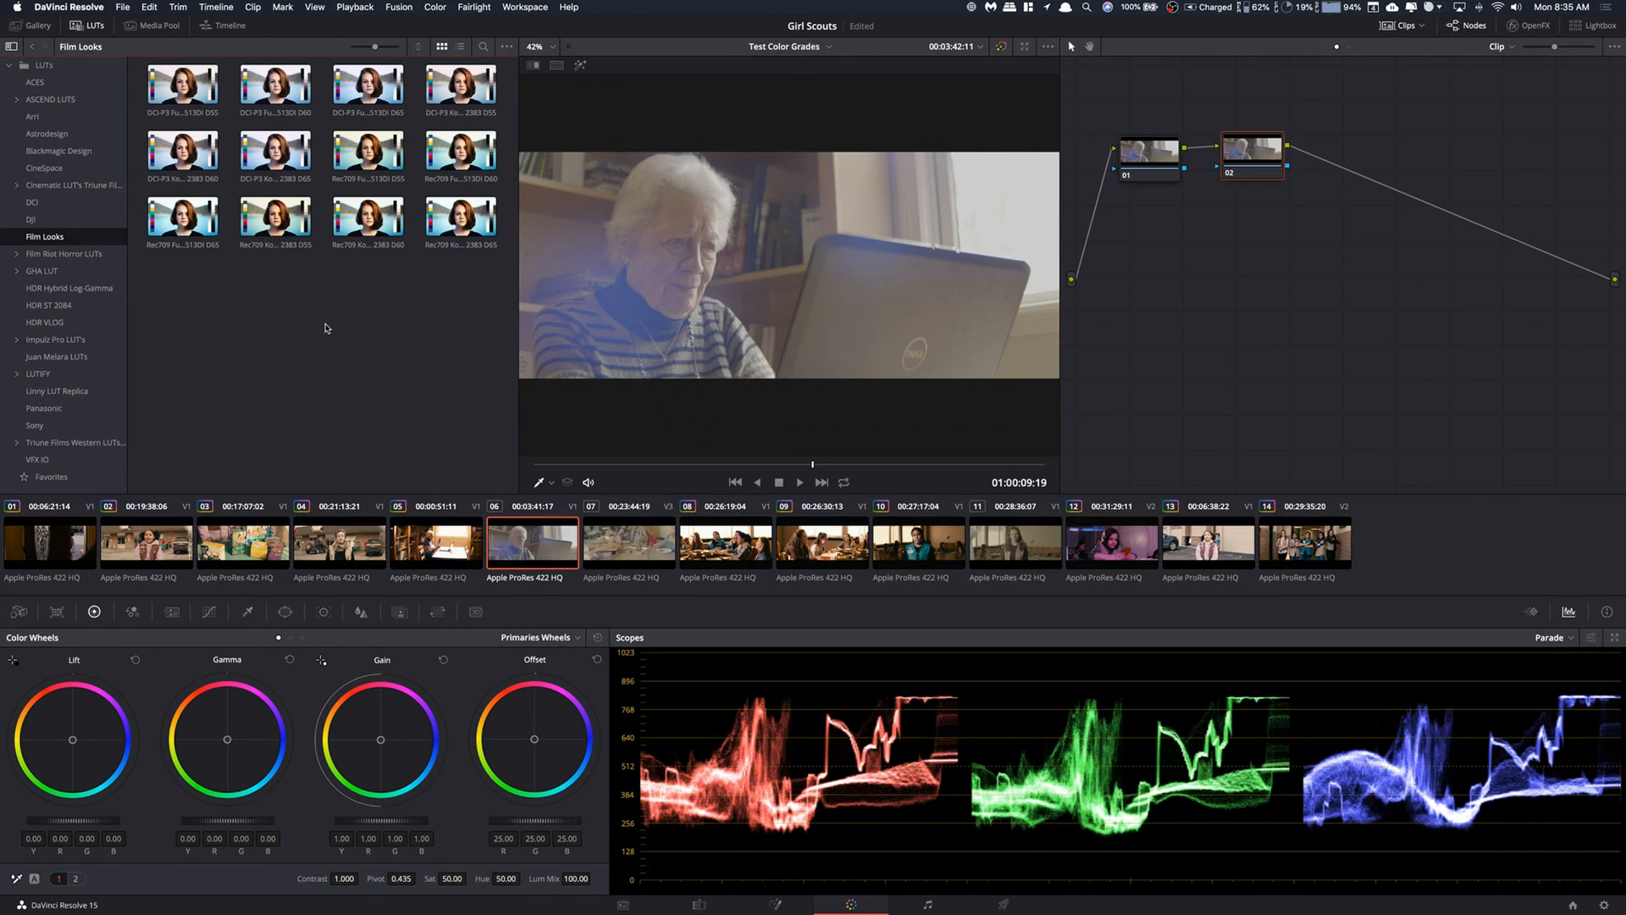
mouse_move(425, 301)
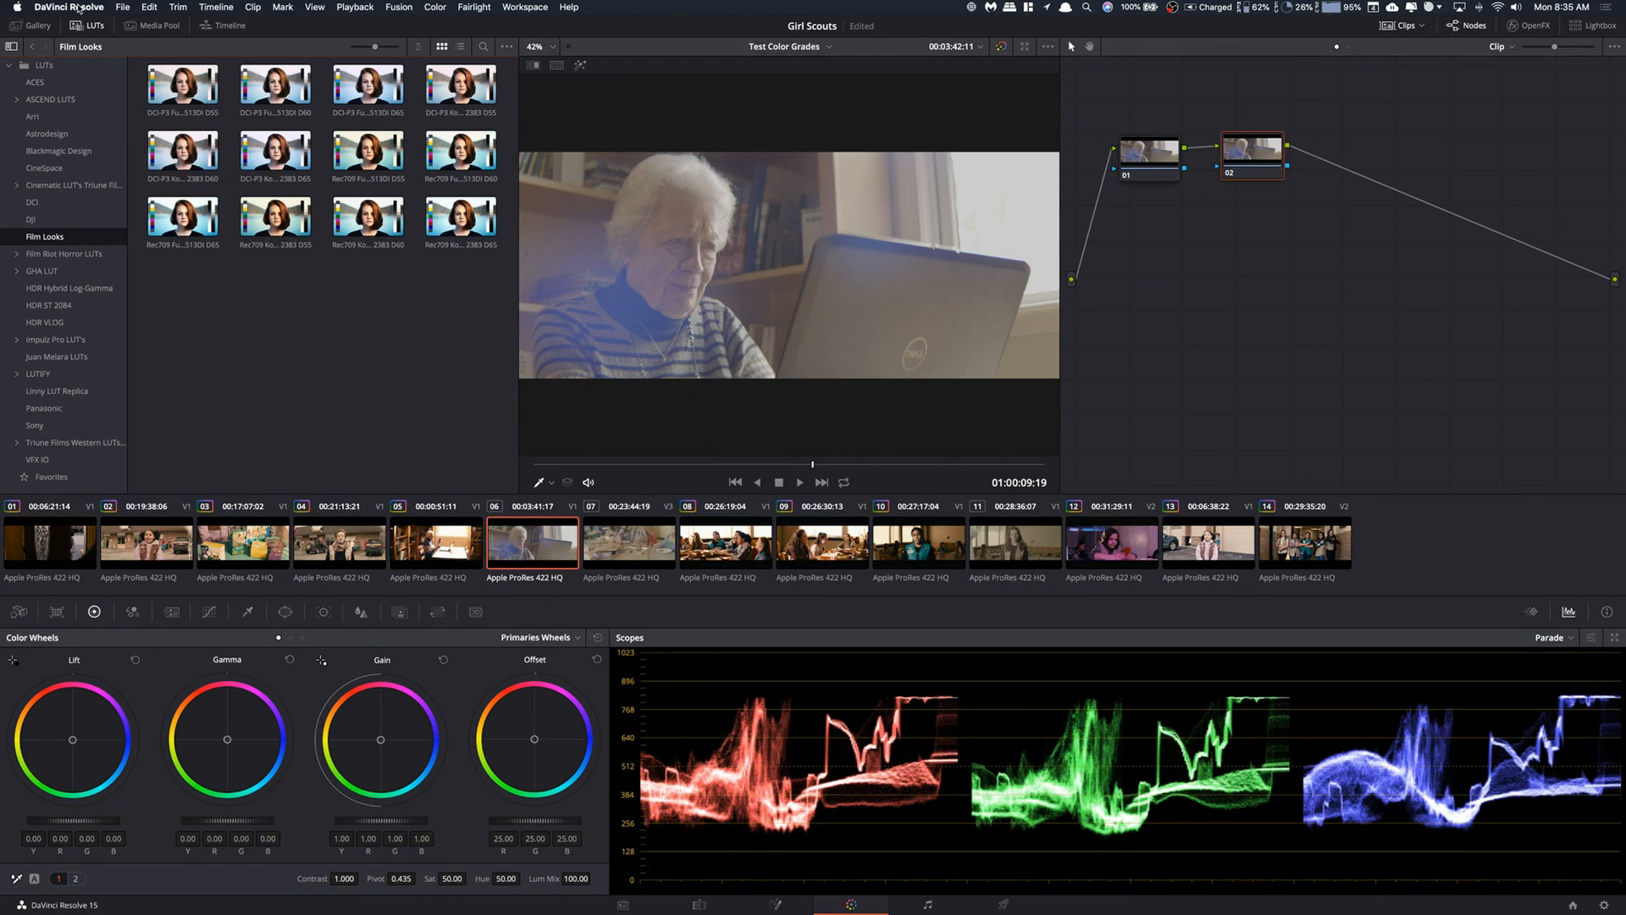
- Open Project Settings on Color Management, scrolled down to the Lookup Tables section
left_click(122, 7)
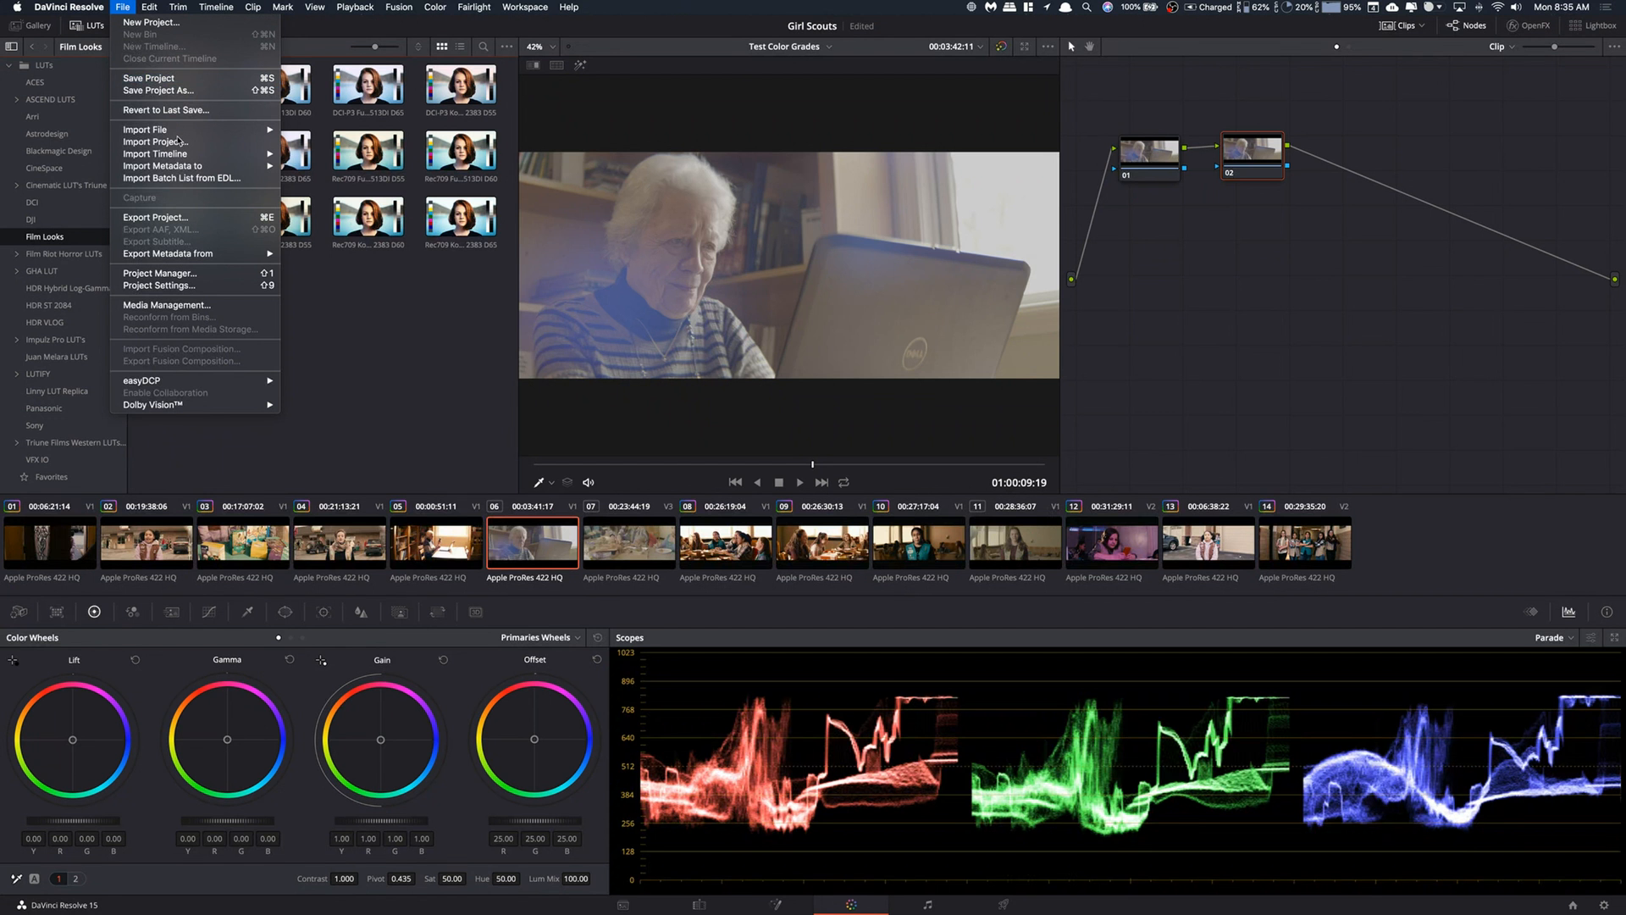
left_click(250, 306)
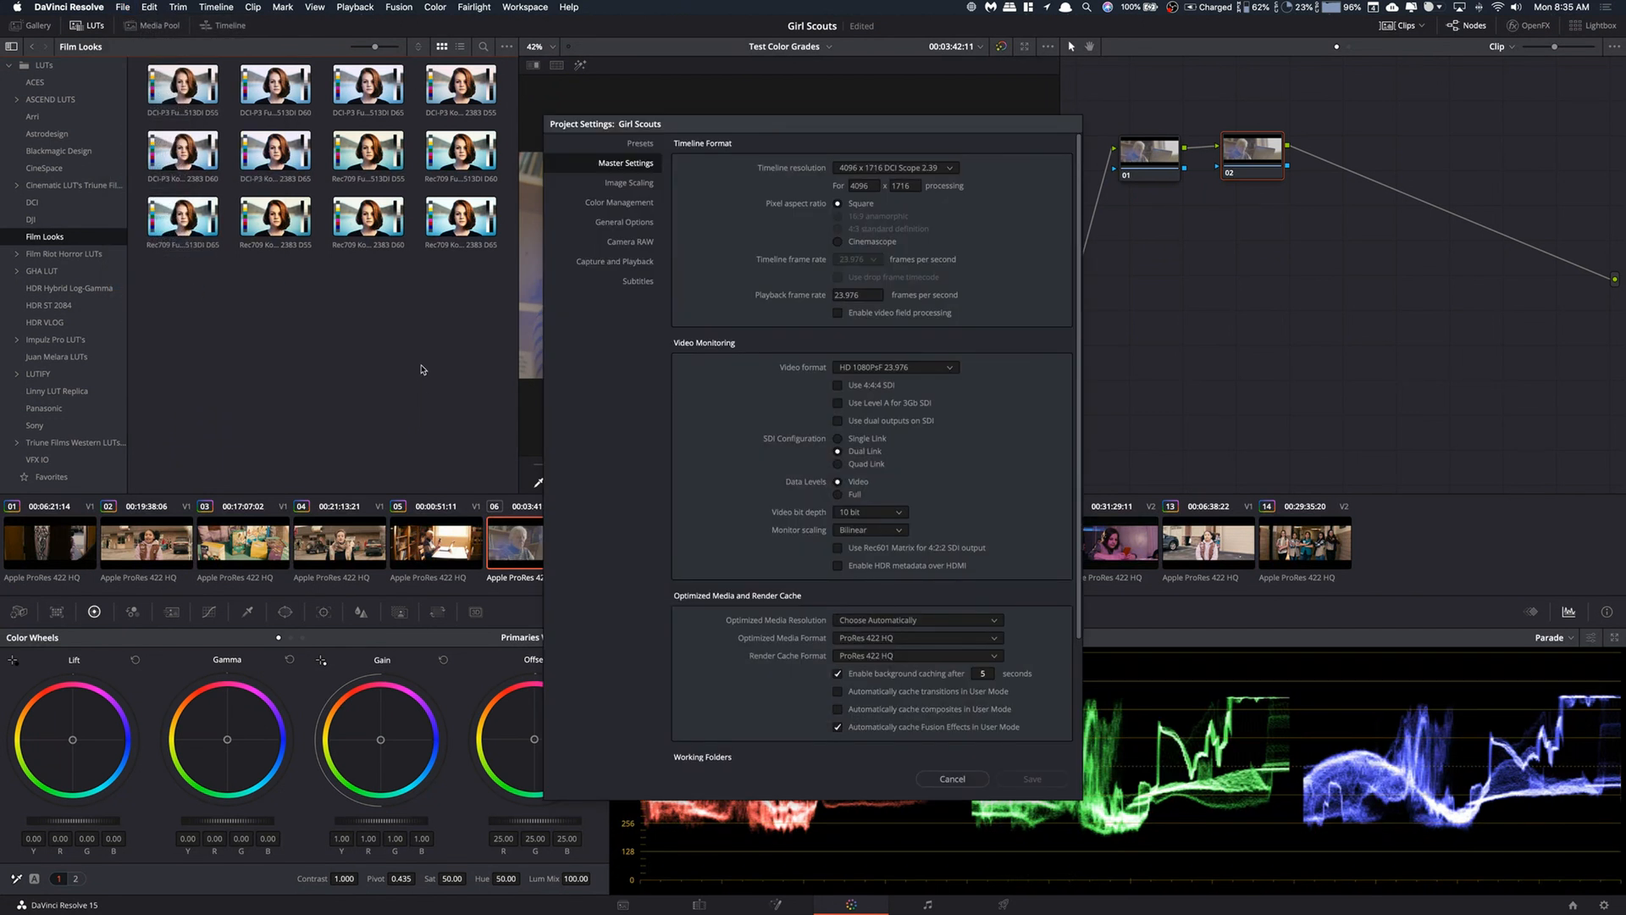
mouse_move(513, 388)
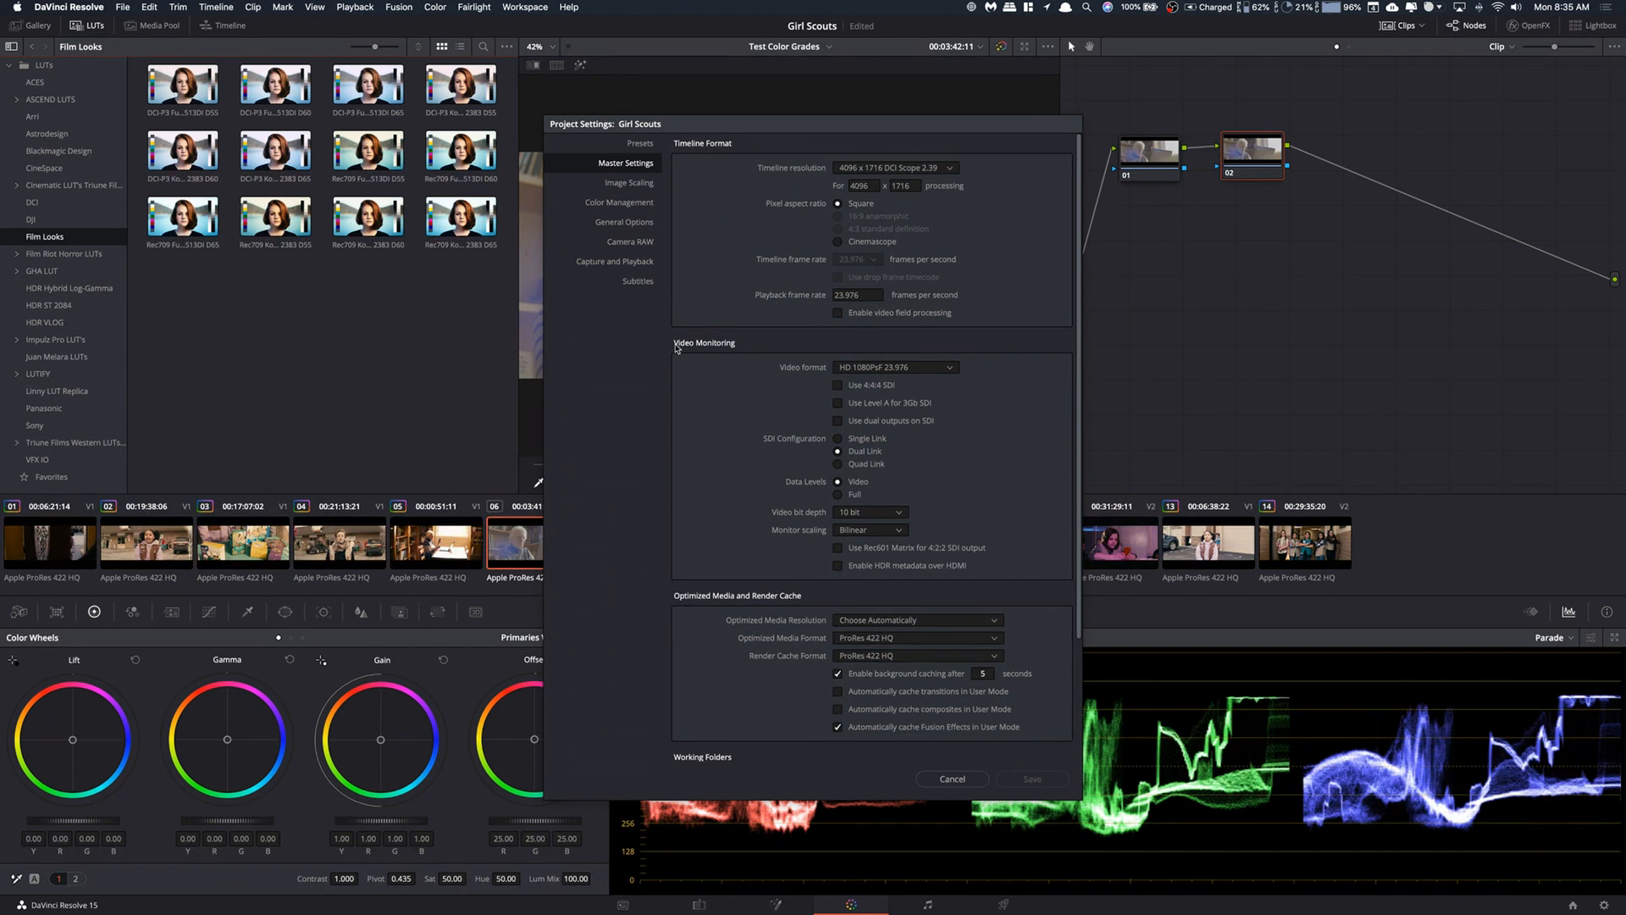
mouse_move(628, 208)
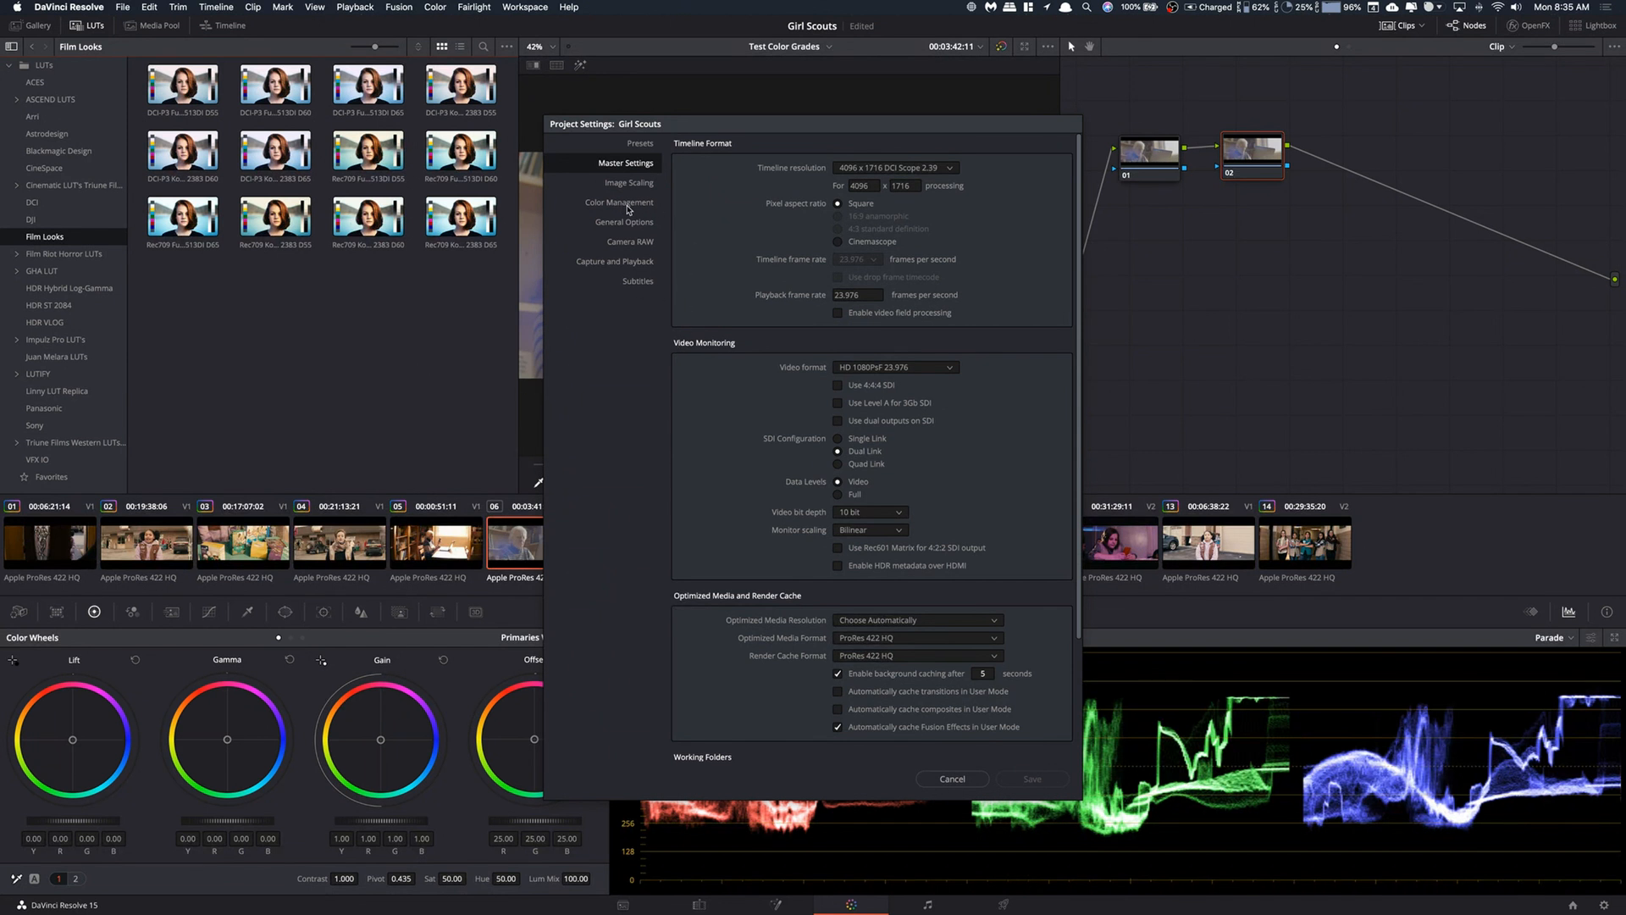
left_click(619, 202)
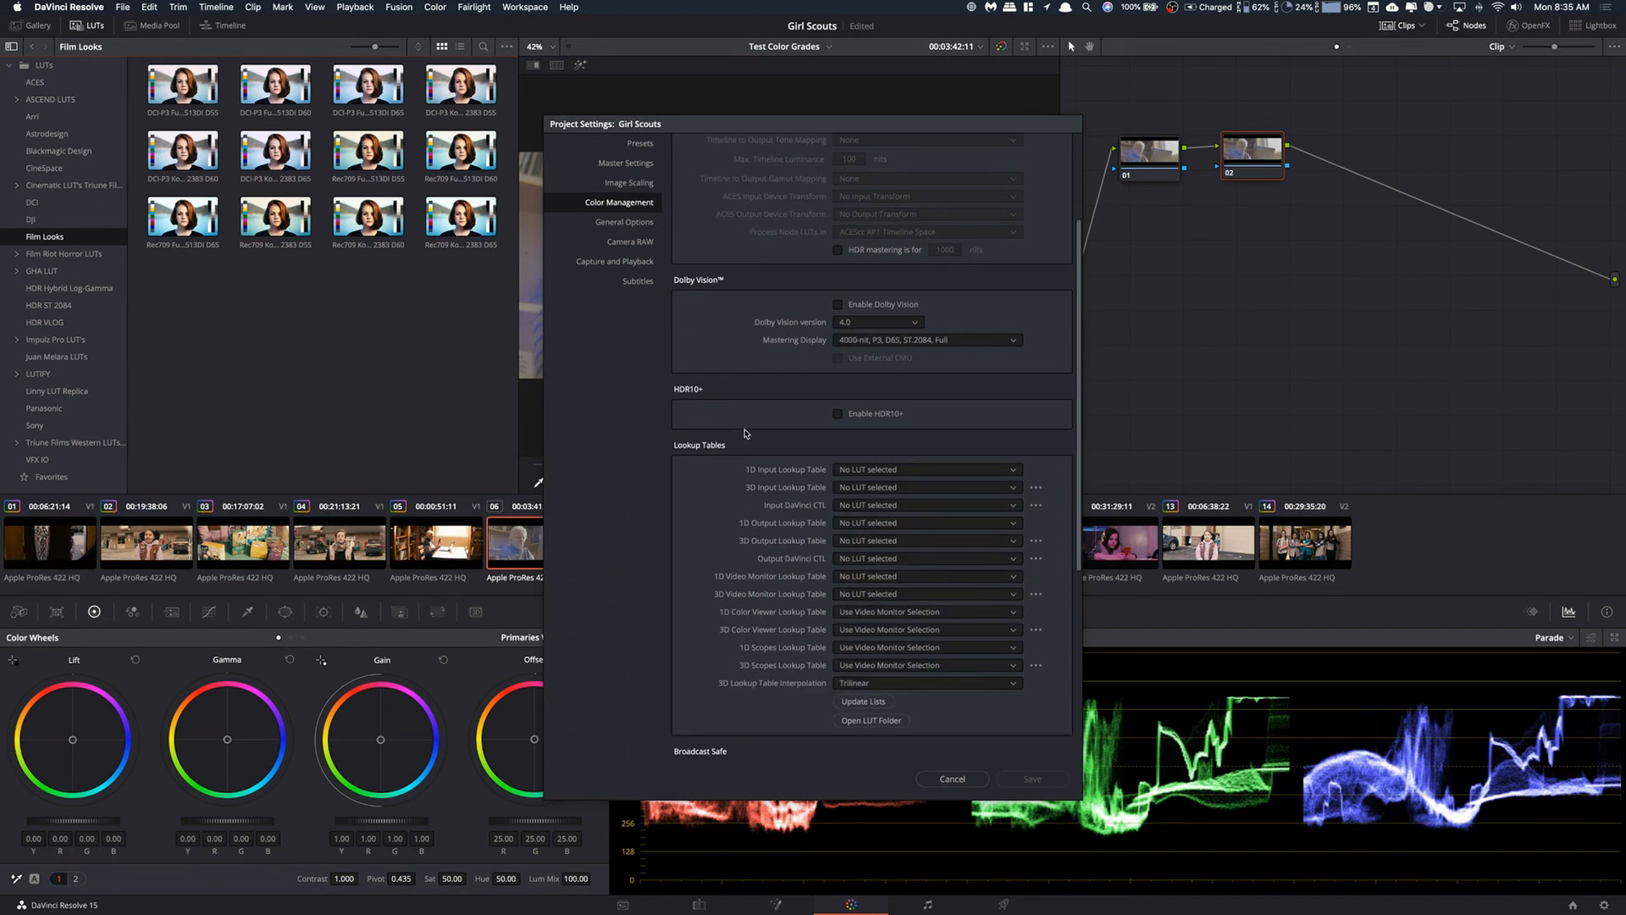
scroll("down", 3)
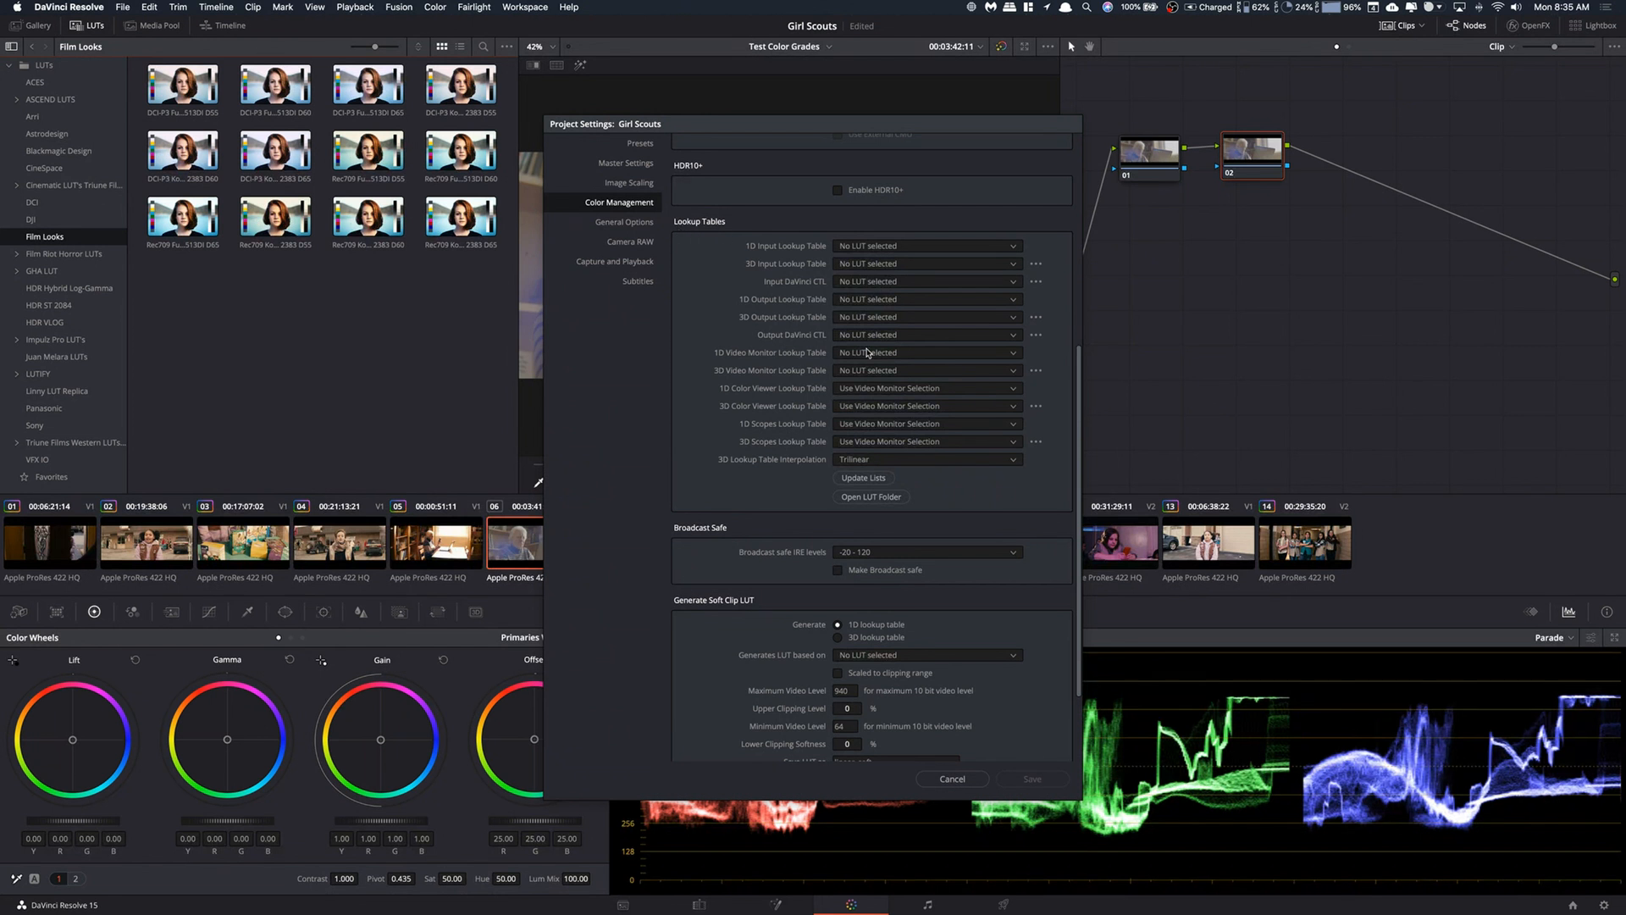
scroll("down", 3)
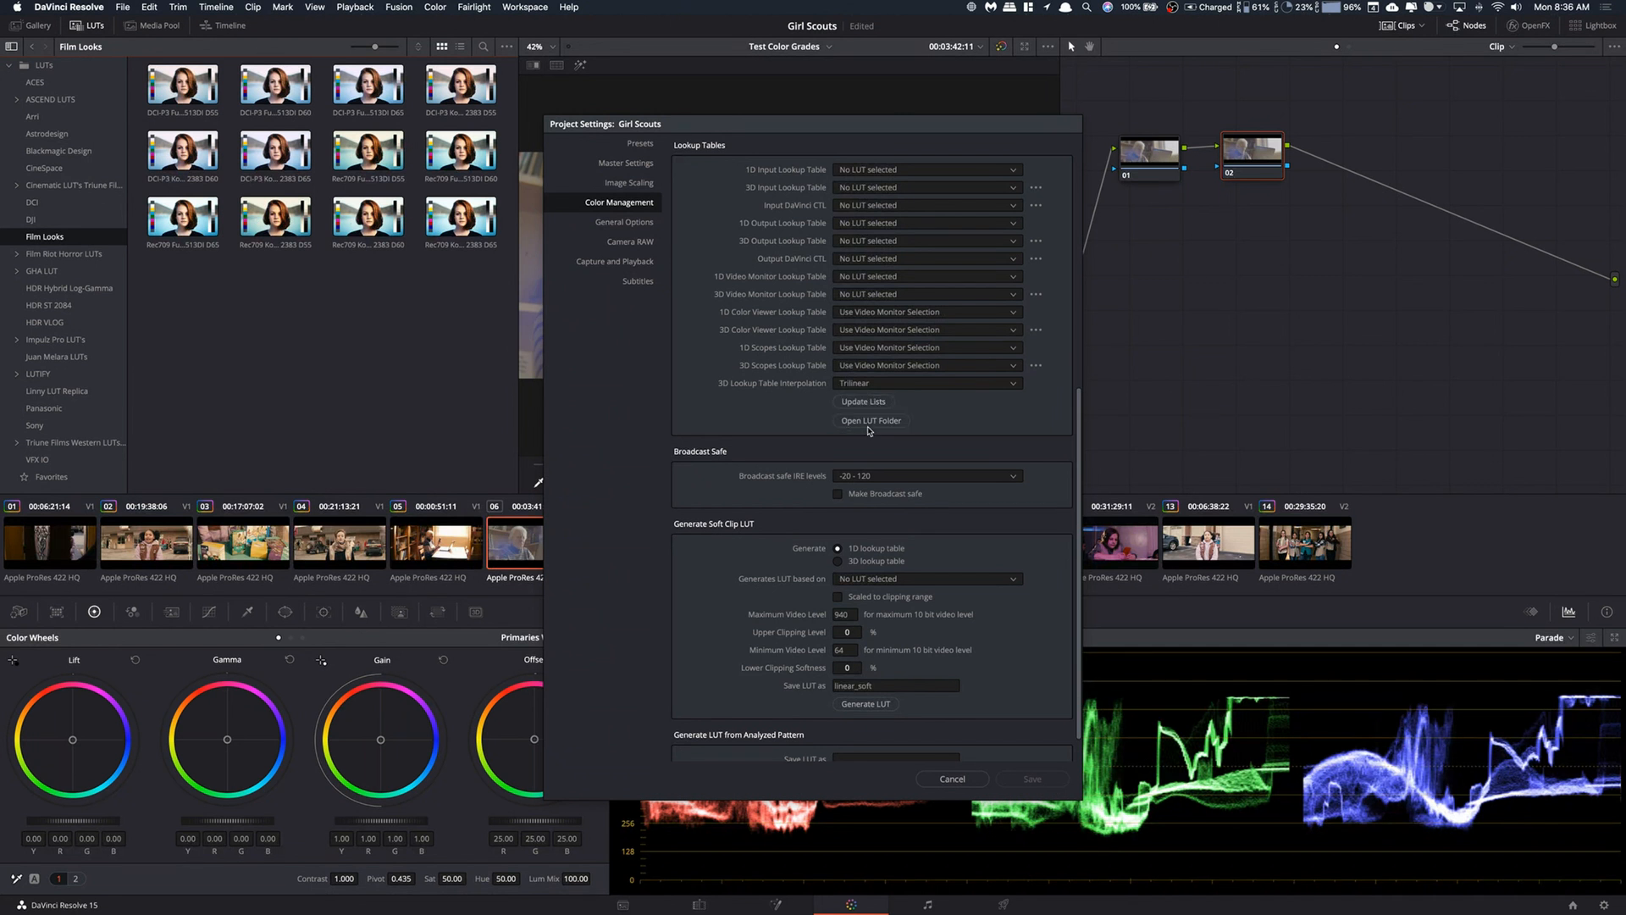
- Reveal the LUT storage folder in Finder from Lookup Tables settings
left_click(870, 420)
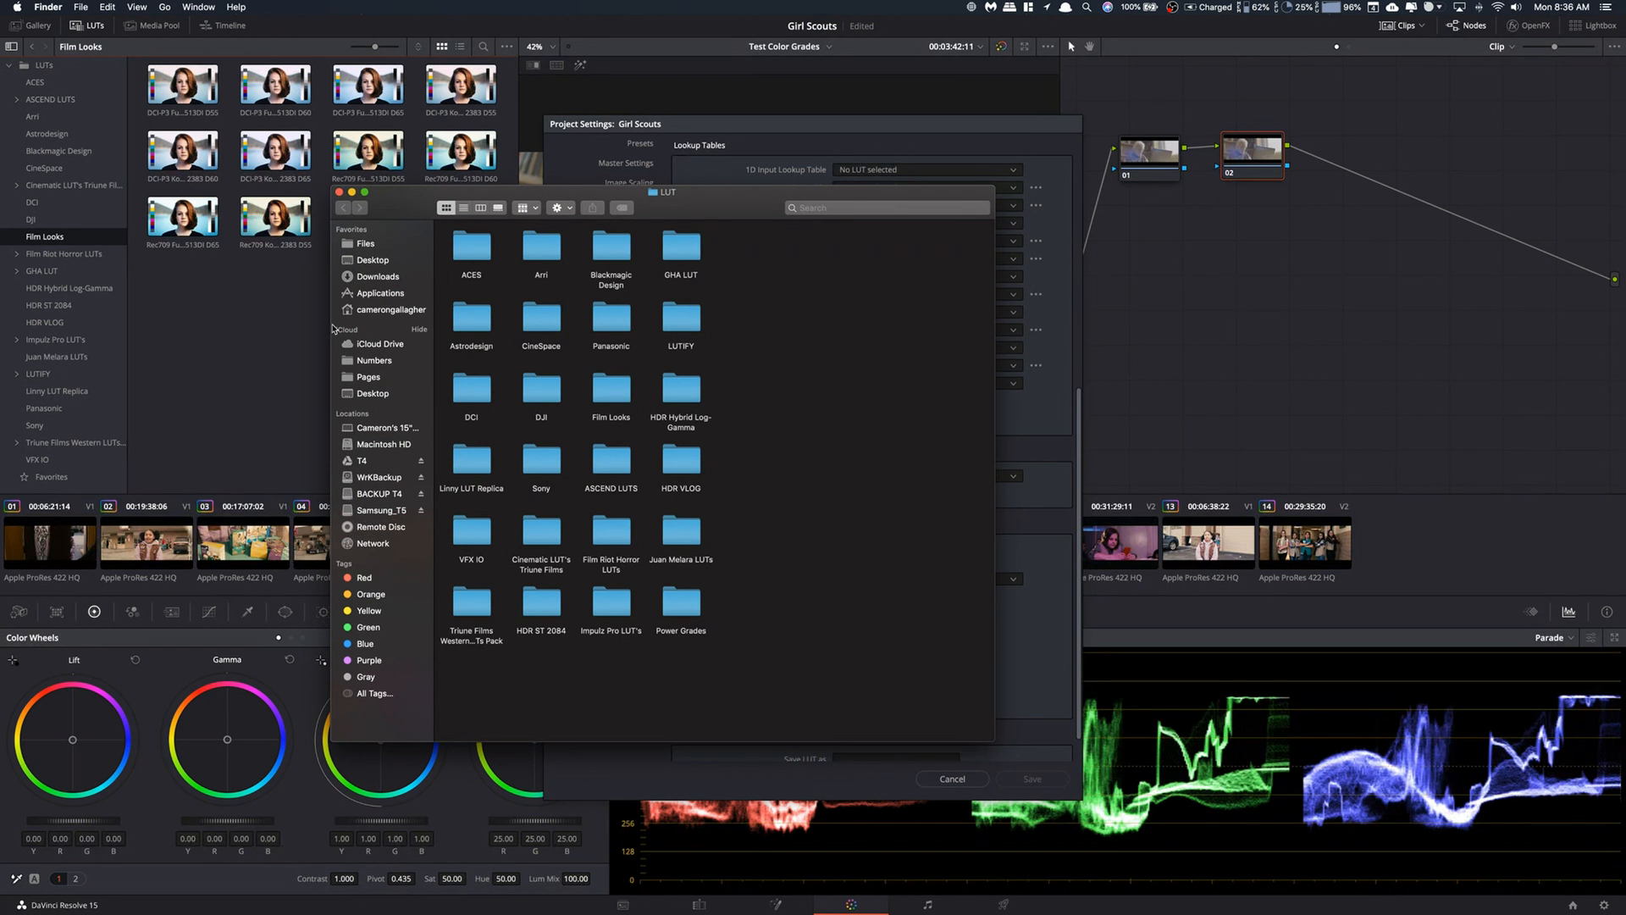
mouse_move(518, 425)
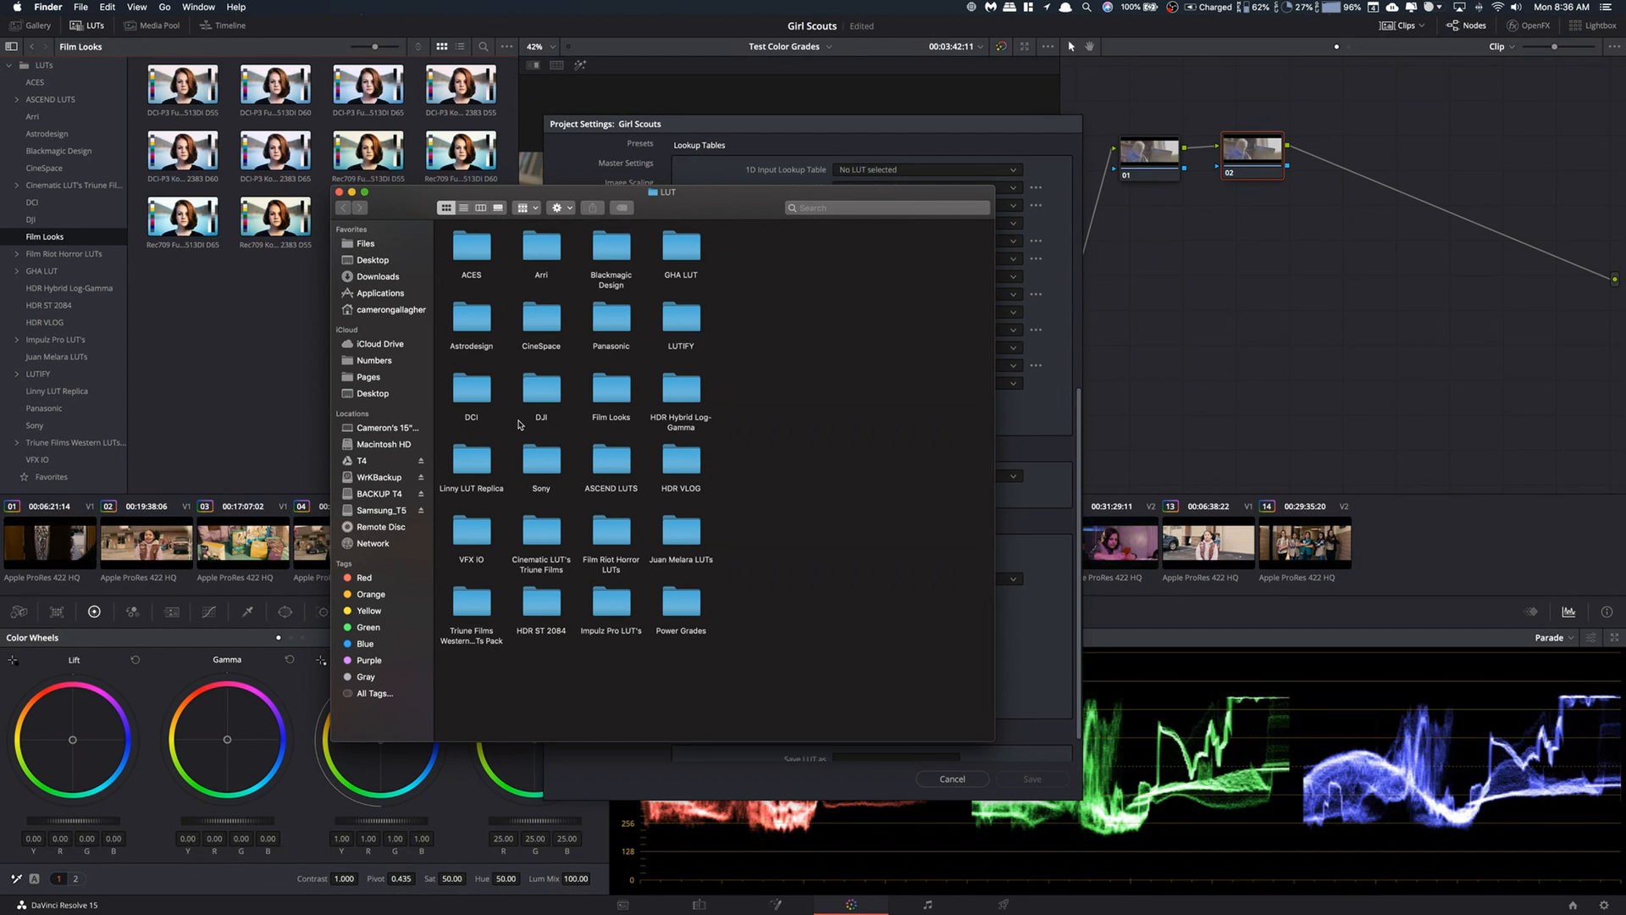
mouse_move(930, 532)
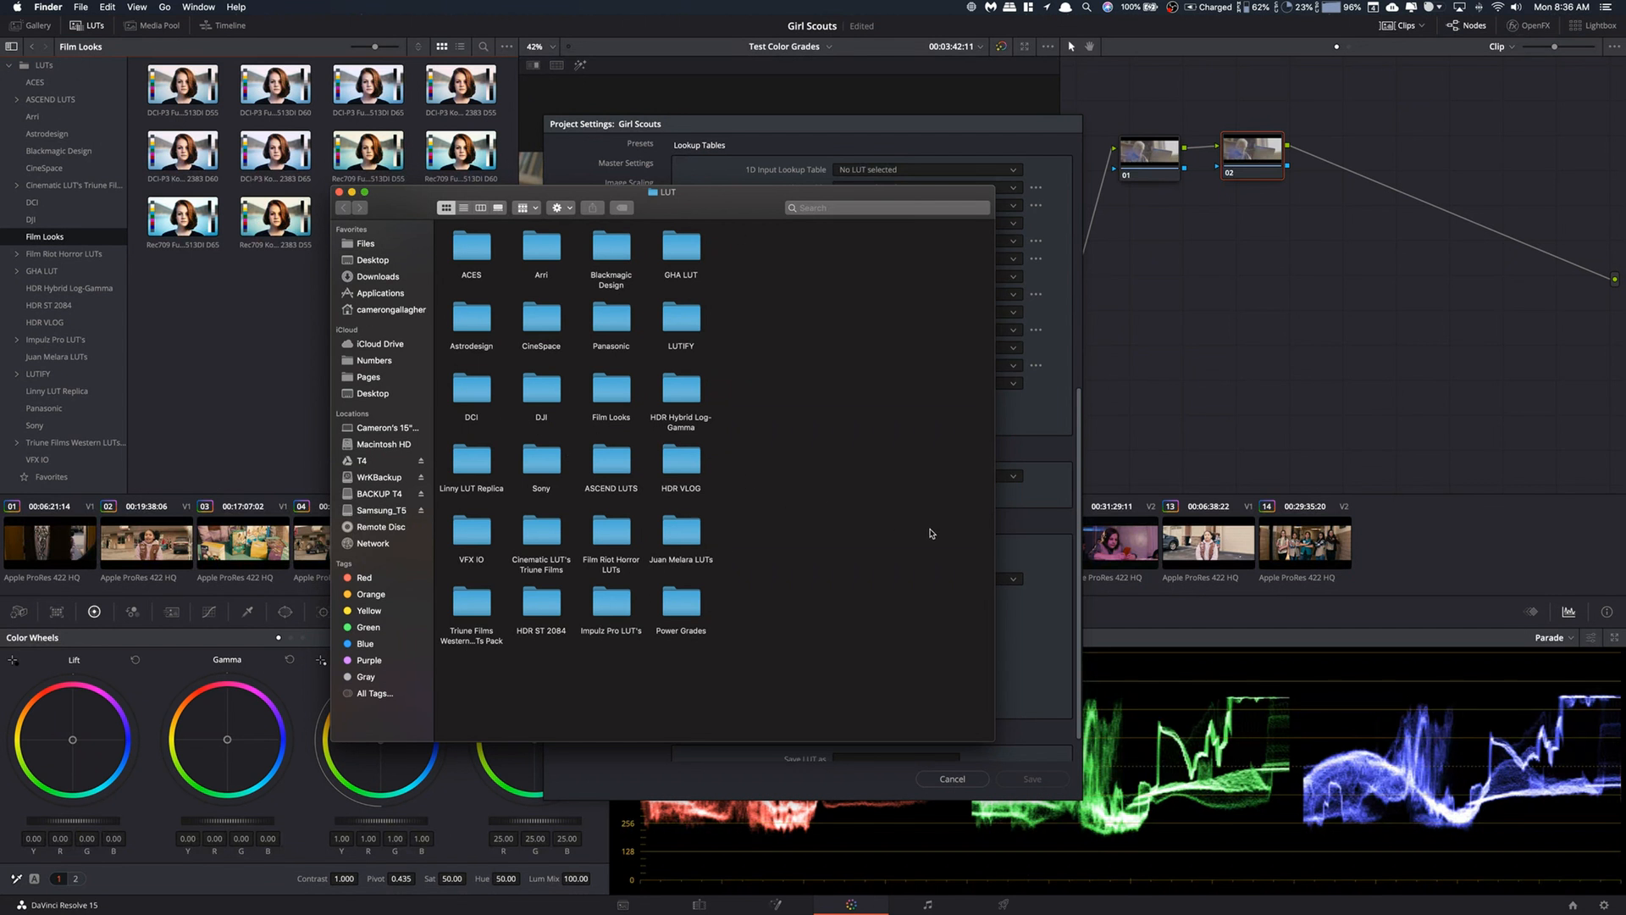
mouse_move(686, 491)
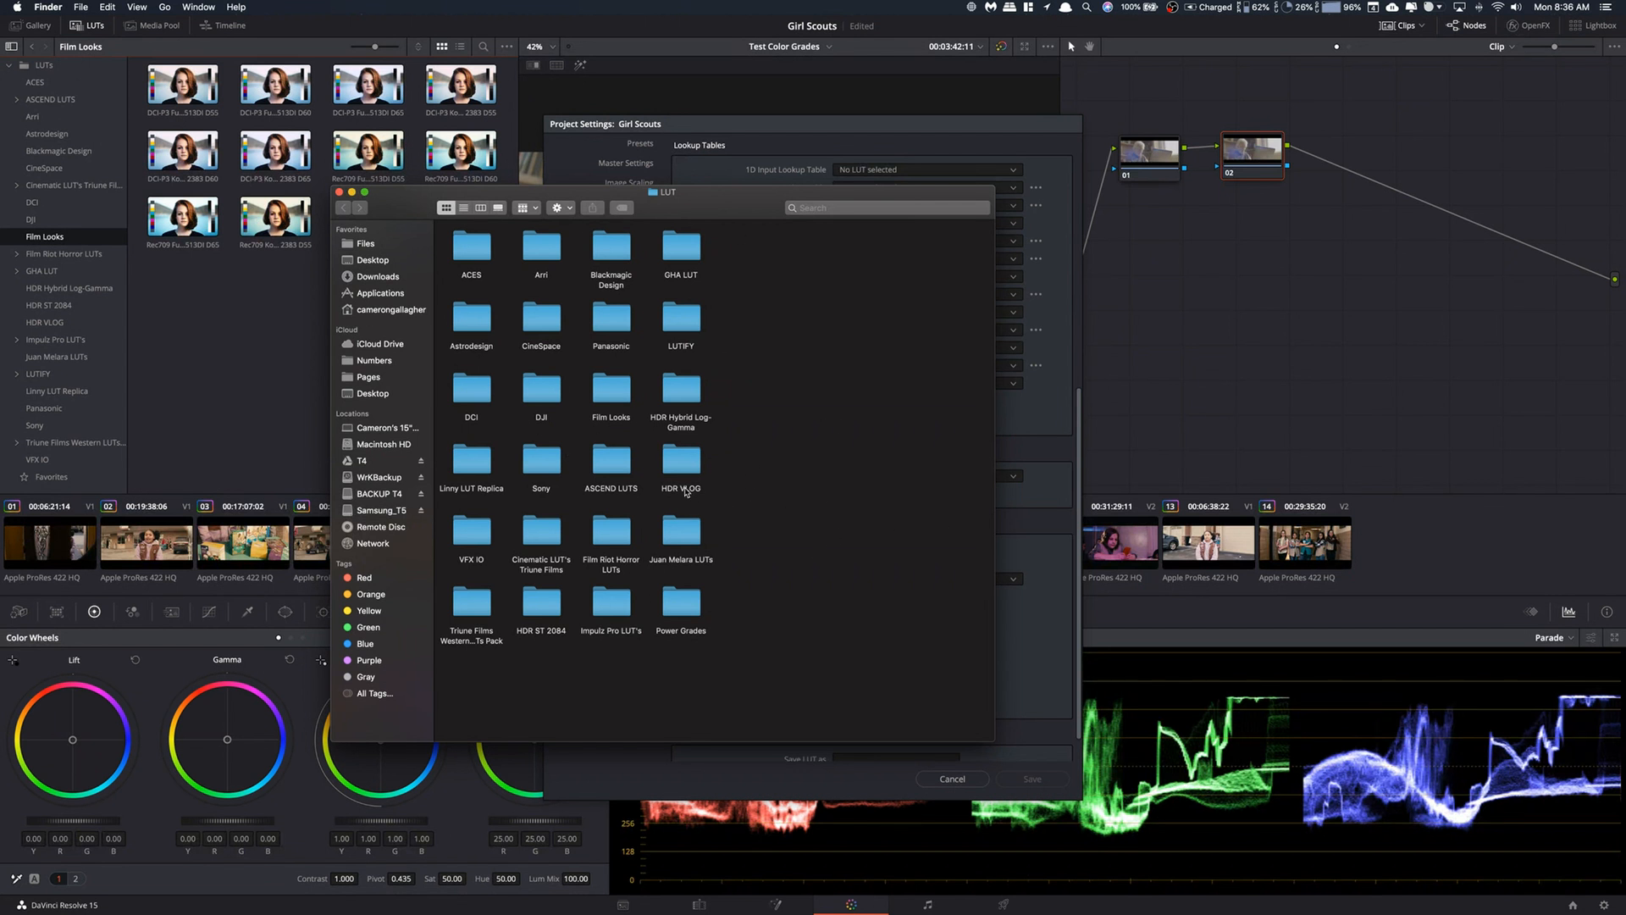
mouse_move(766, 500)
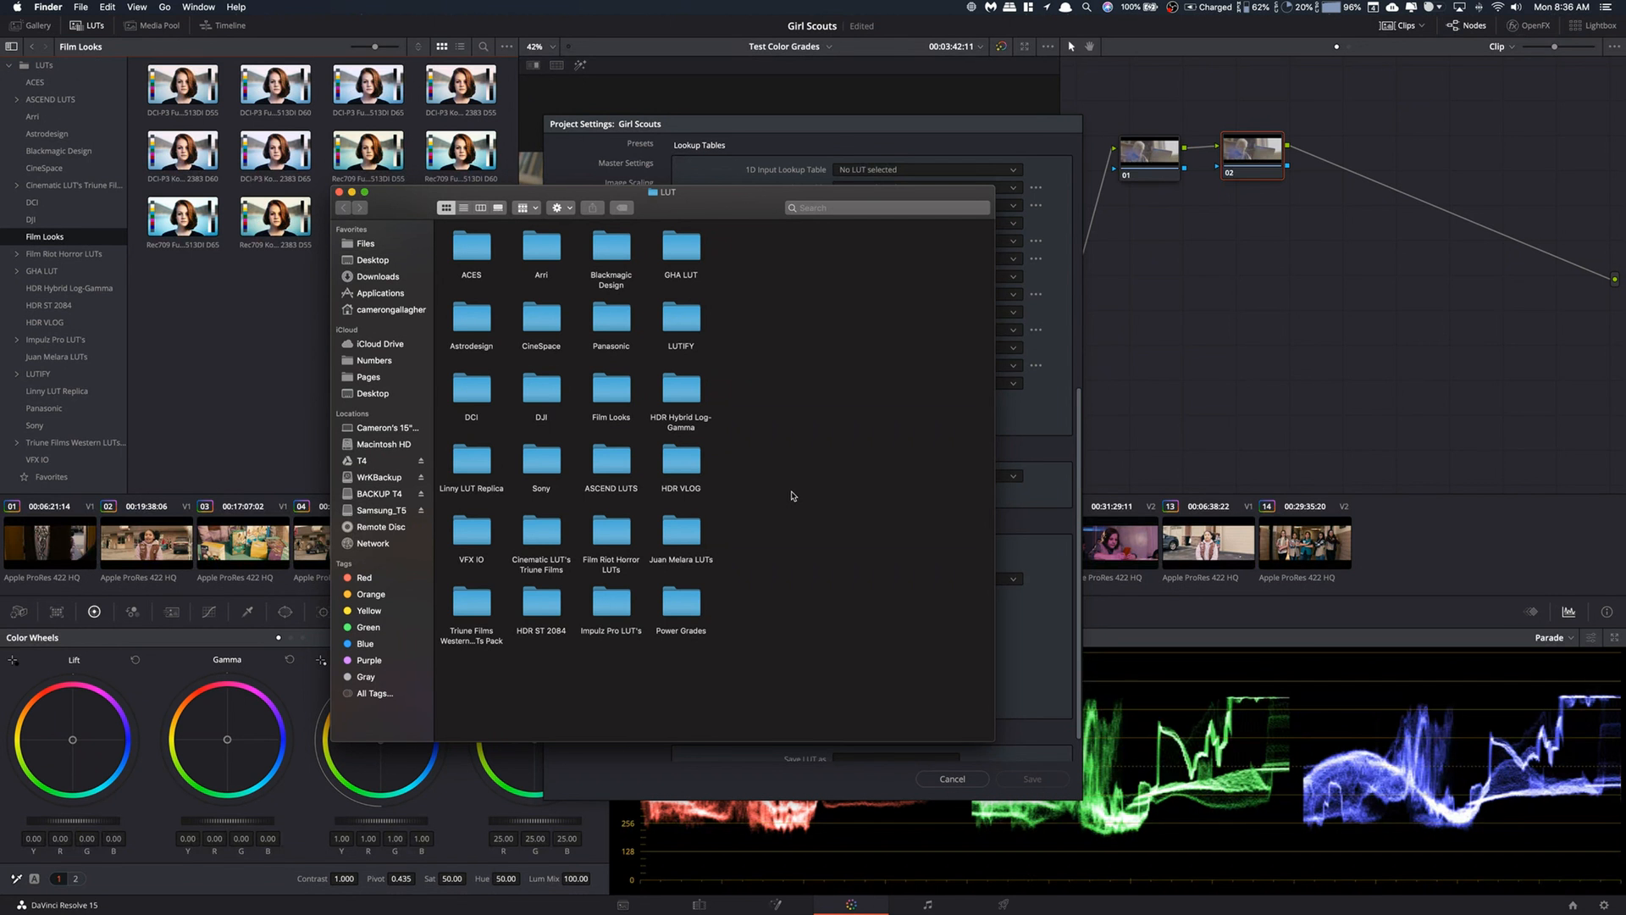
mouse_move(745, 510)
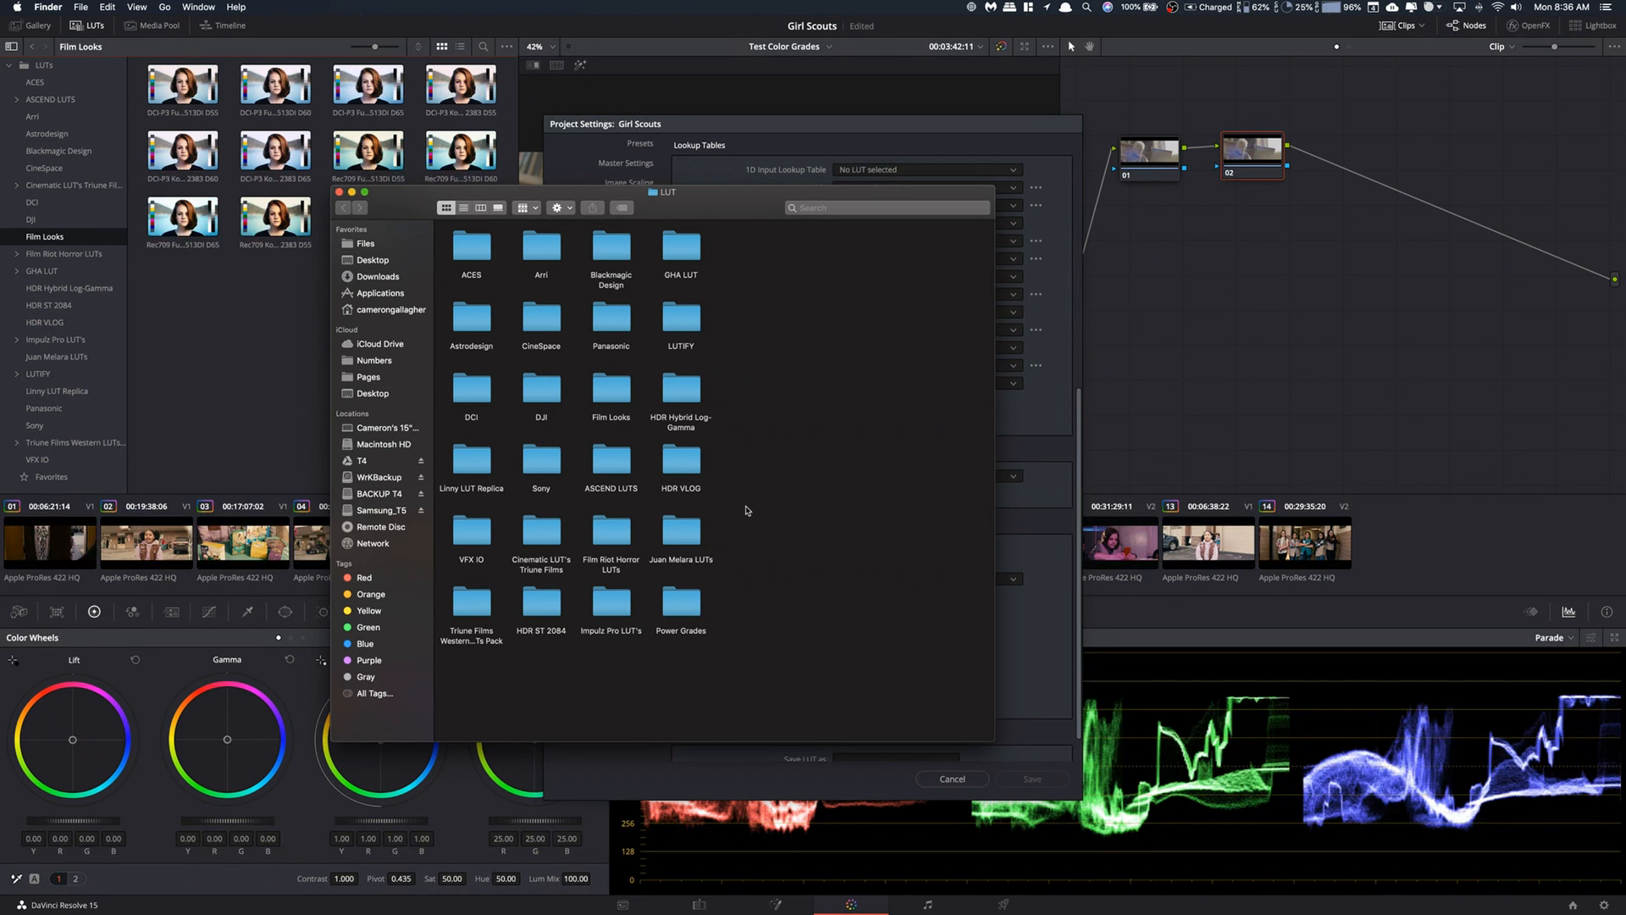
mouse_move(798, 490)
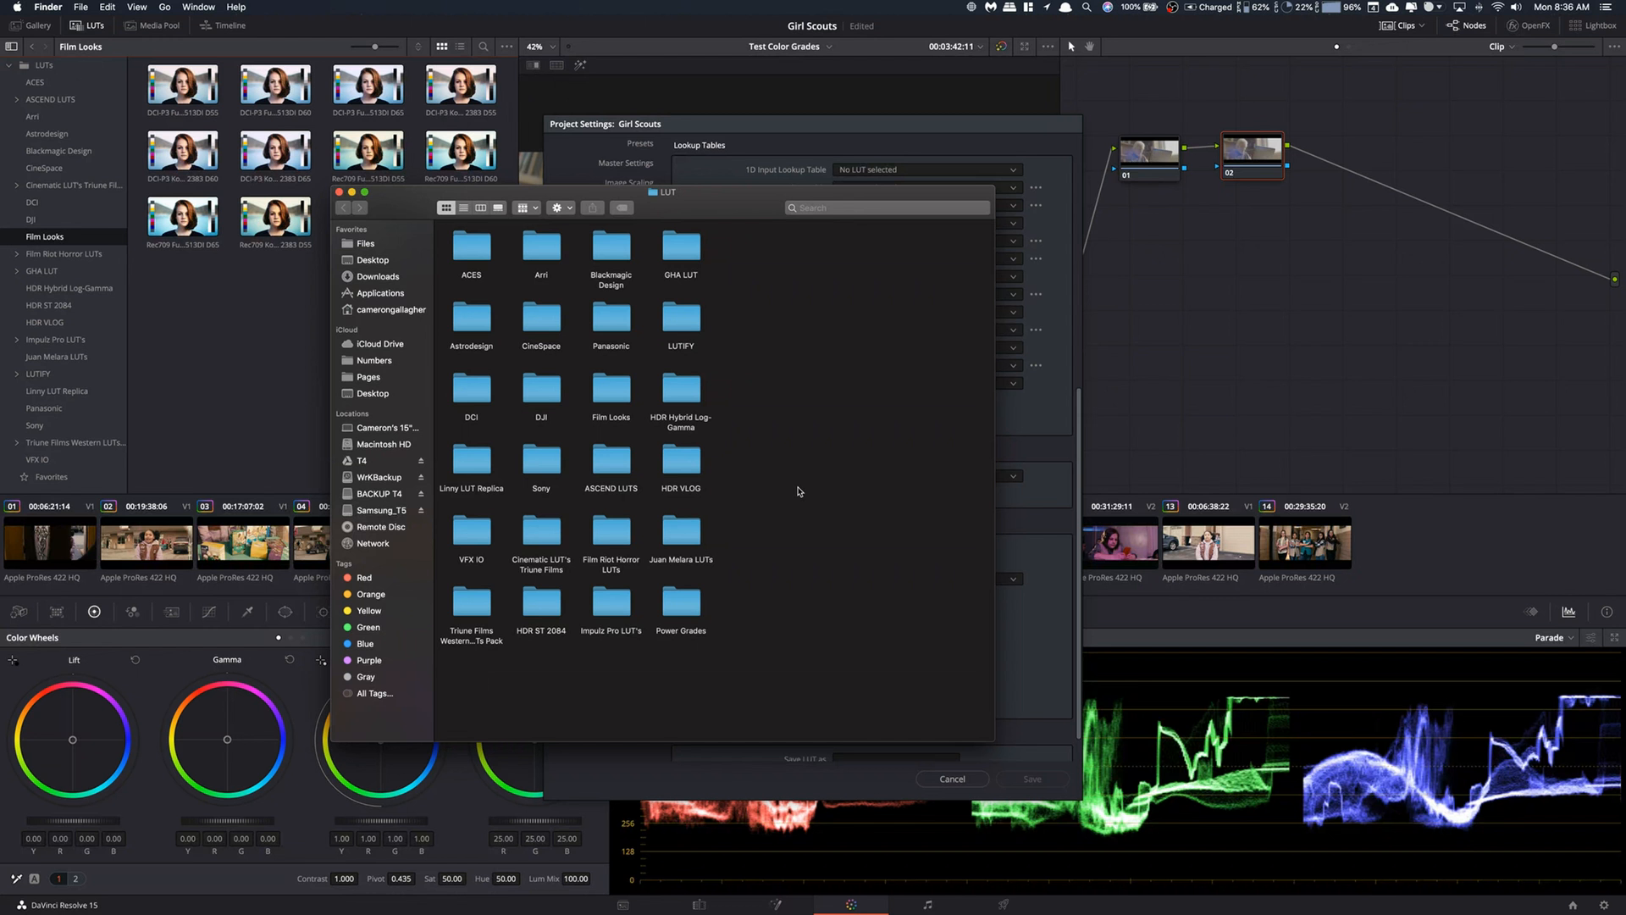
mouse_move(703, 454)
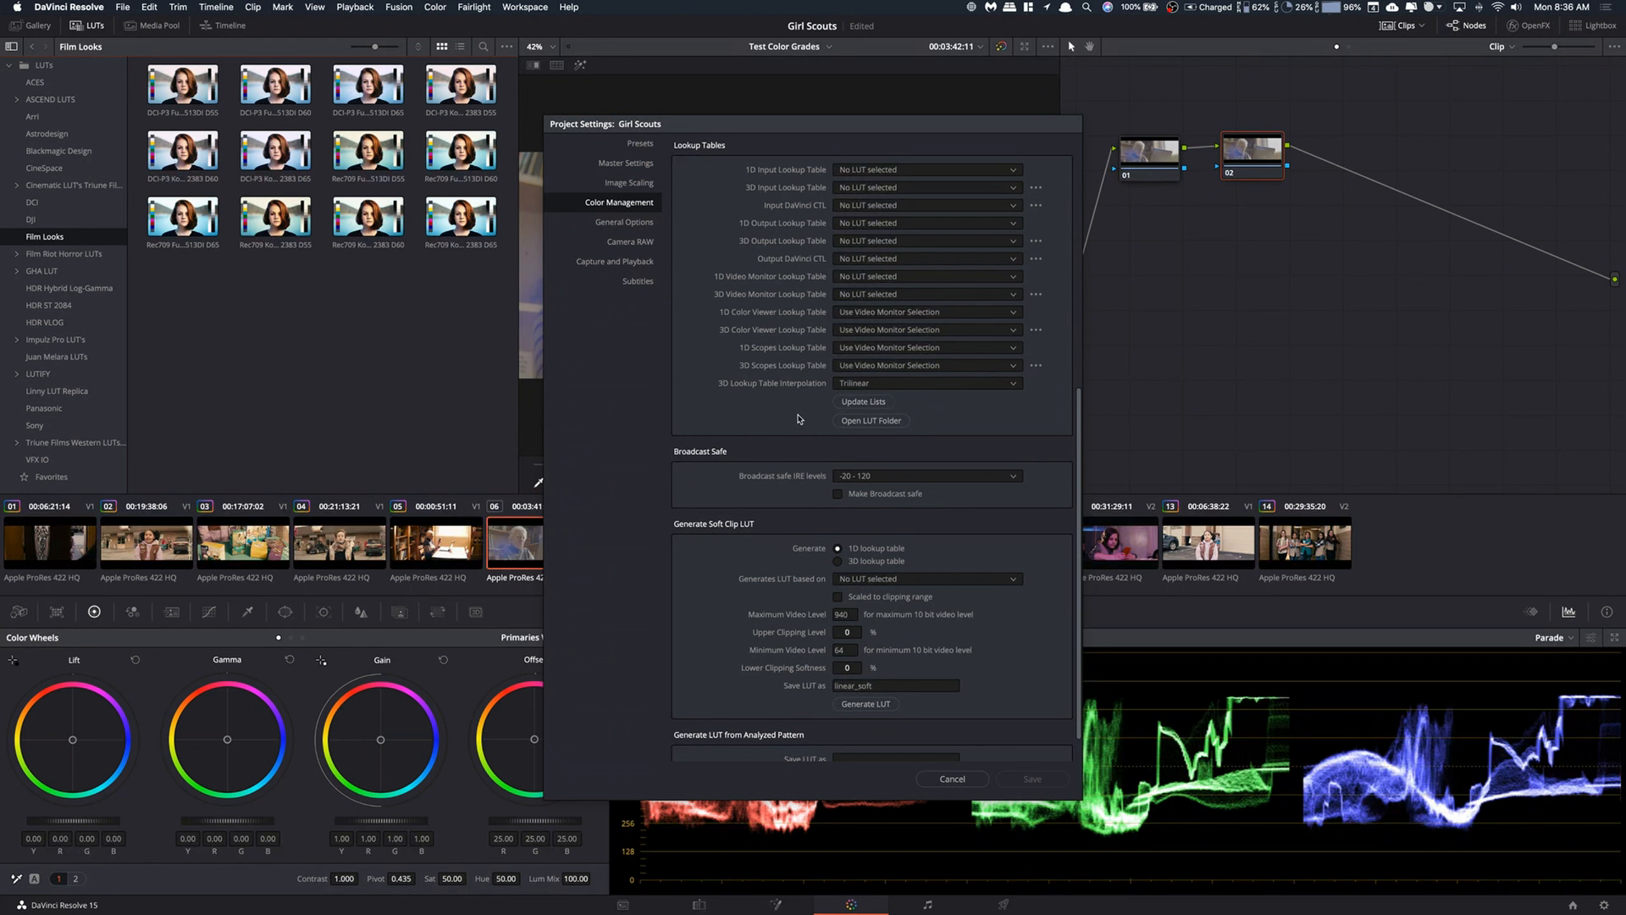
mouse_move(866, 453)
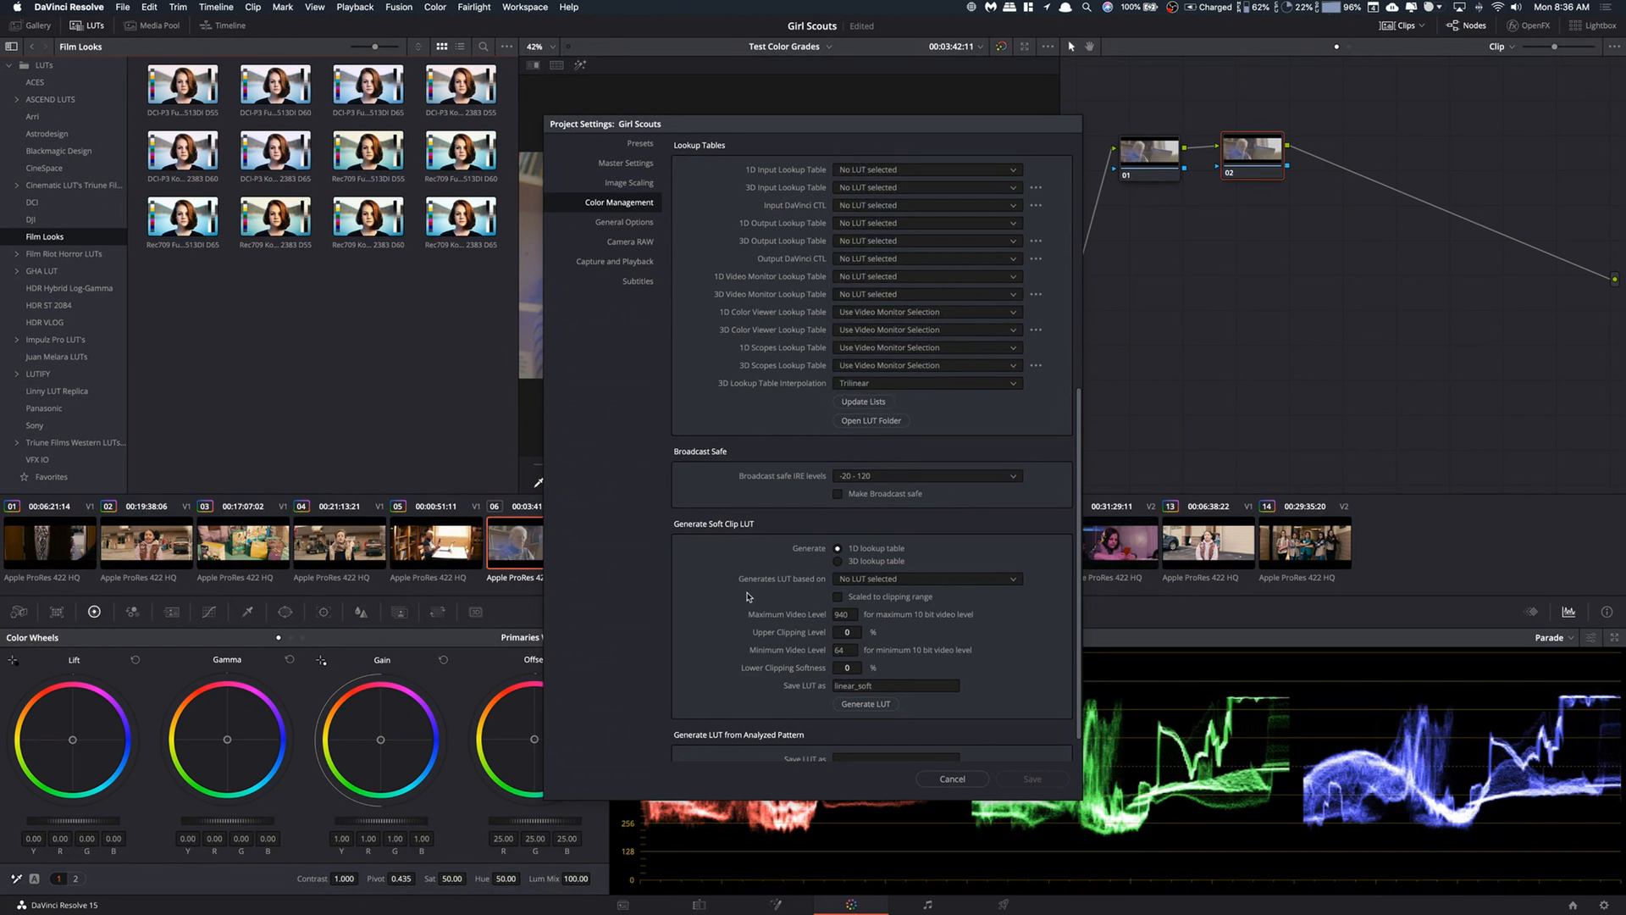
mouse_move(921, 664)
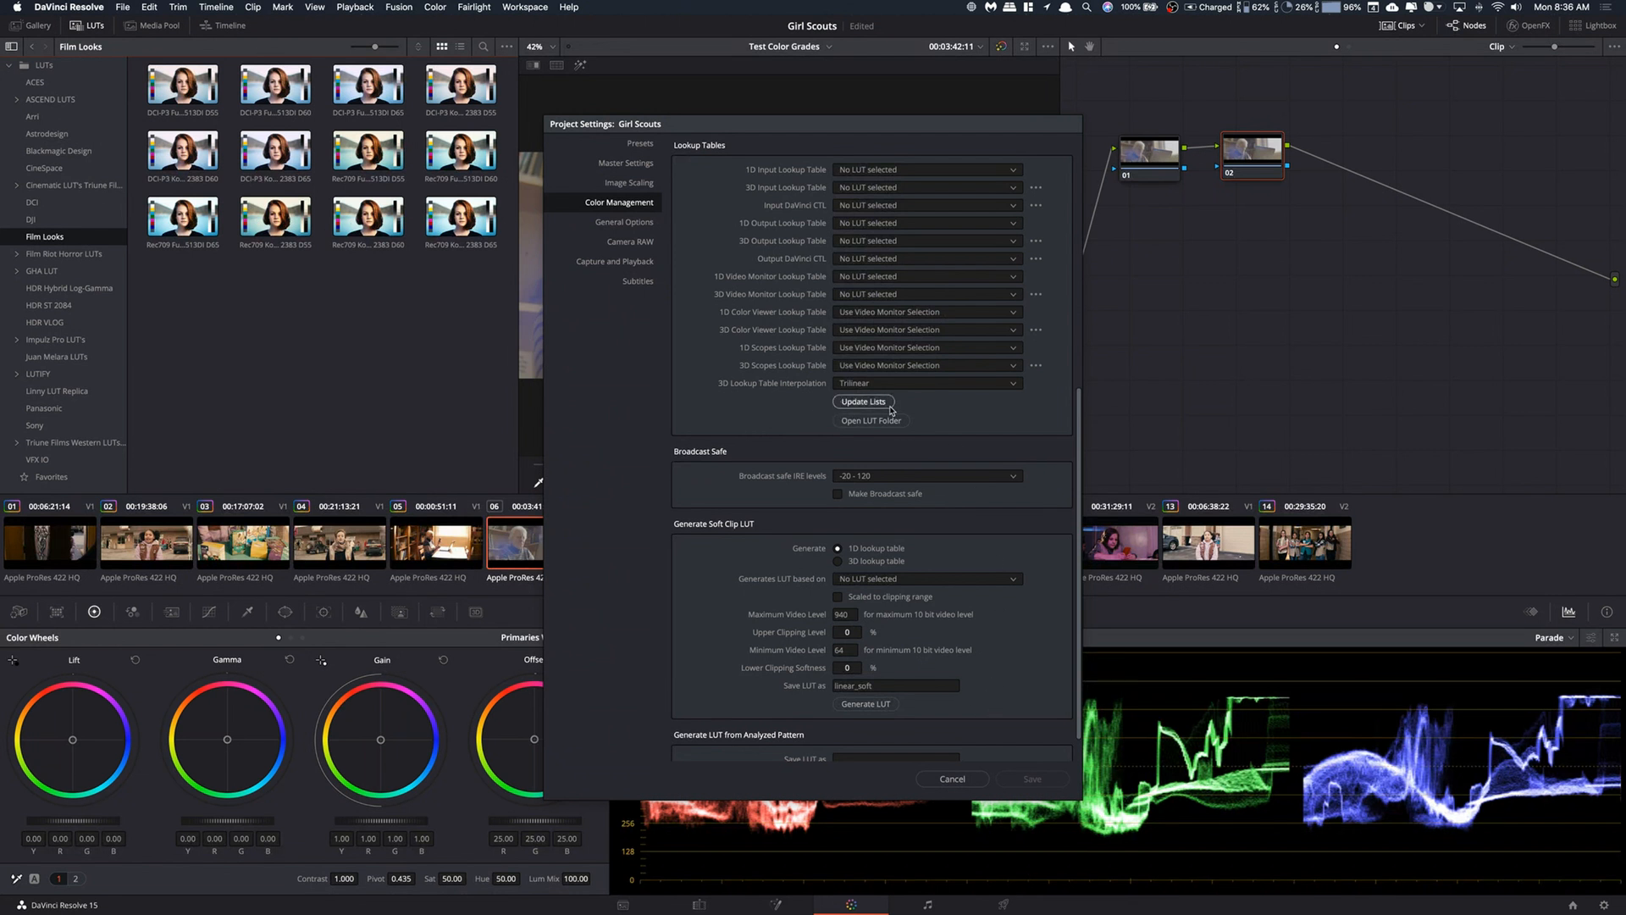
- Refresh the available LUT lists using Update Lists under Lookup Tables
left_click(951, 779)
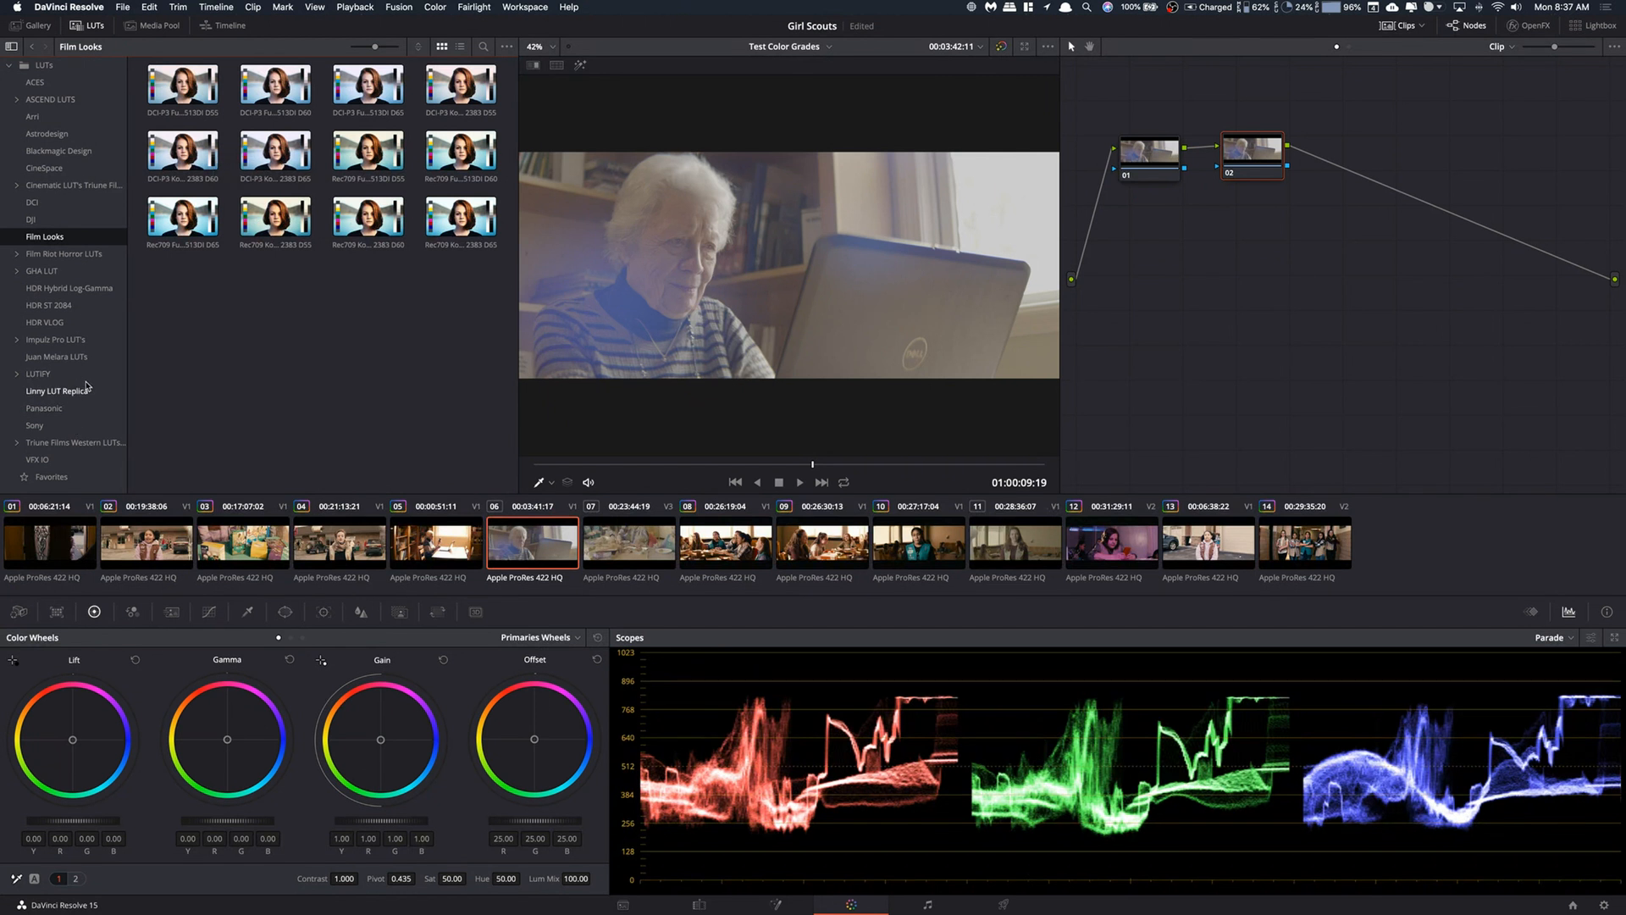
- Browse LUTIFY, Juan Melara LUTs, Utility LUTs and Color Grading LUTs, ending back in LUTIFY
left_click(37, 373)
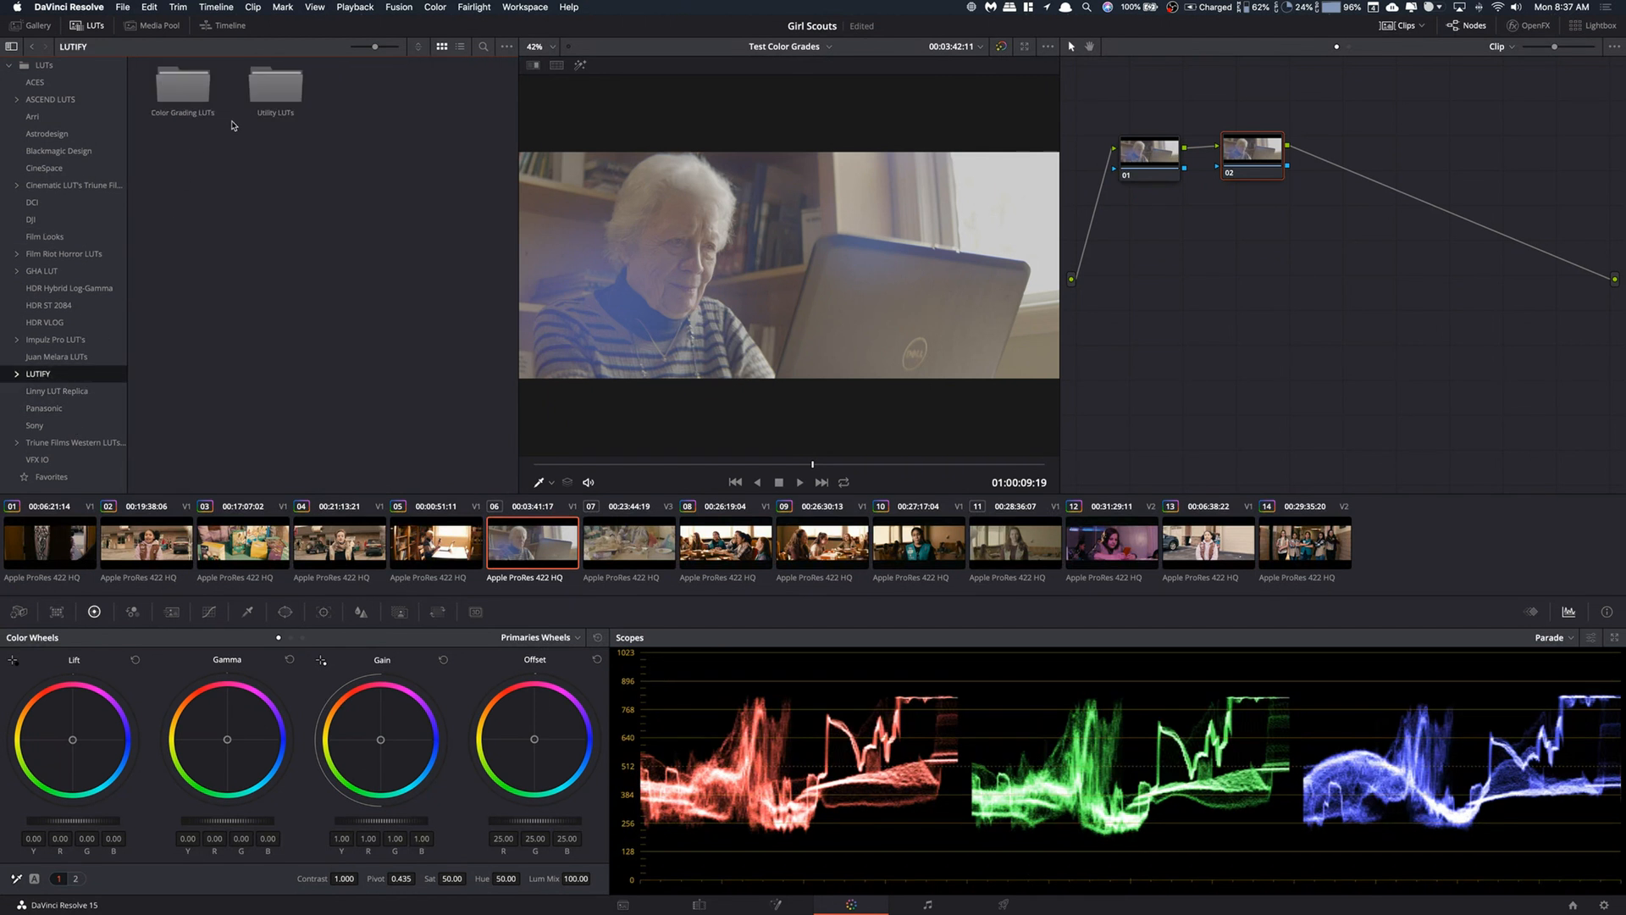
mouse_move(183, 87)
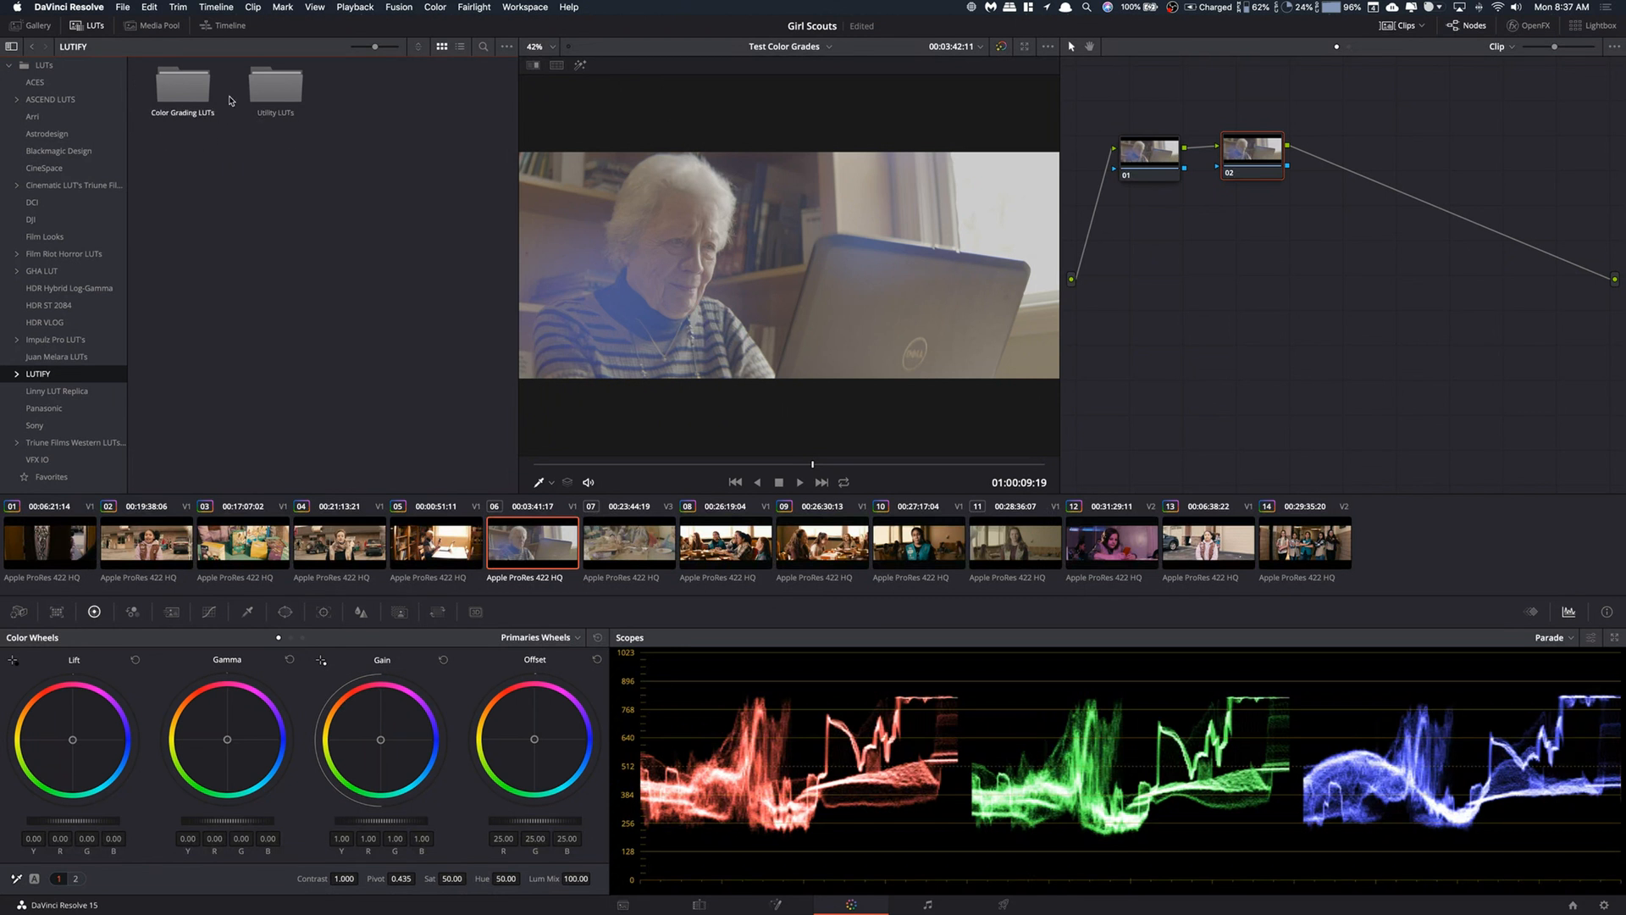
mouse_move(483, 422)
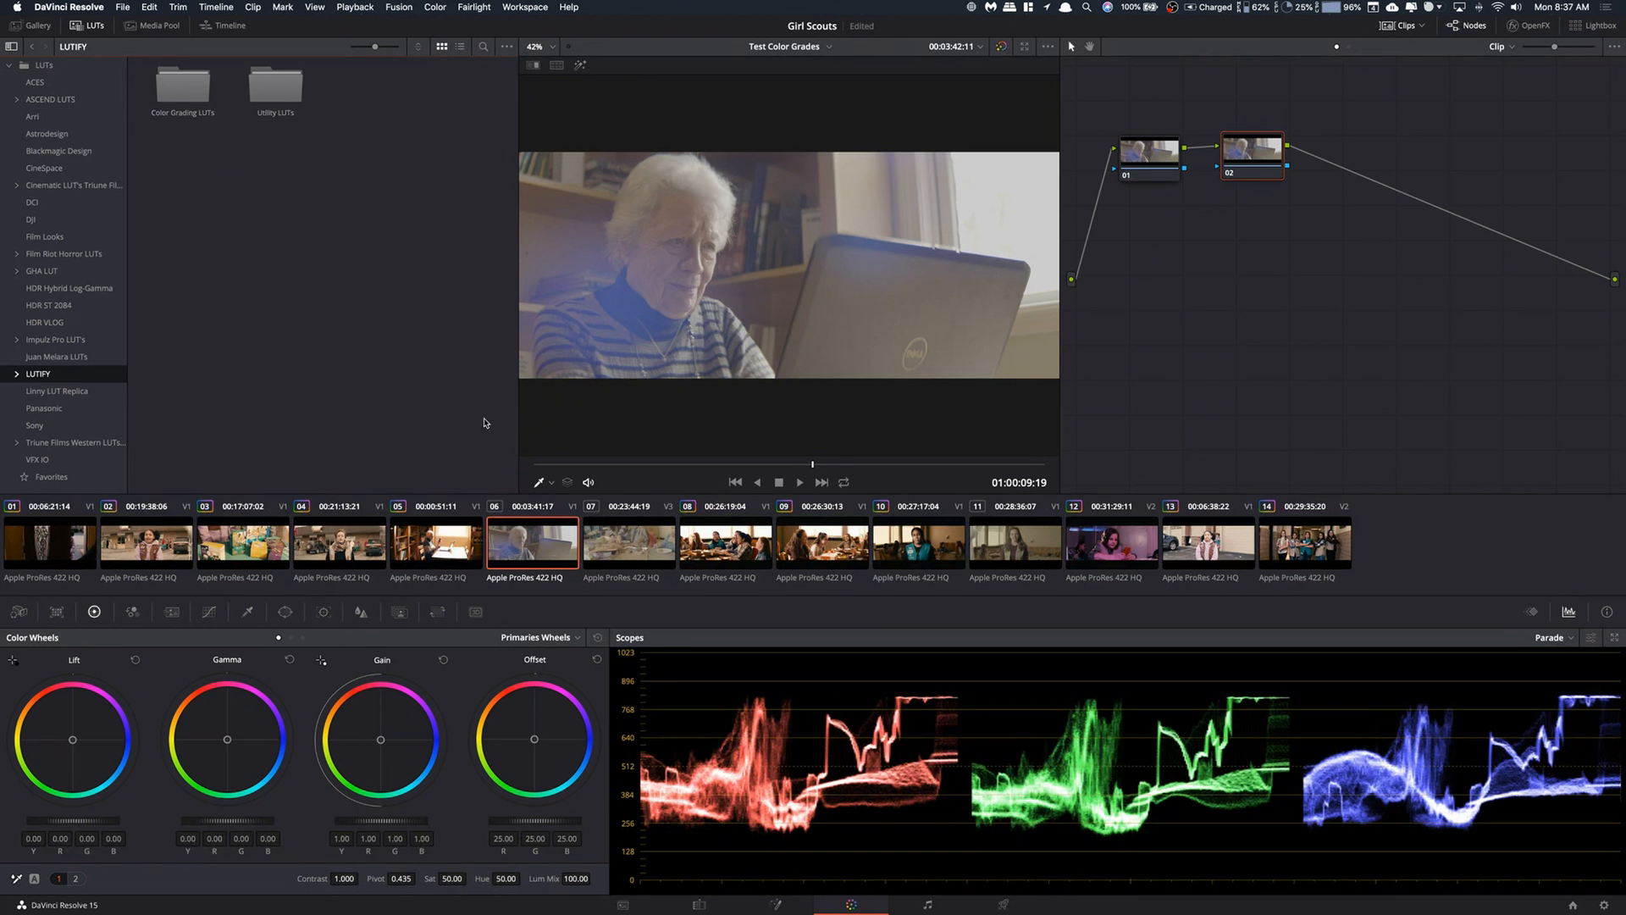
mouse_move(245, 291)
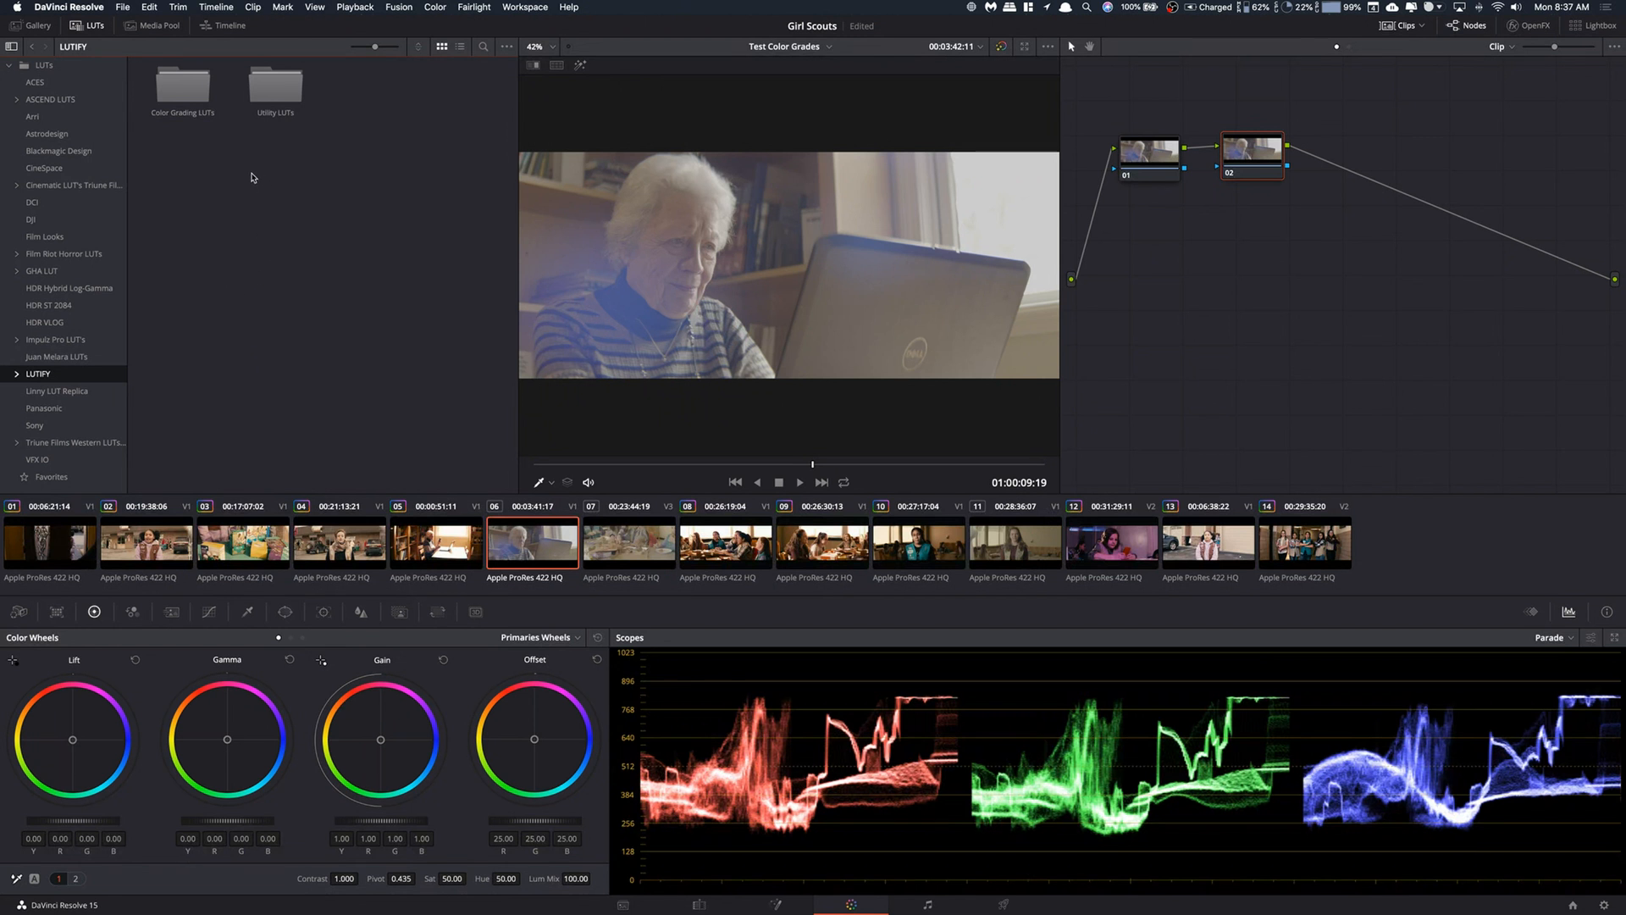
mouse_move(180, 379)
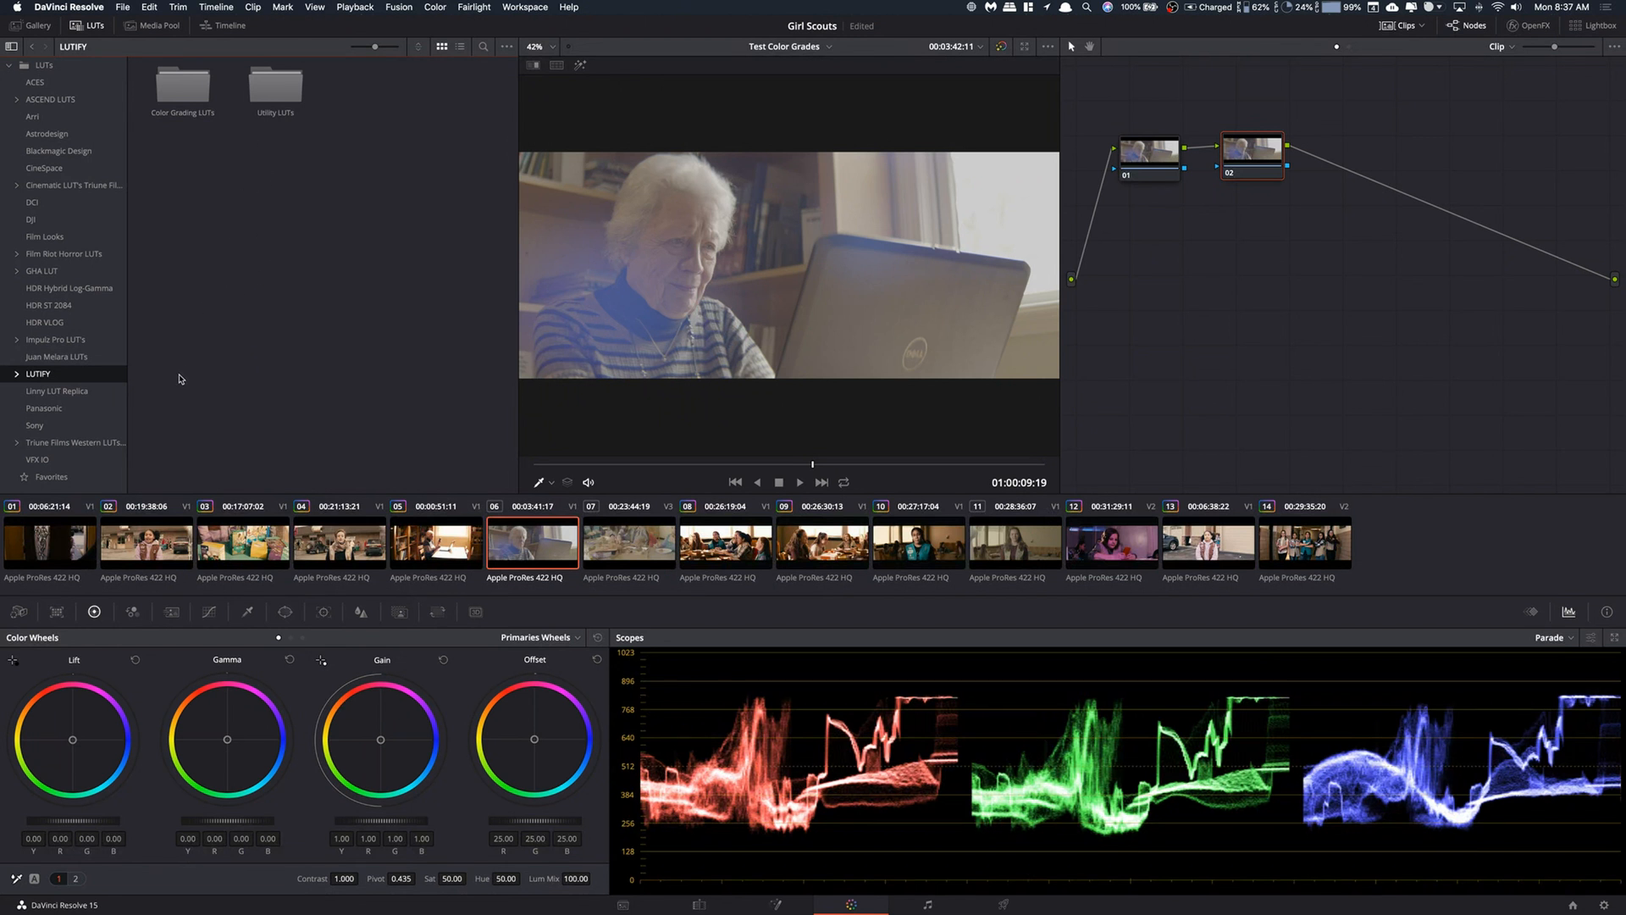
left_click(56, 356)
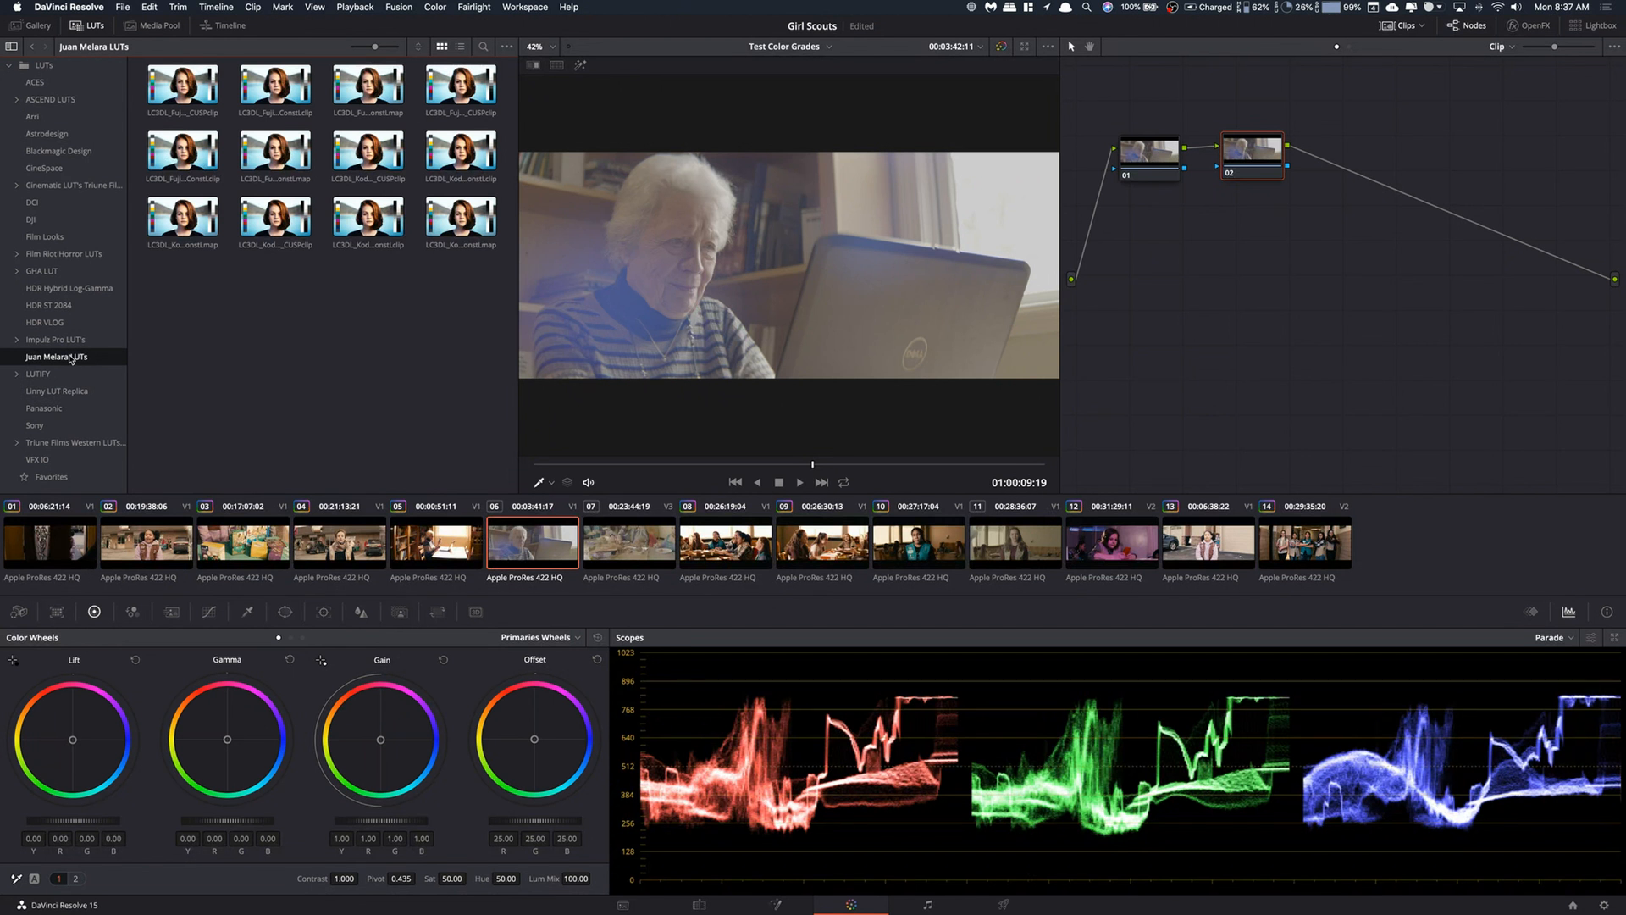
left_click(73, 442)
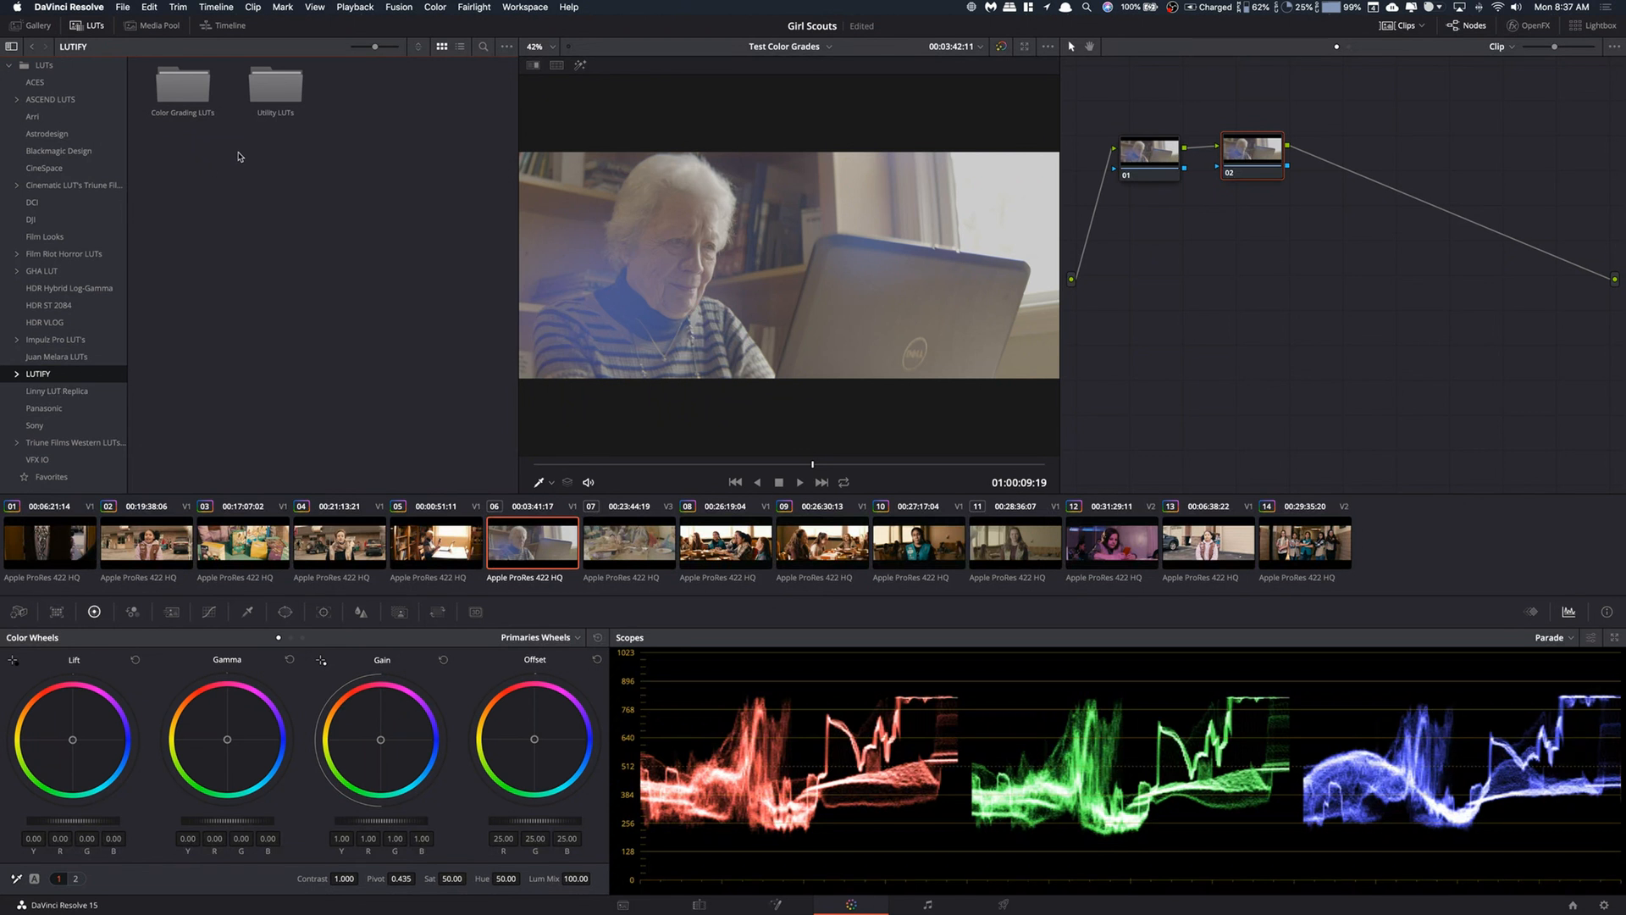
double_click(275, 88)
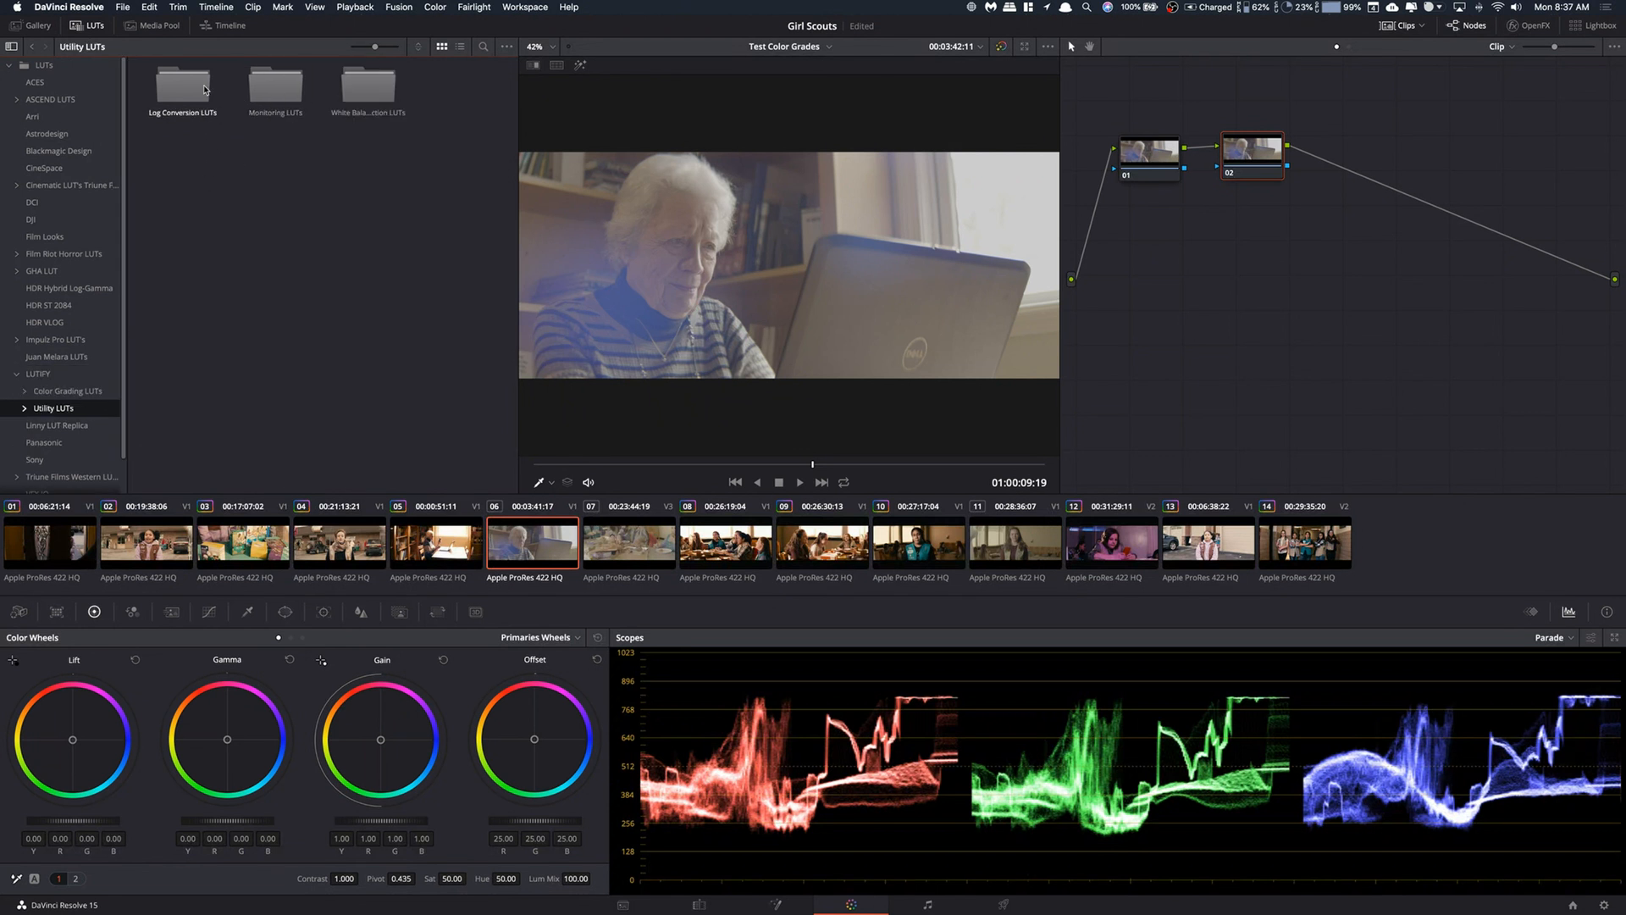
mouse_move(367, 85)
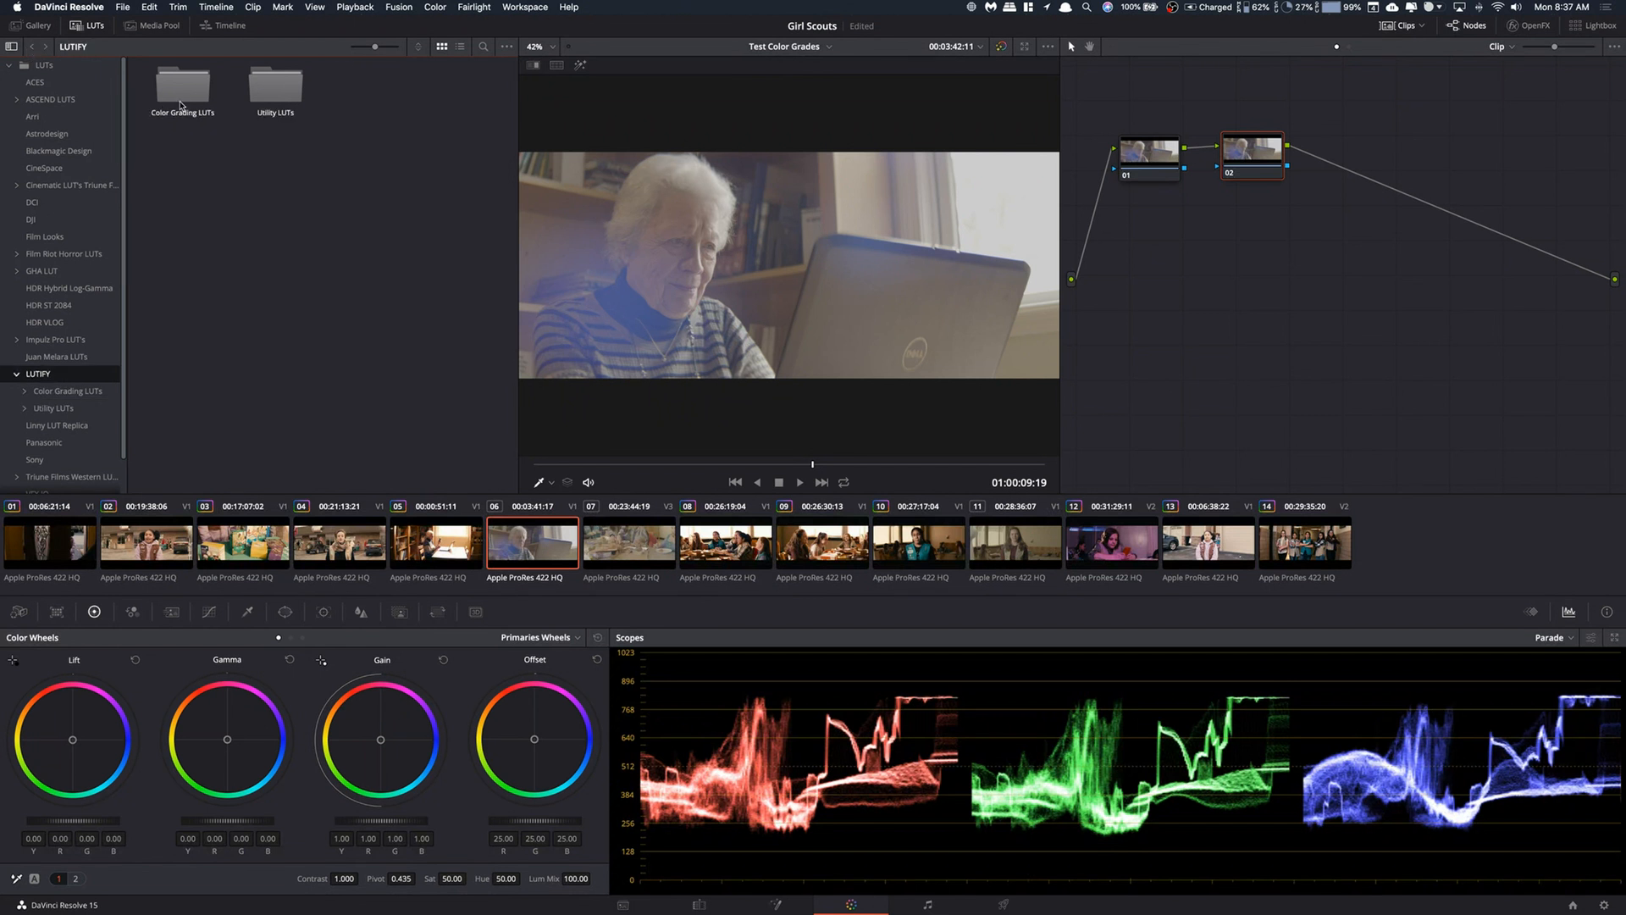
double_click(183, 85)
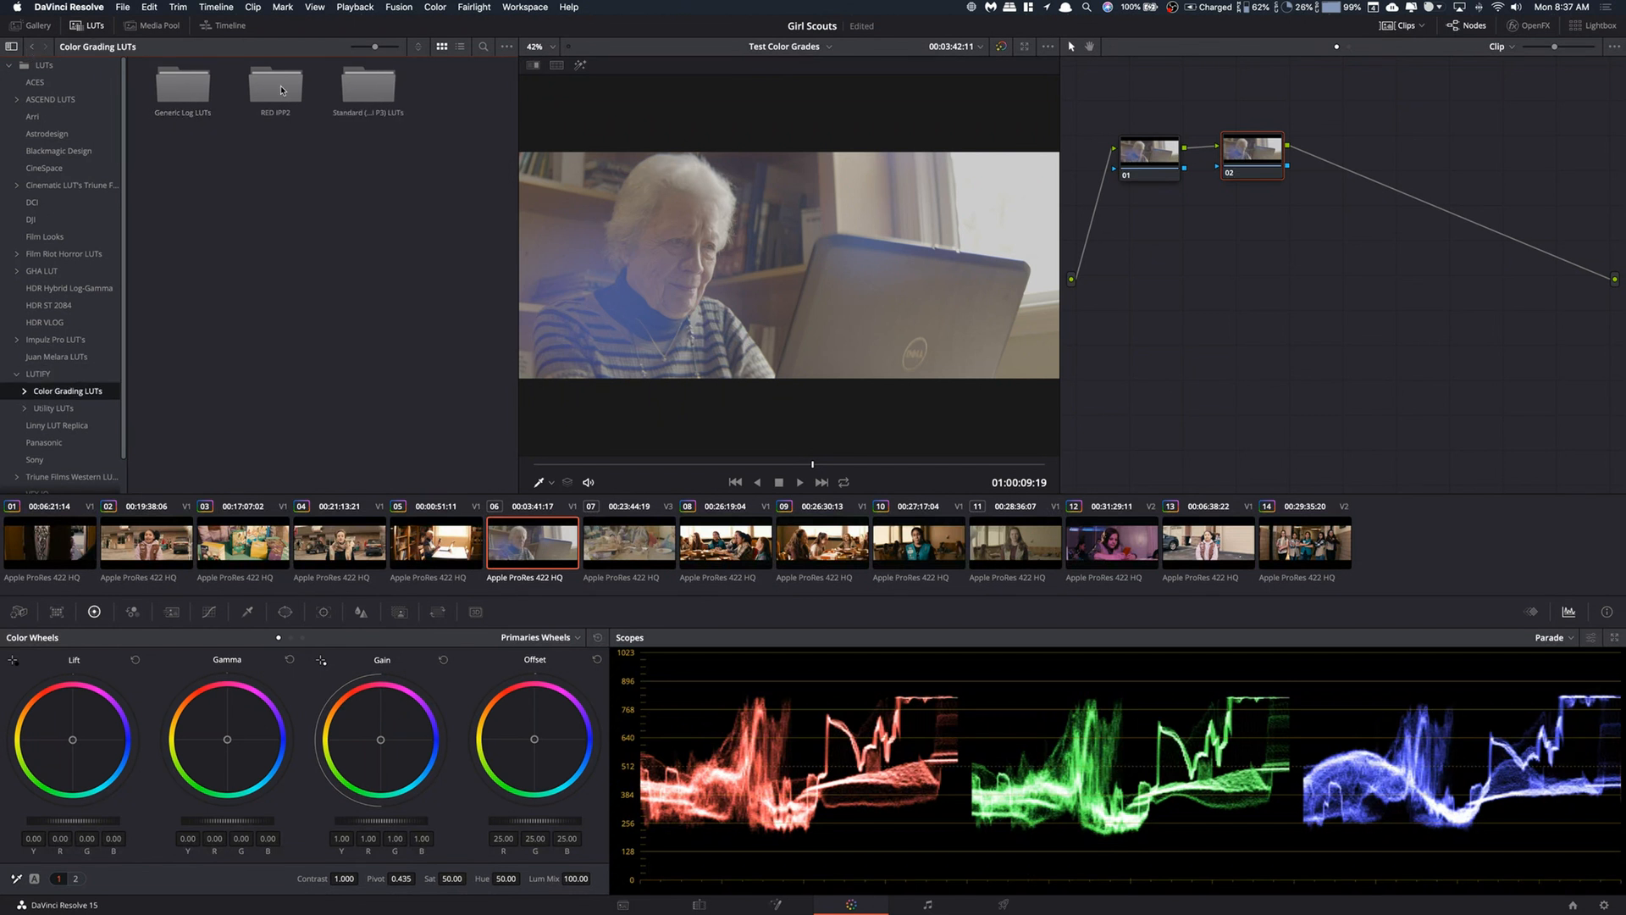
left_click(33, 47)
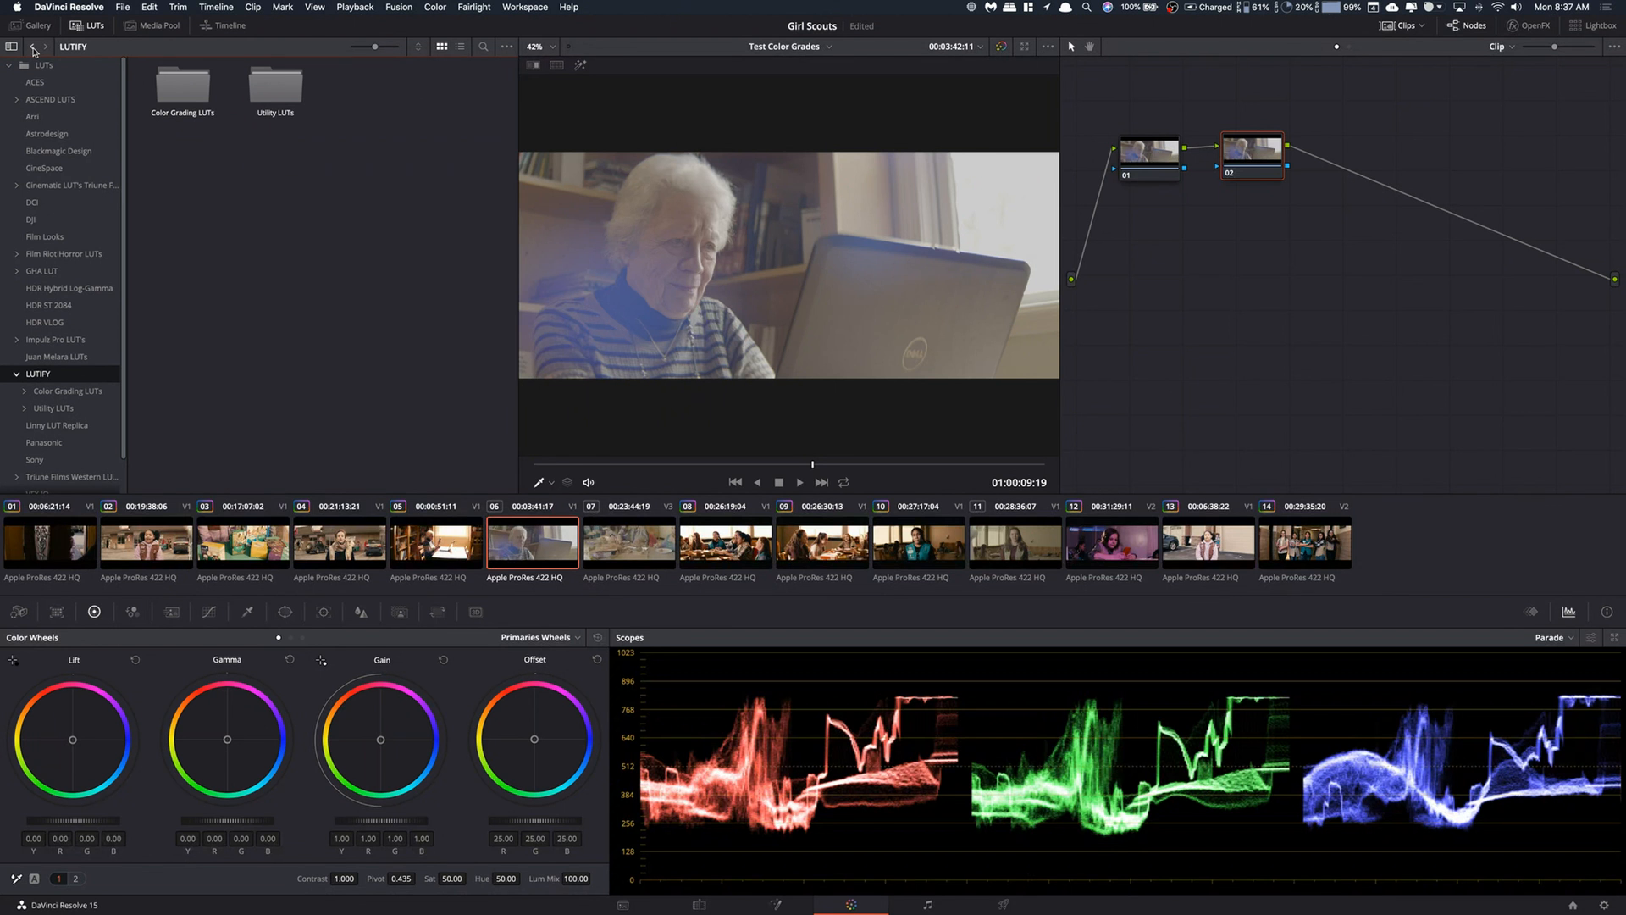
mouse_move(1255, 160)
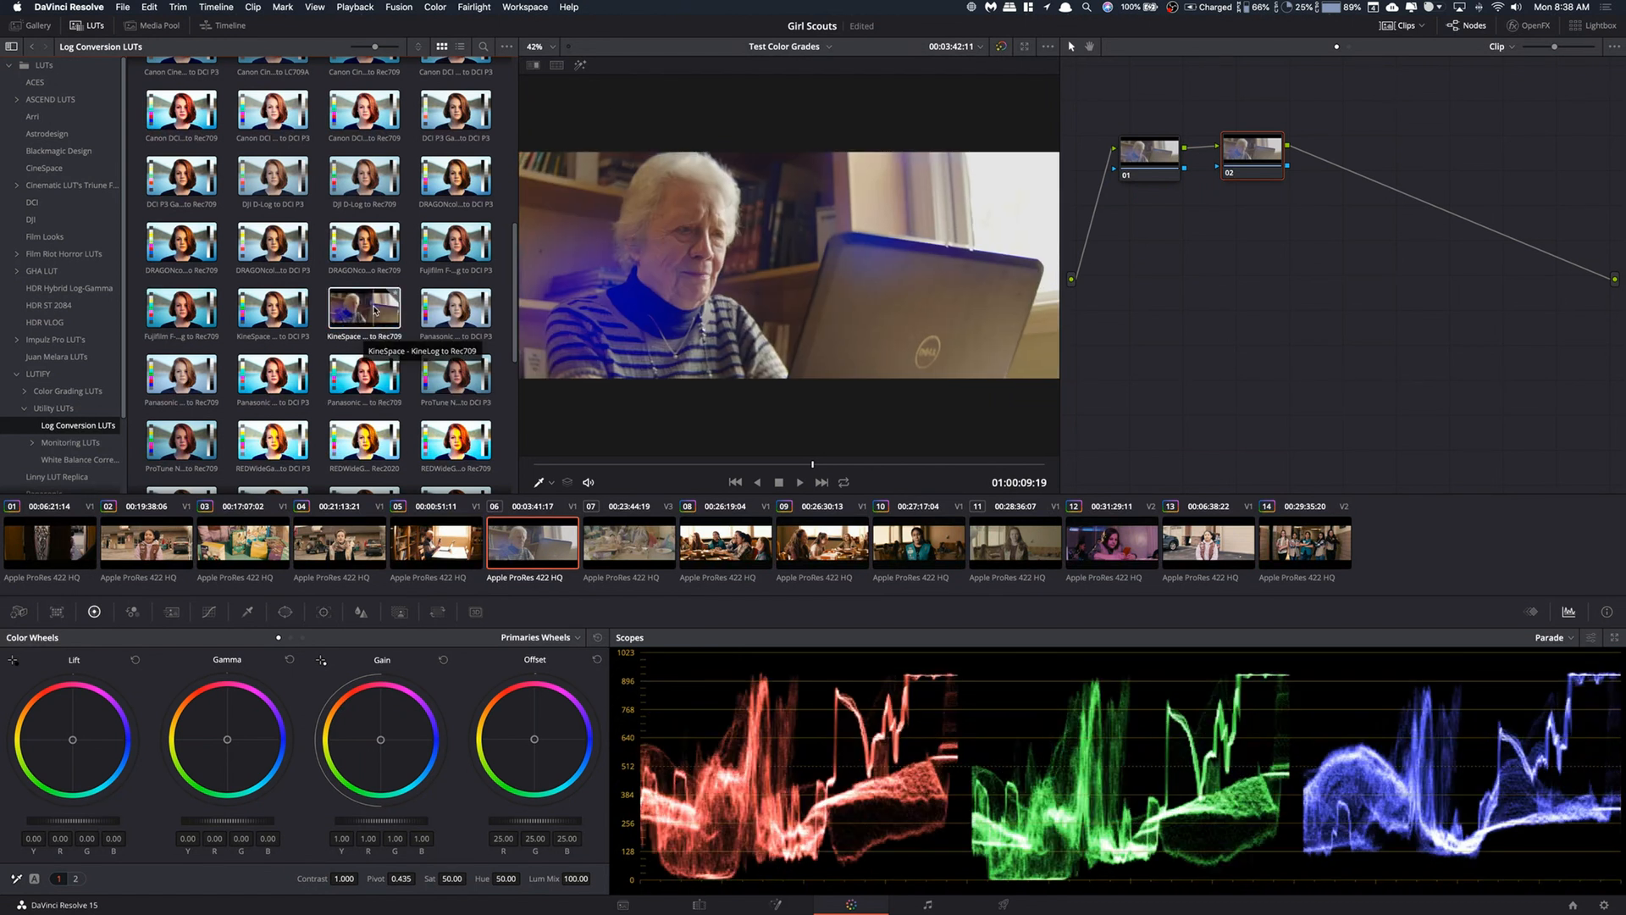
- Preview a LUTIFY Log Conversion LUT on the interview clip
left_click(363, 375)
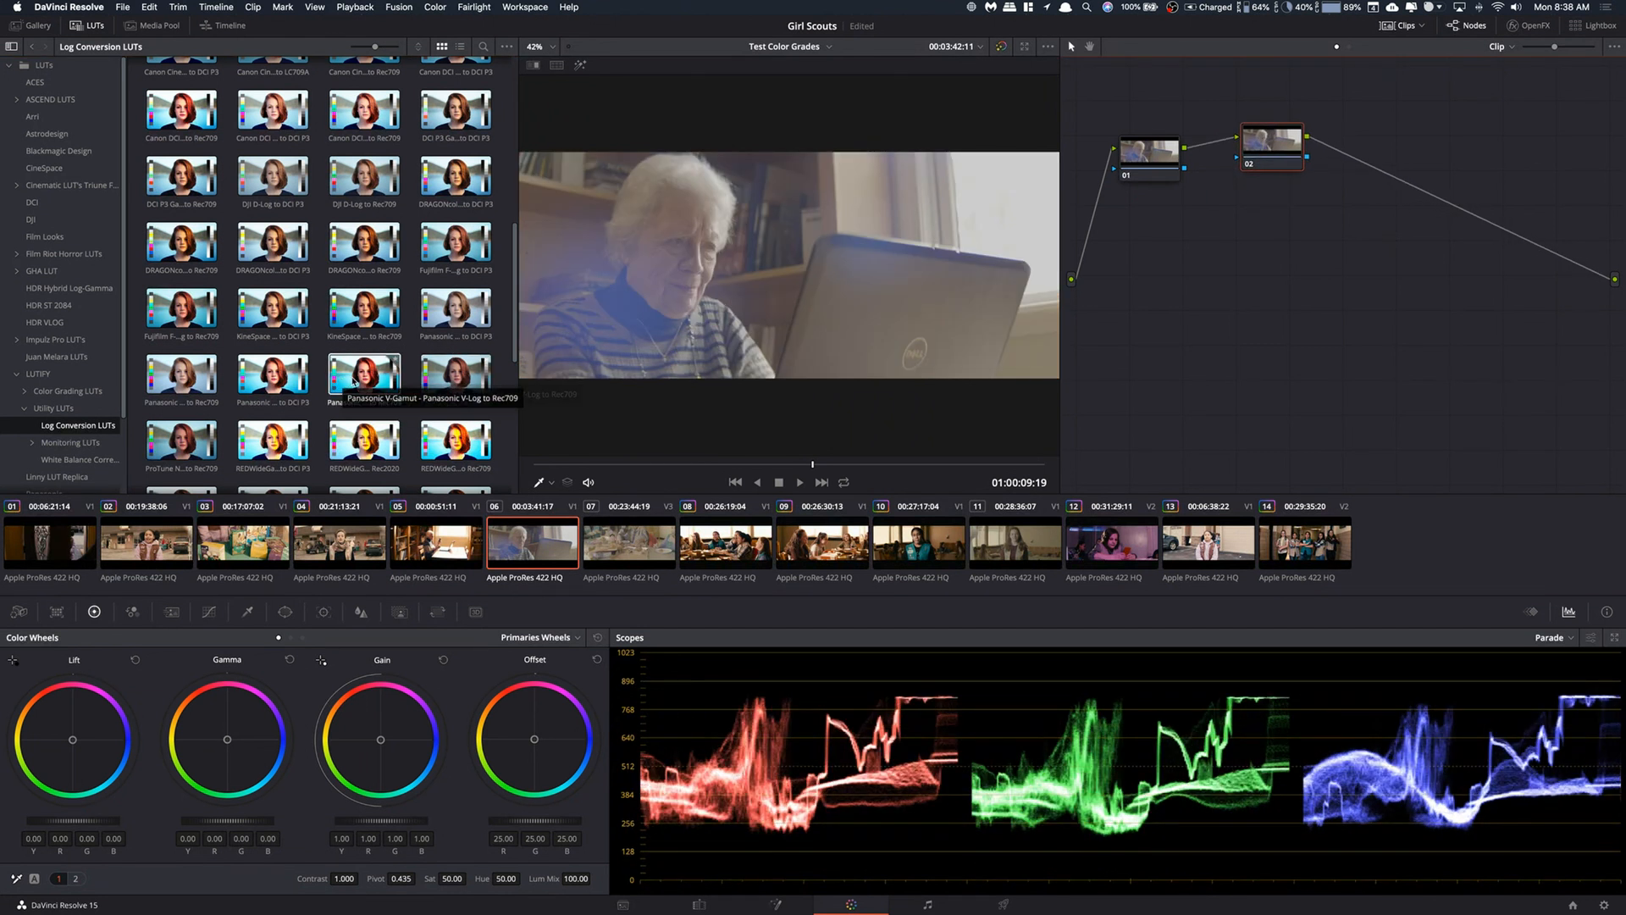
- Apply LUTIFY's Panasonic V-Log to Rec709 LUT to node 02 and check its options
right_click(363, 378)
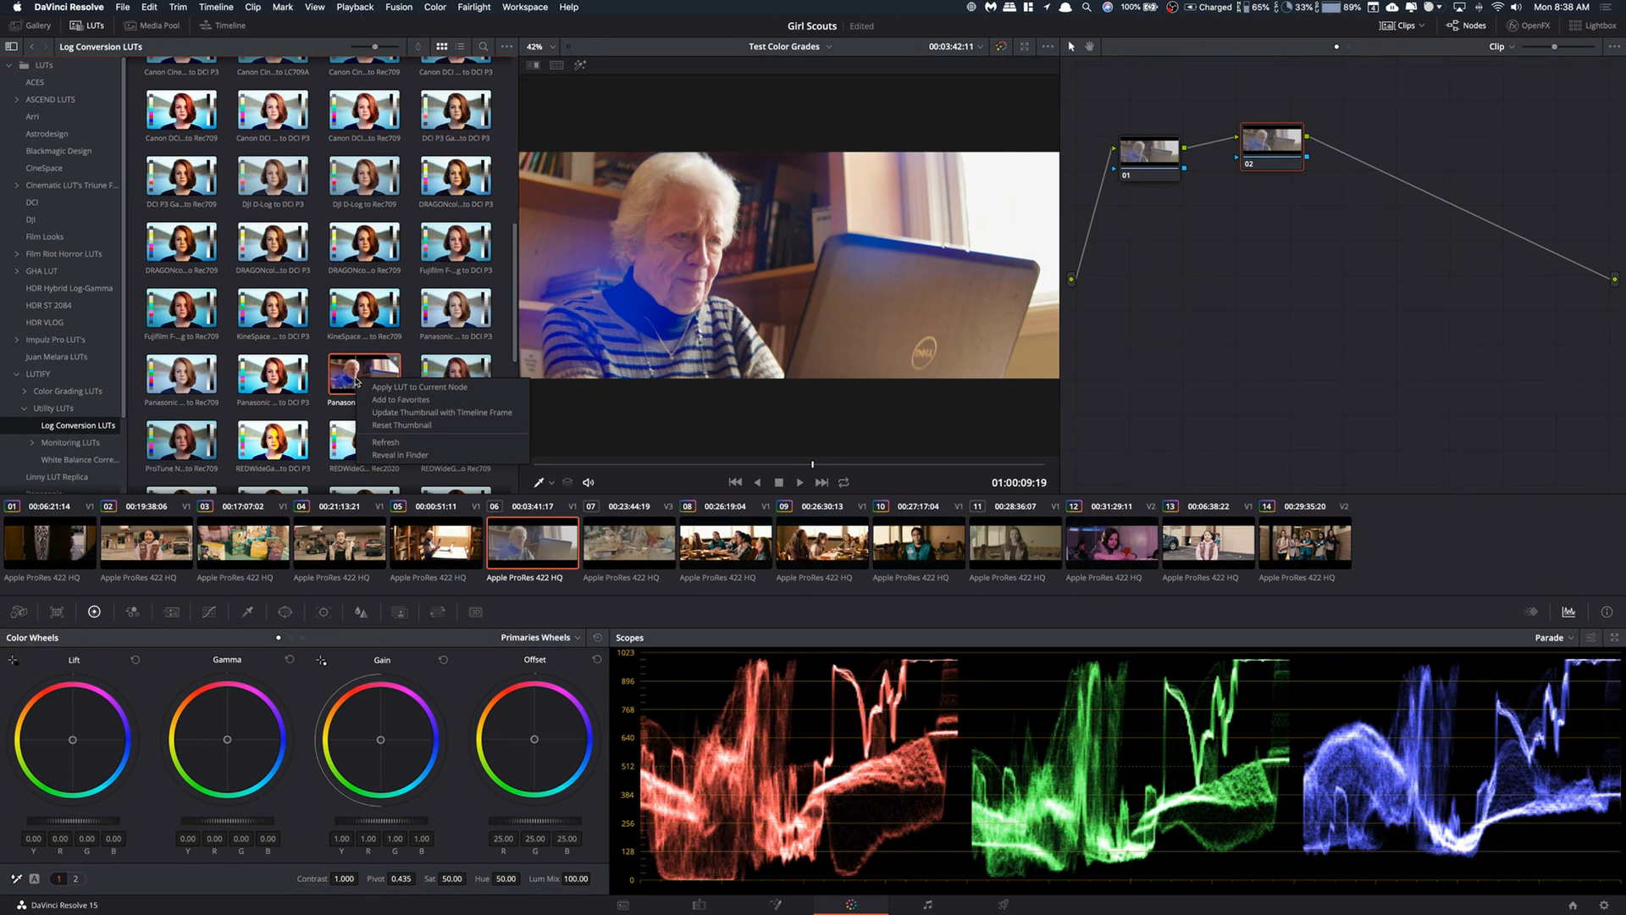
left_click(418, 387)
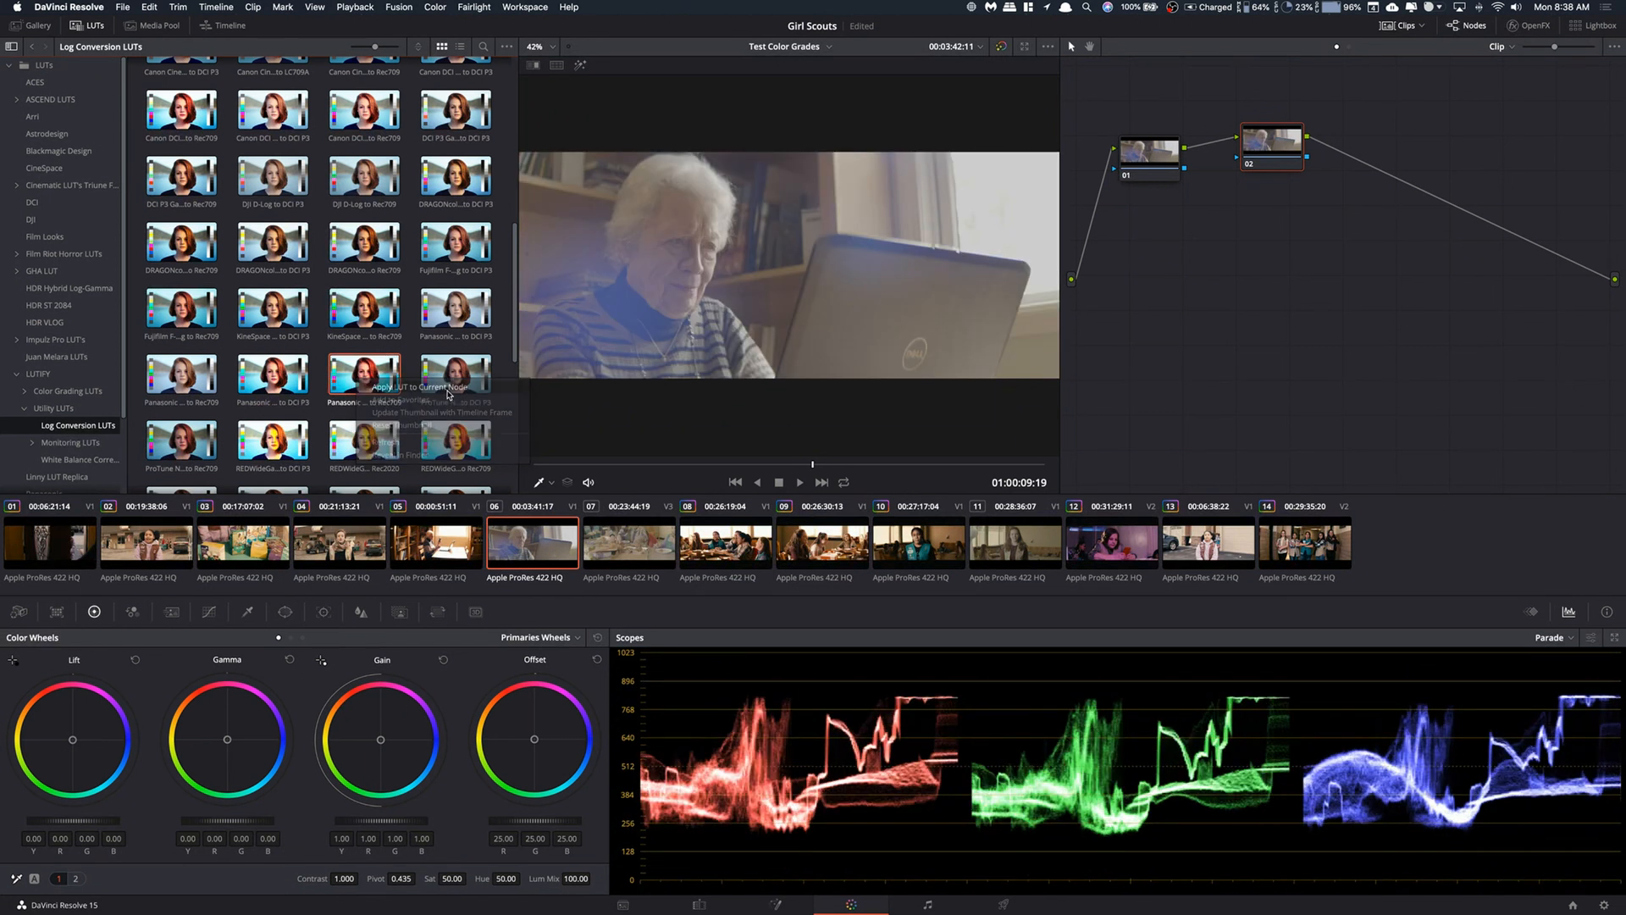
left_click(363, 376)
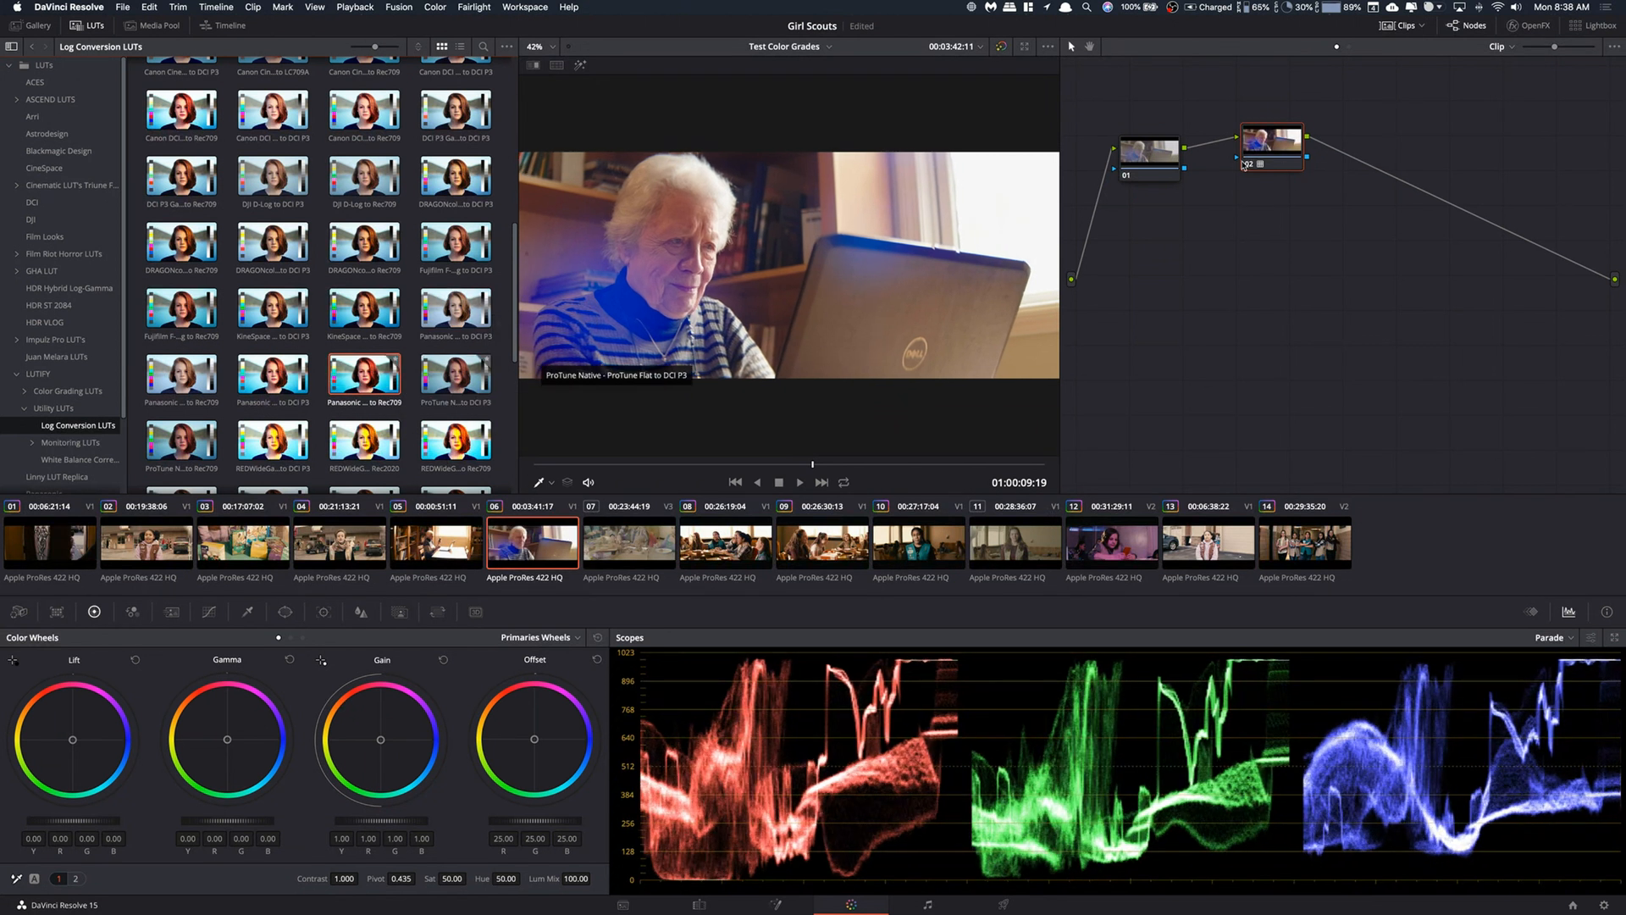
right_click(1271, 139)
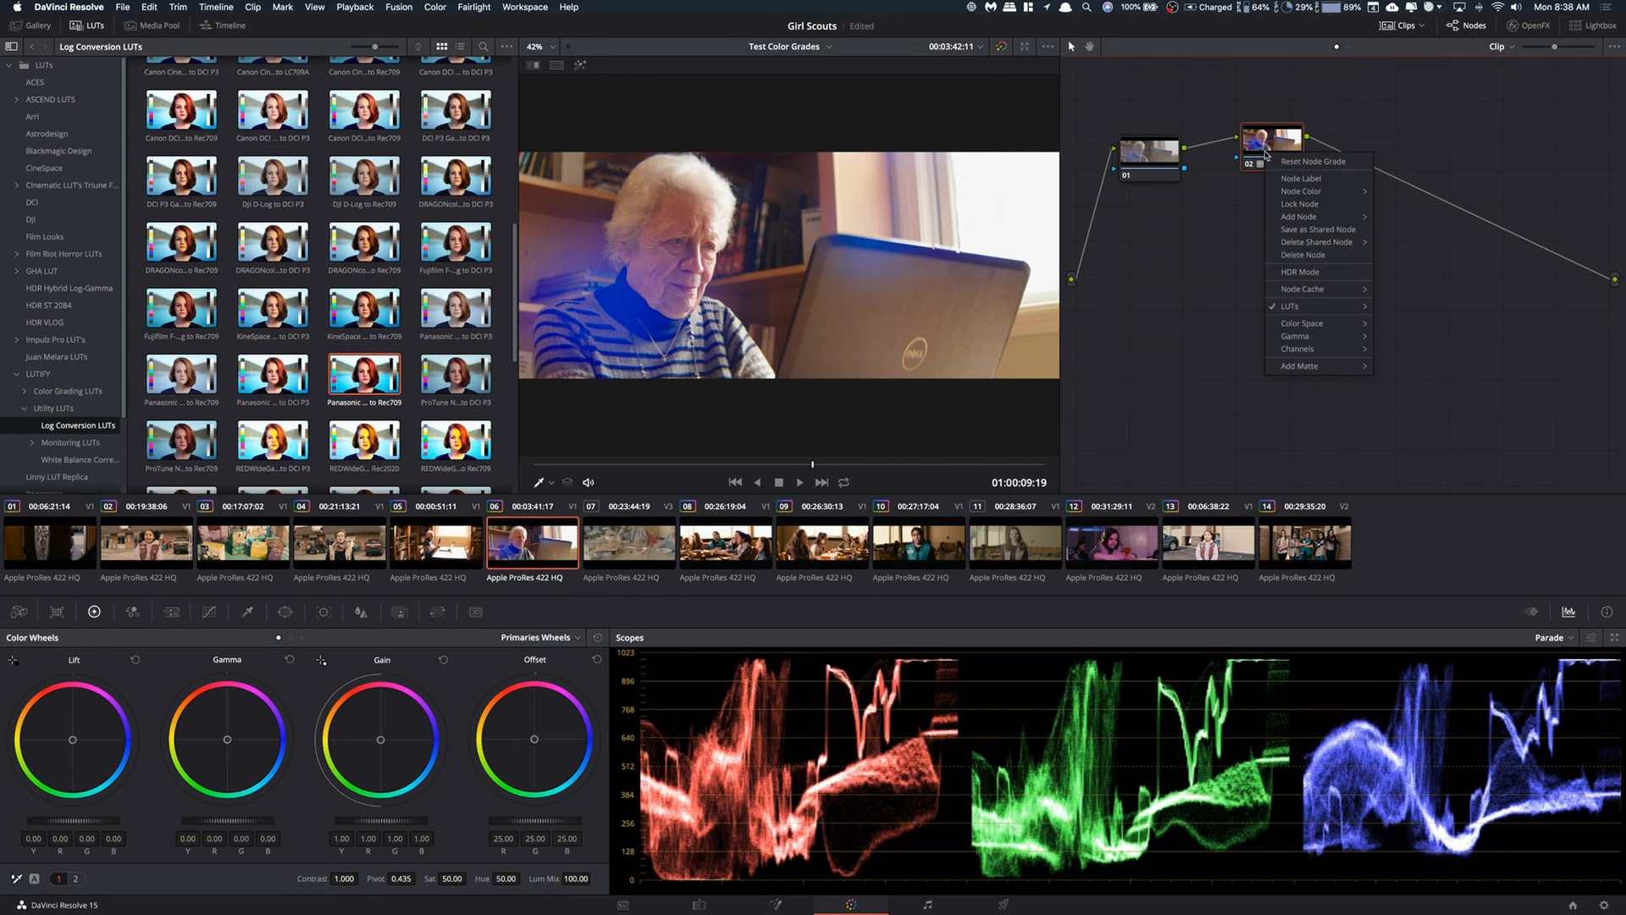
mouse_move(1292, 305)
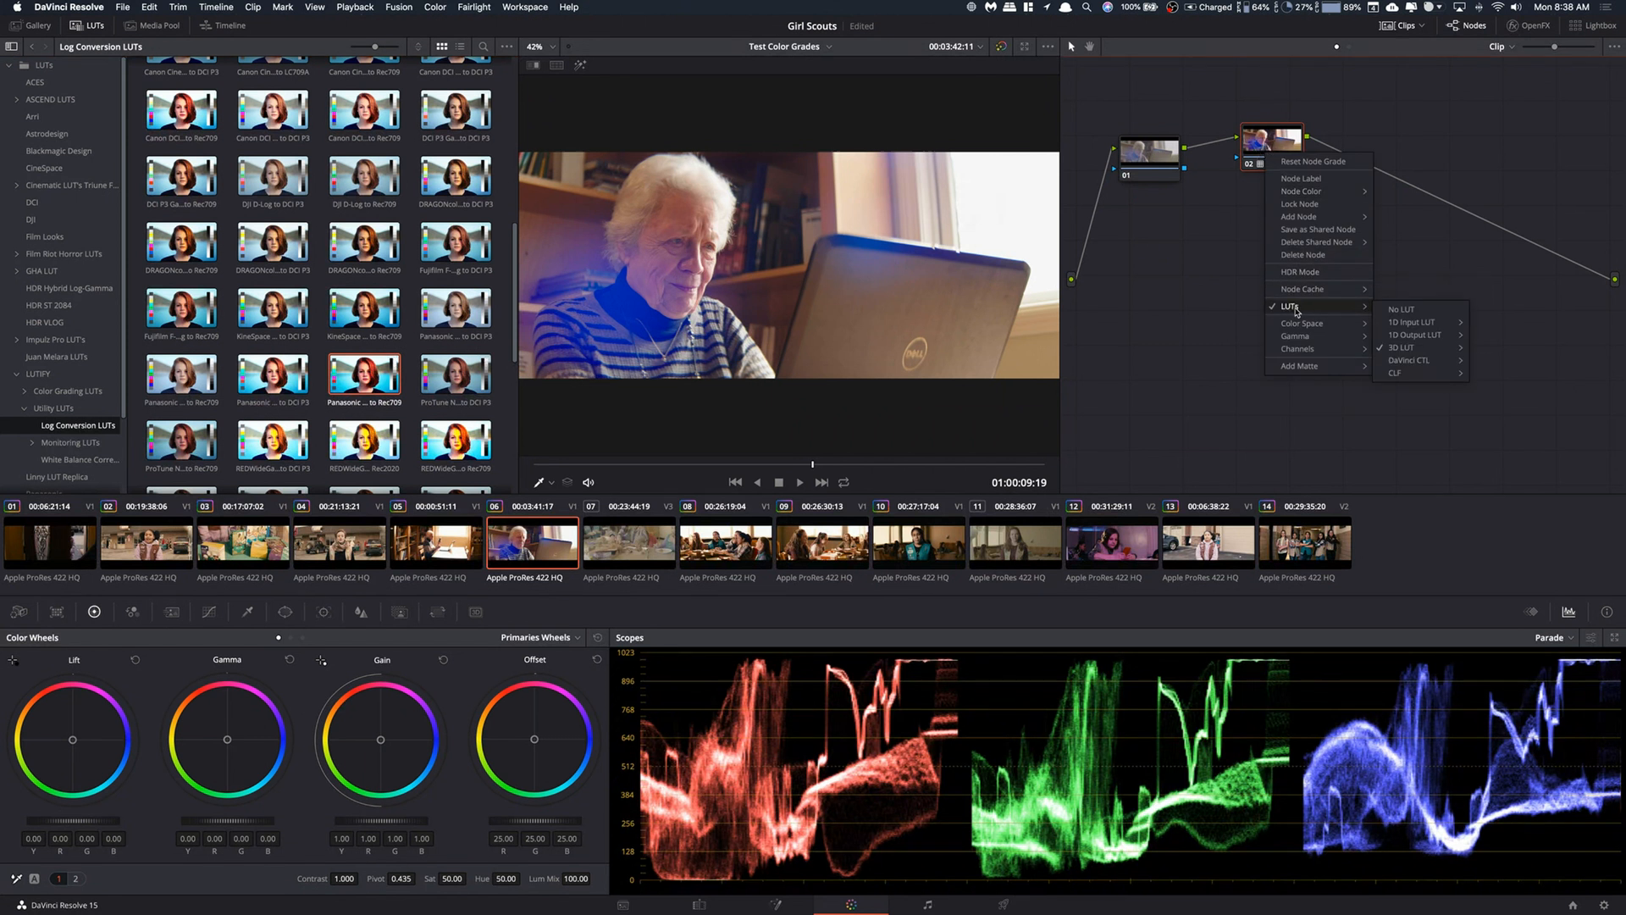
mouse_move(1300, 288)
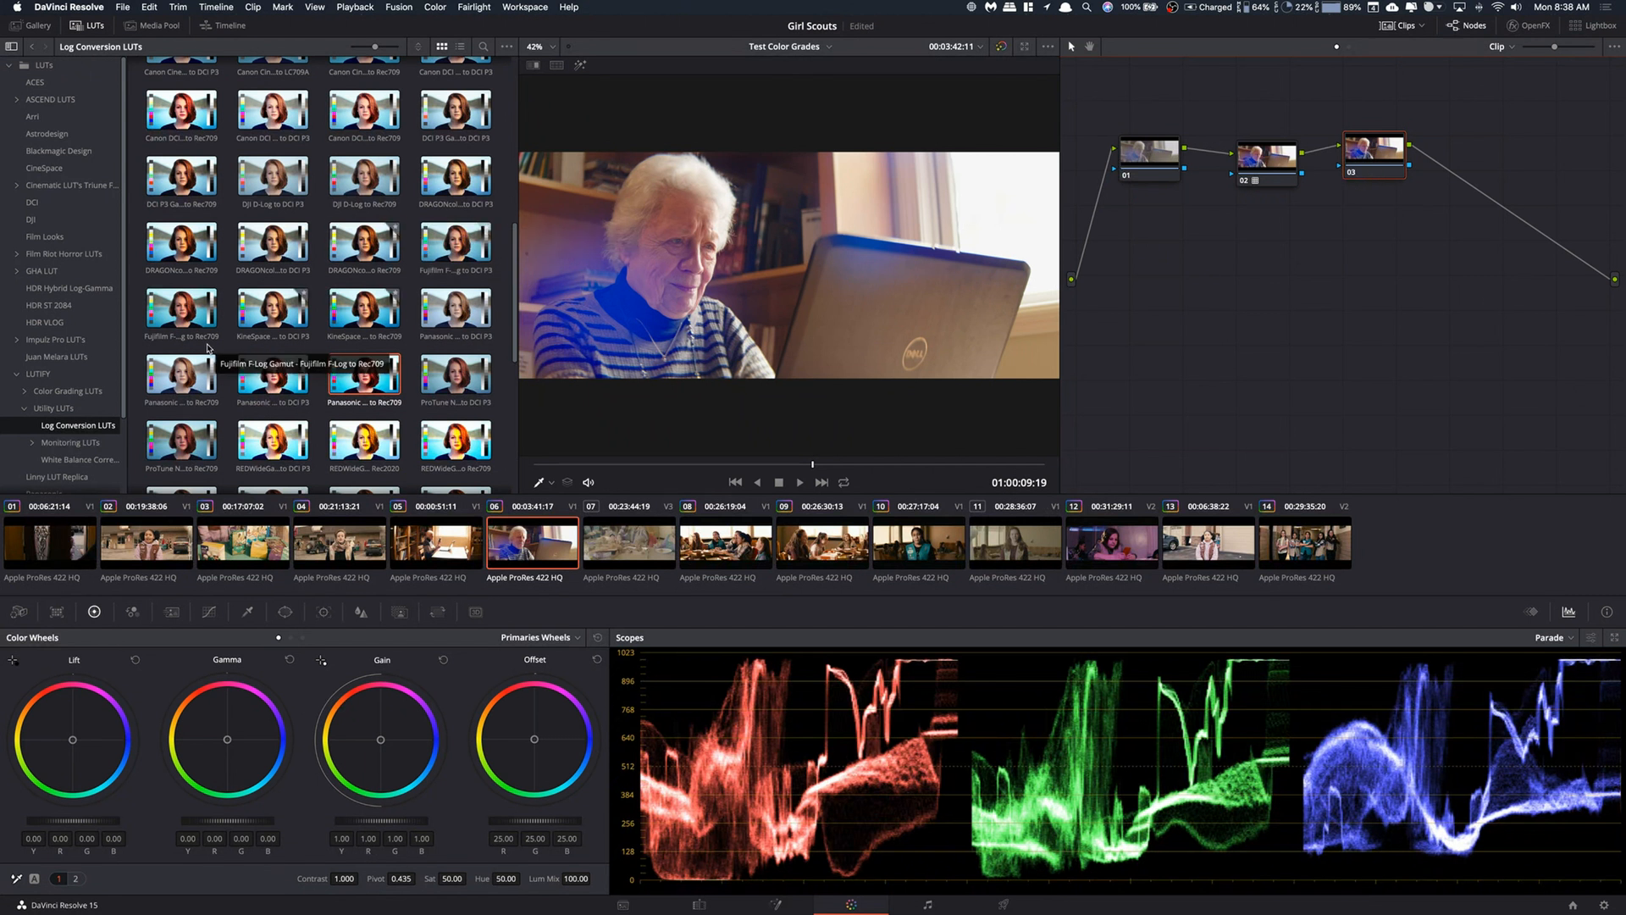
- Preview Vintage Films looks from the Standard Rec709 LUTs and apply VF-Solbus to node 03
left_click(67, 391)
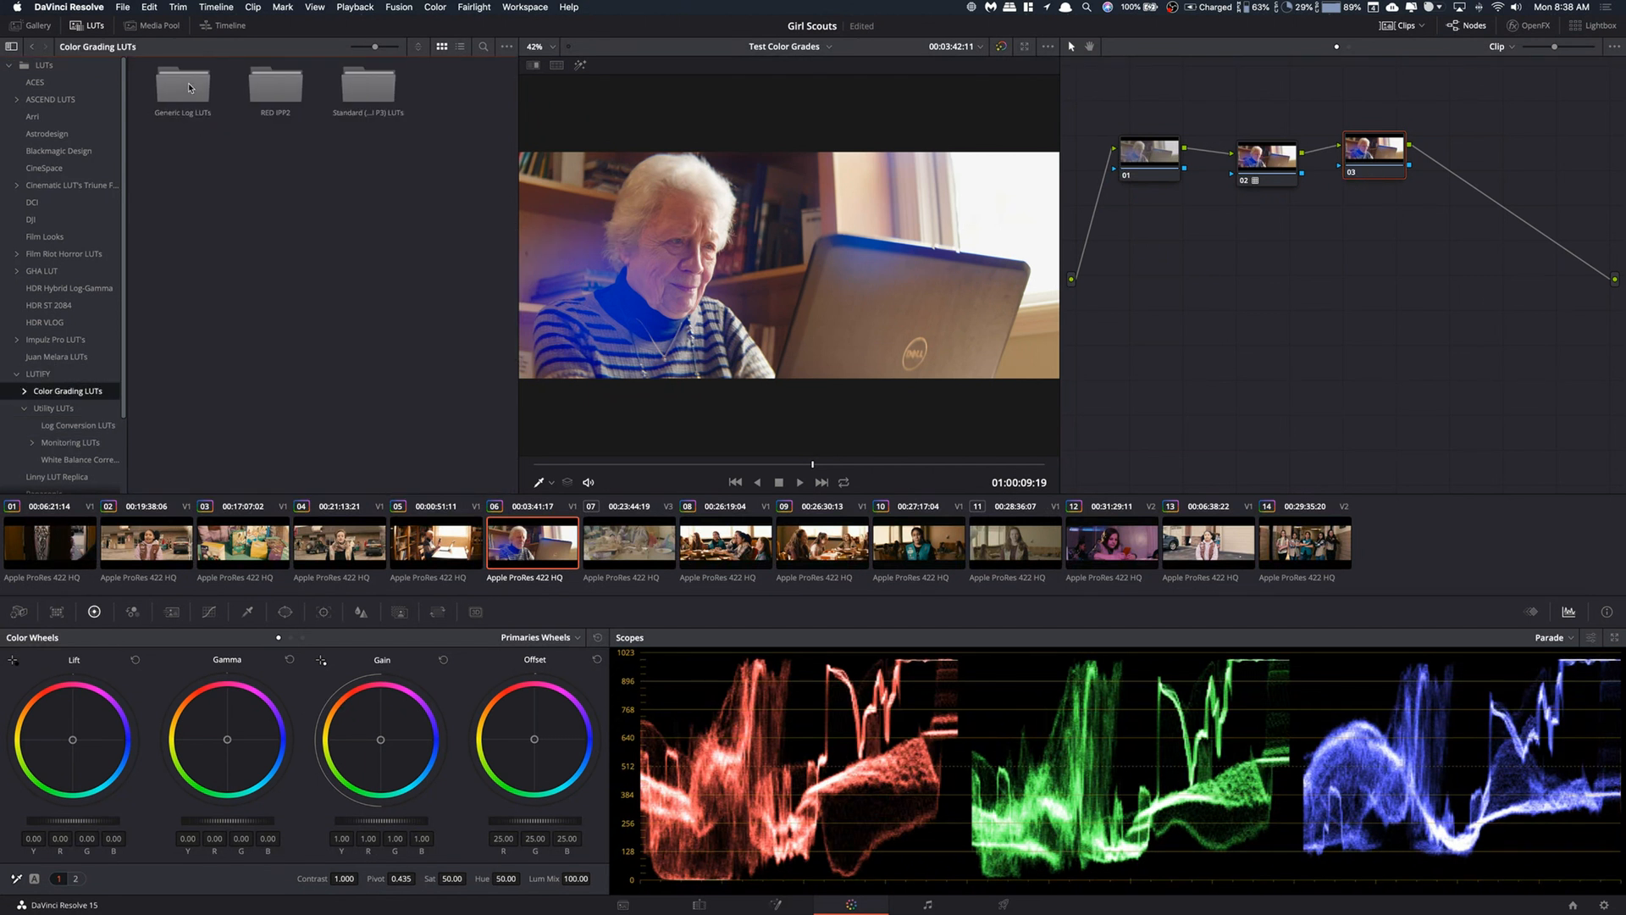
mouse_move(72, 339)
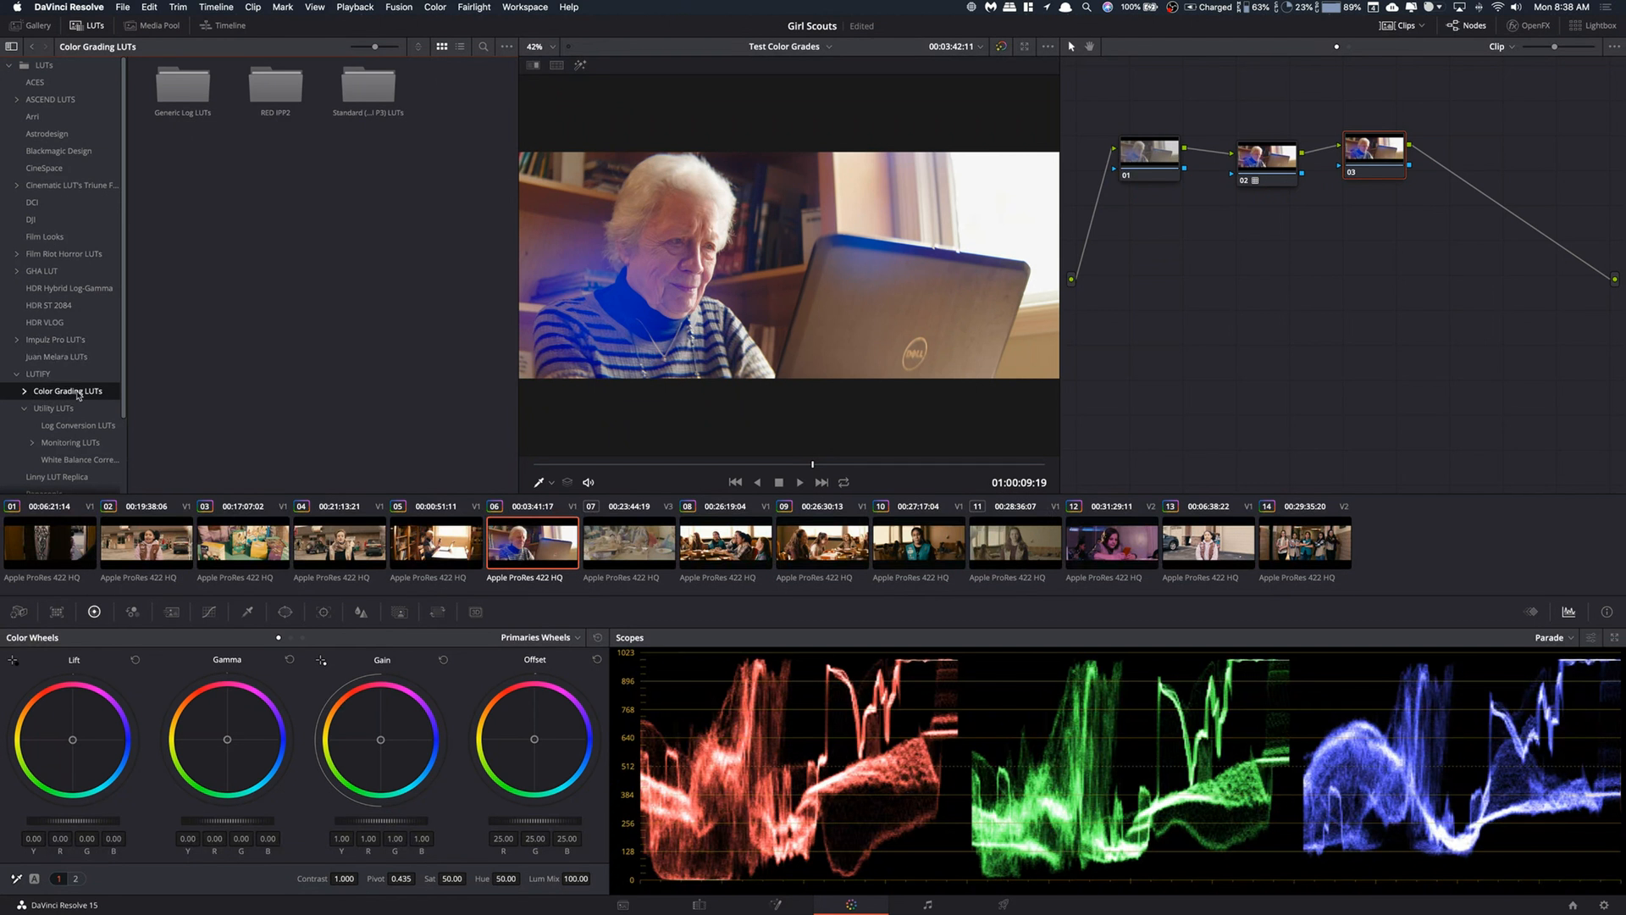
left_click(78, 442)
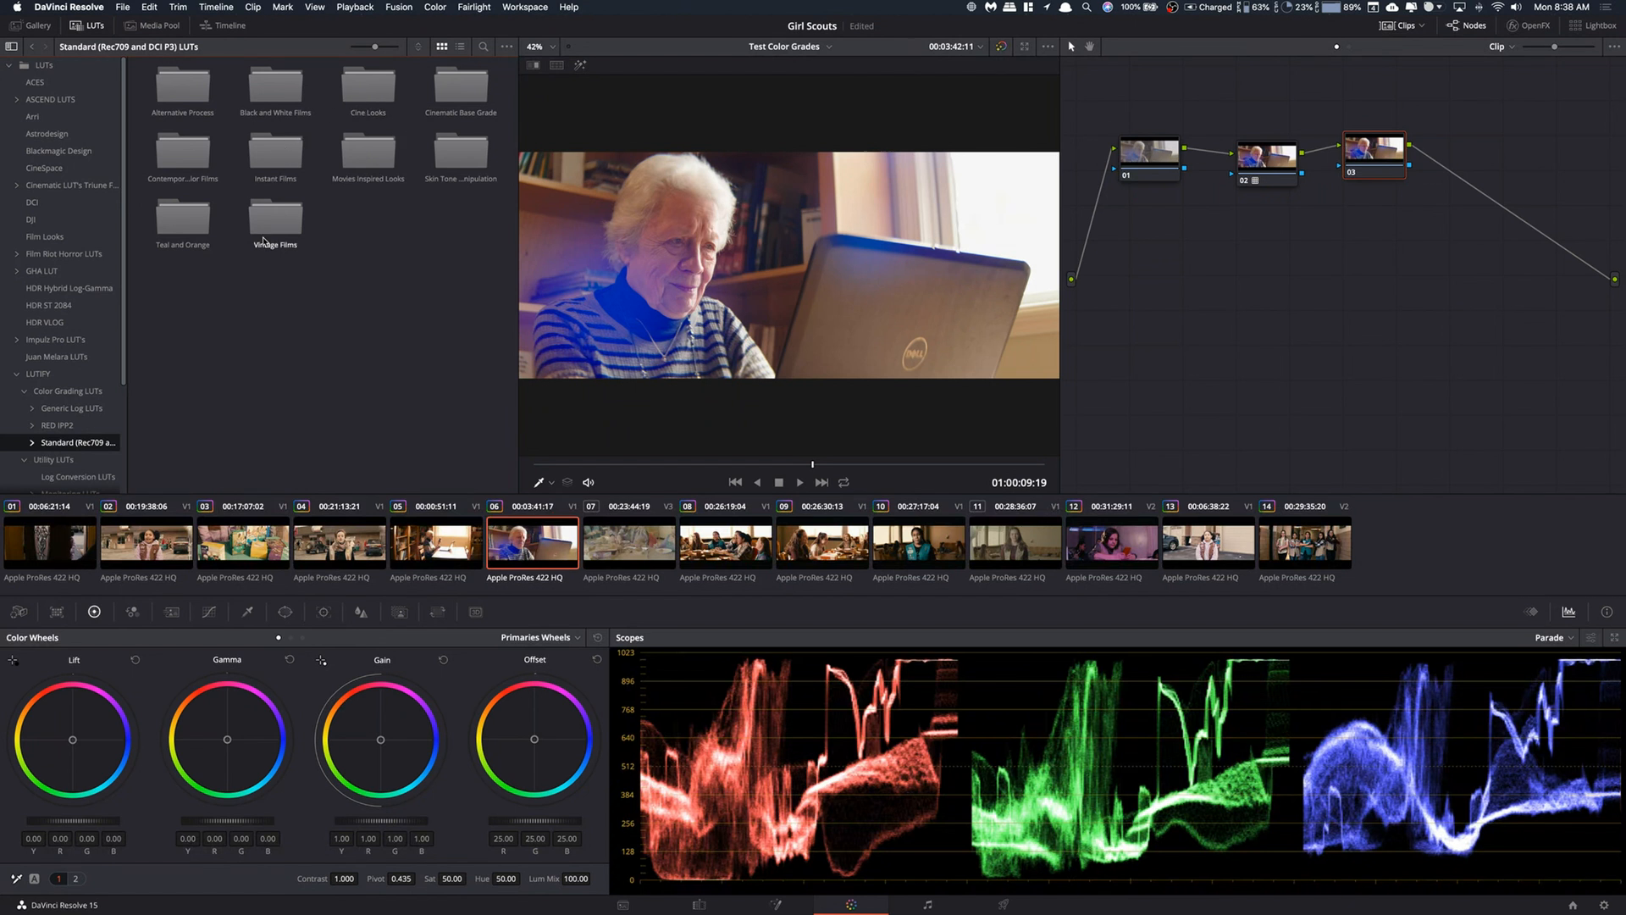
double_click(273, 222)
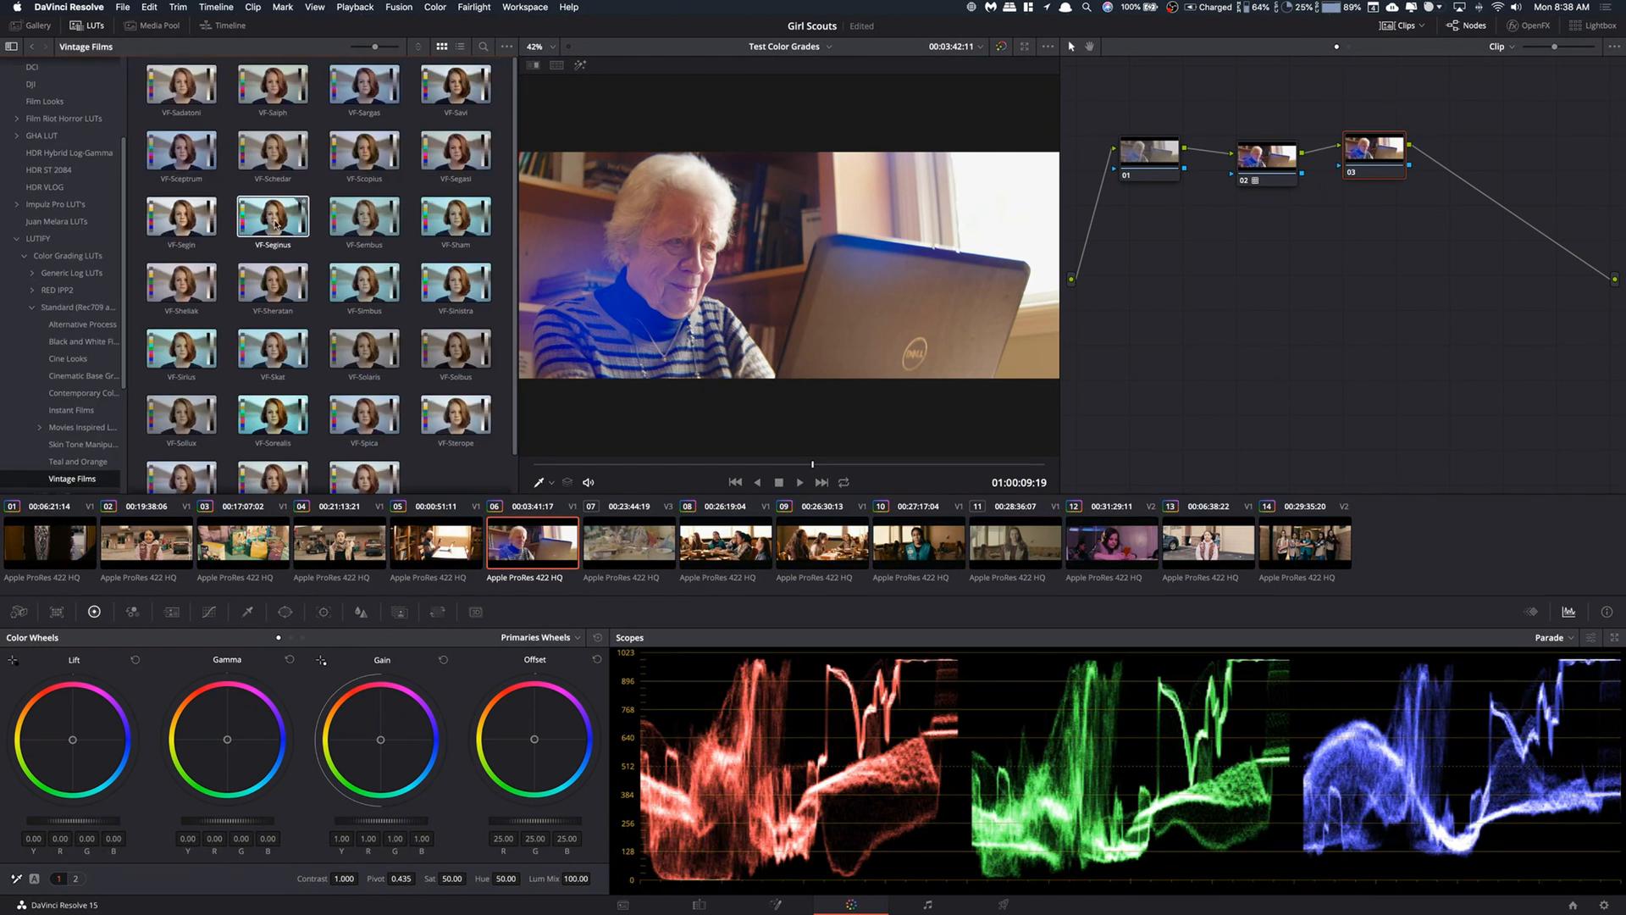
left_click(364, 216)
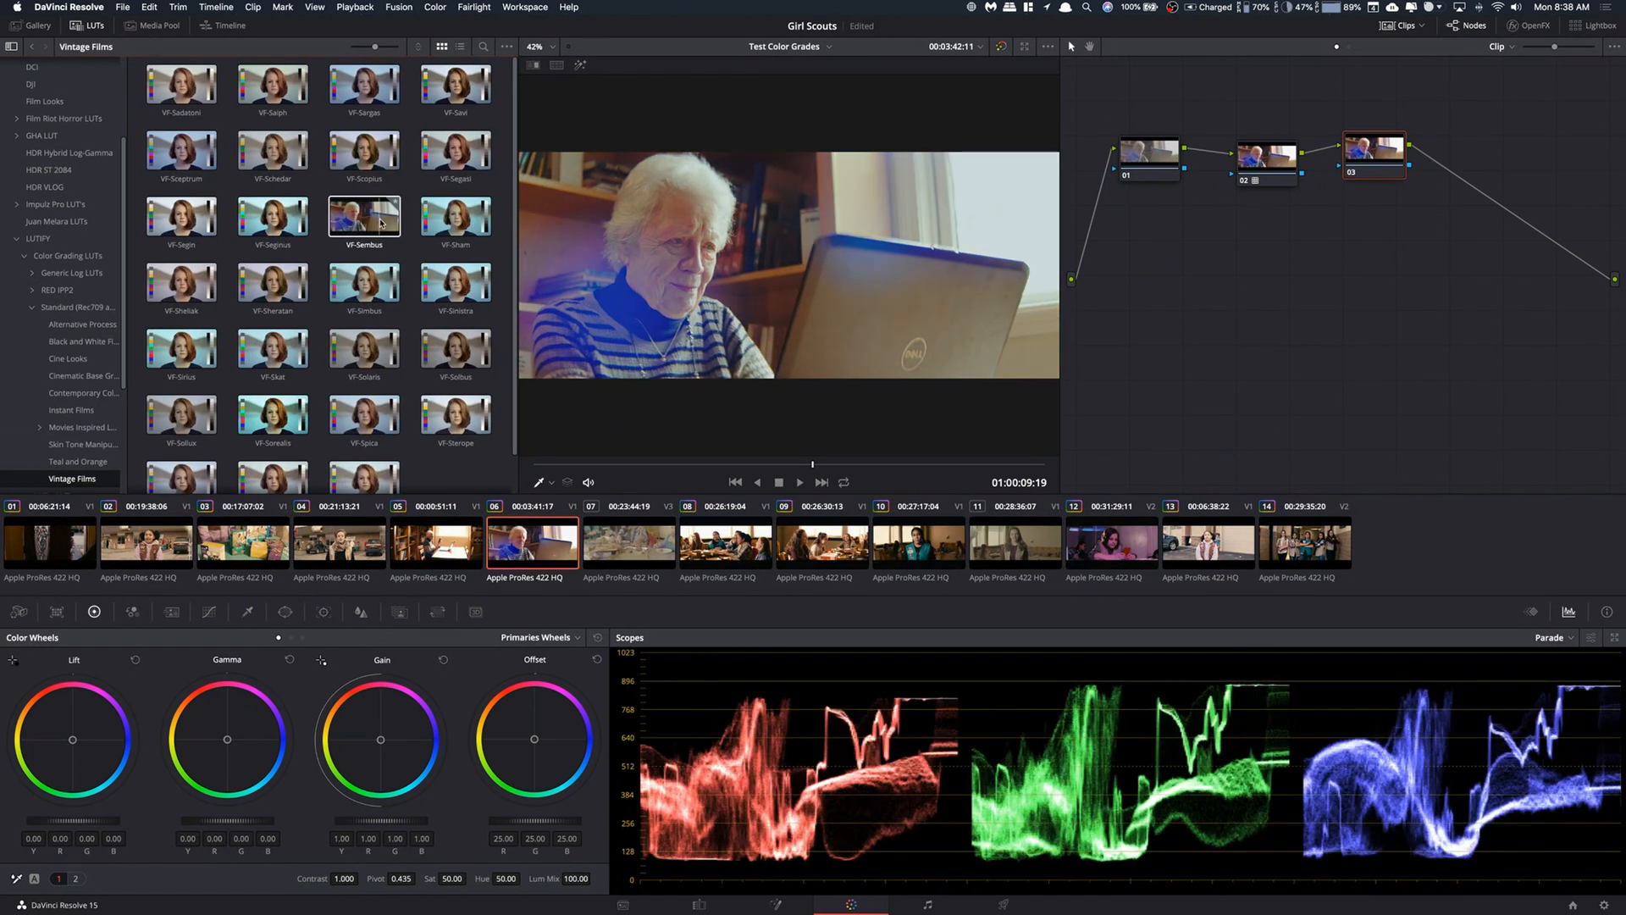
left_click(364, 346)
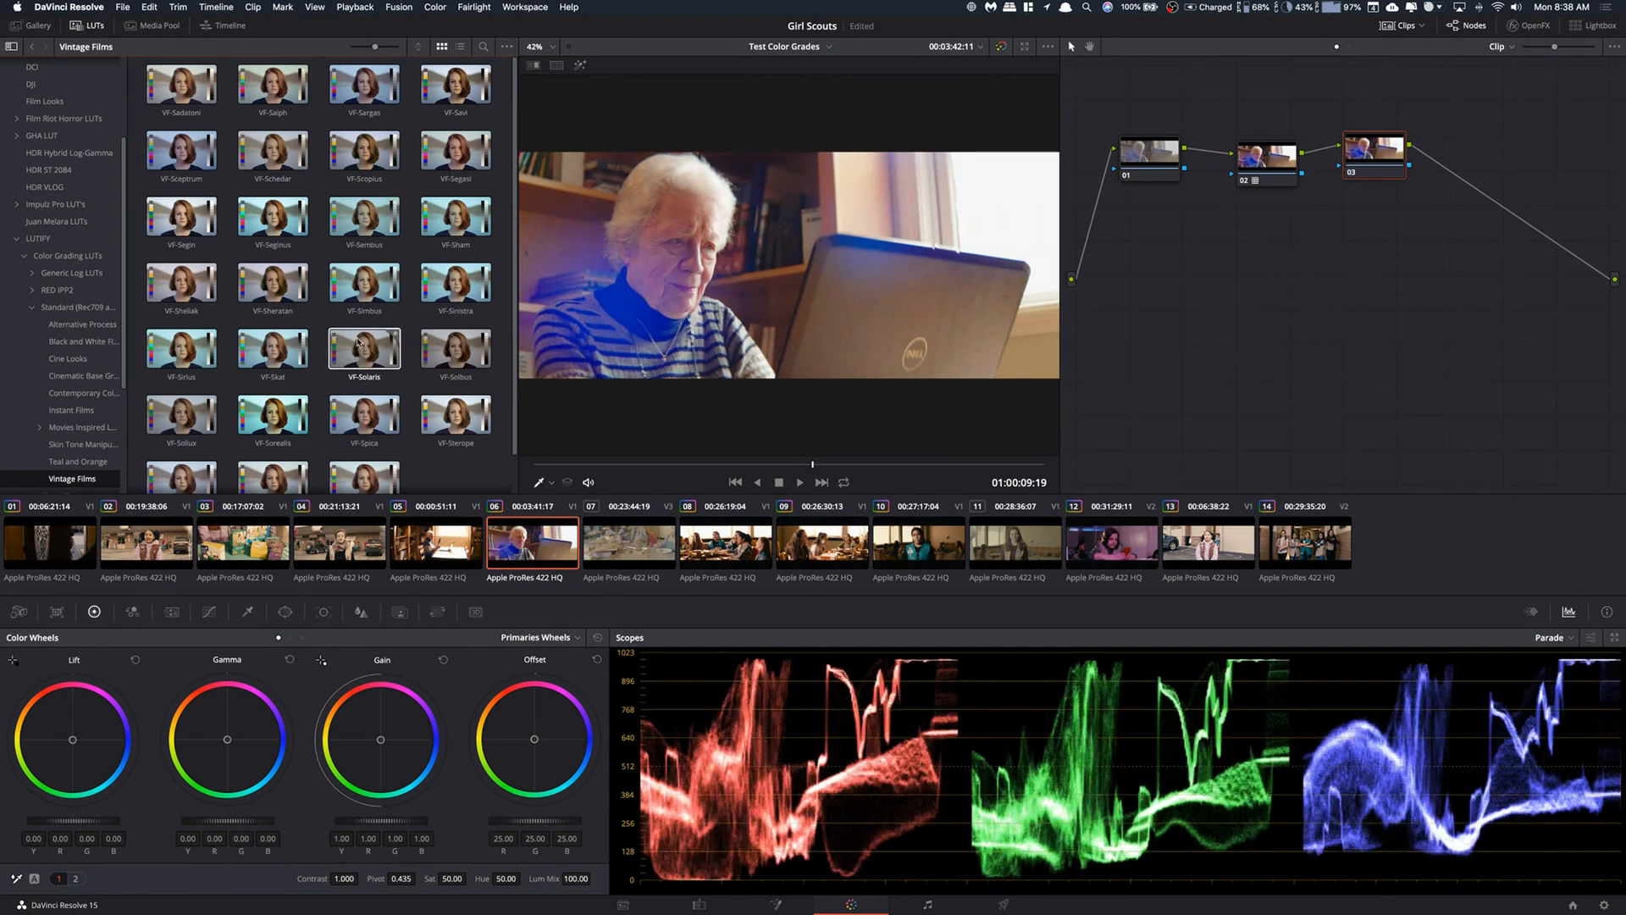
left_click(453, 347)
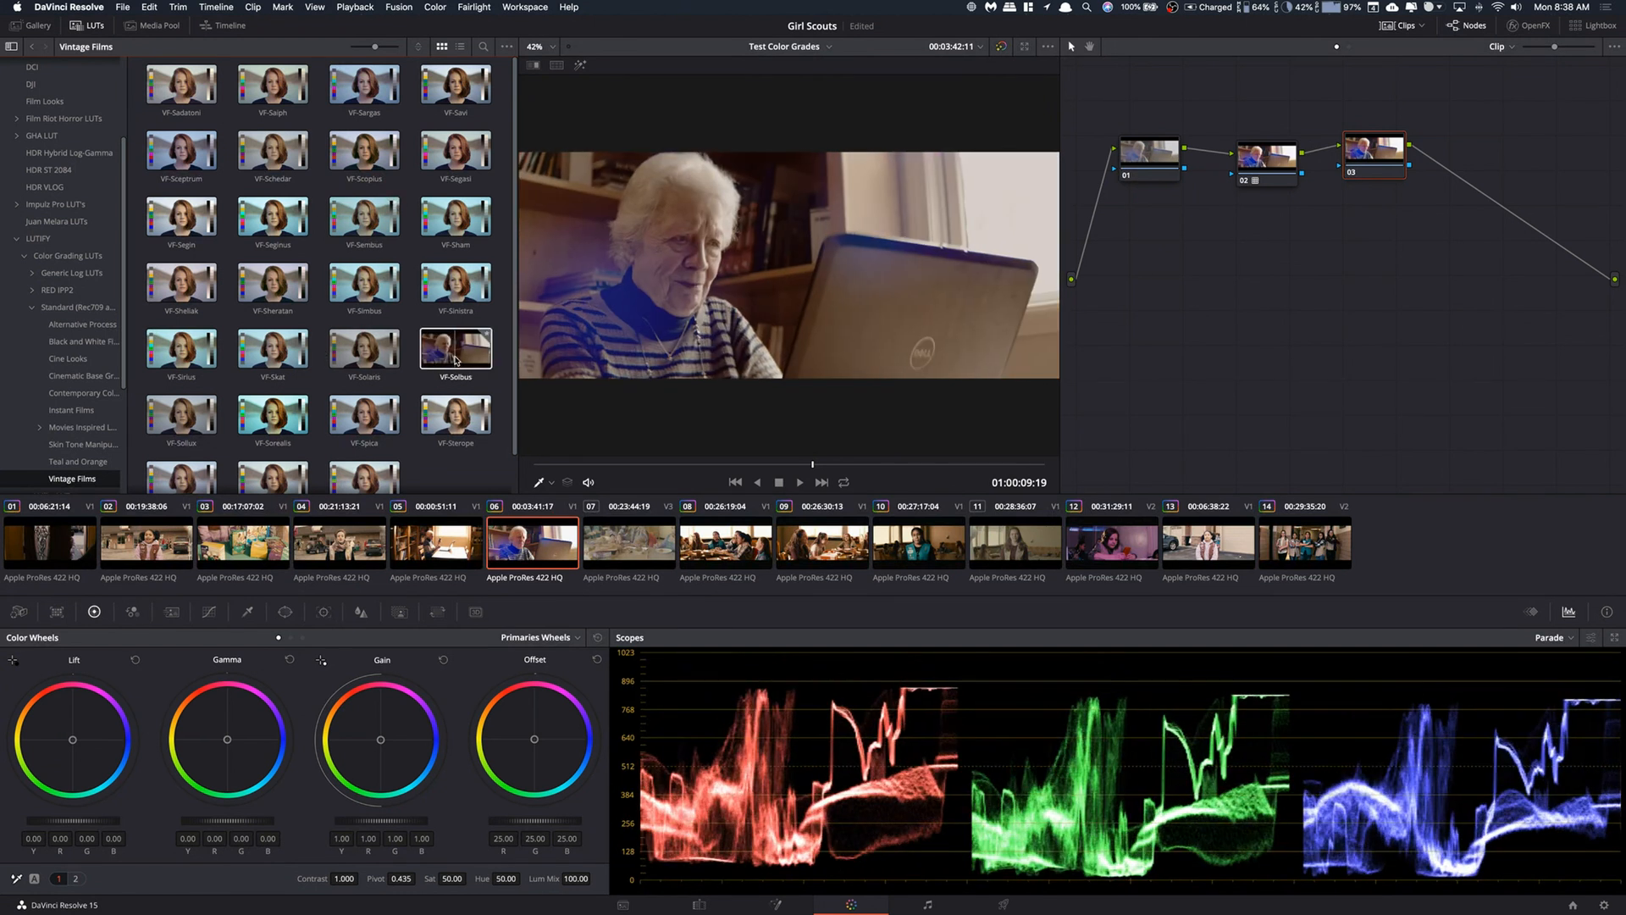
left_click(453, 348)
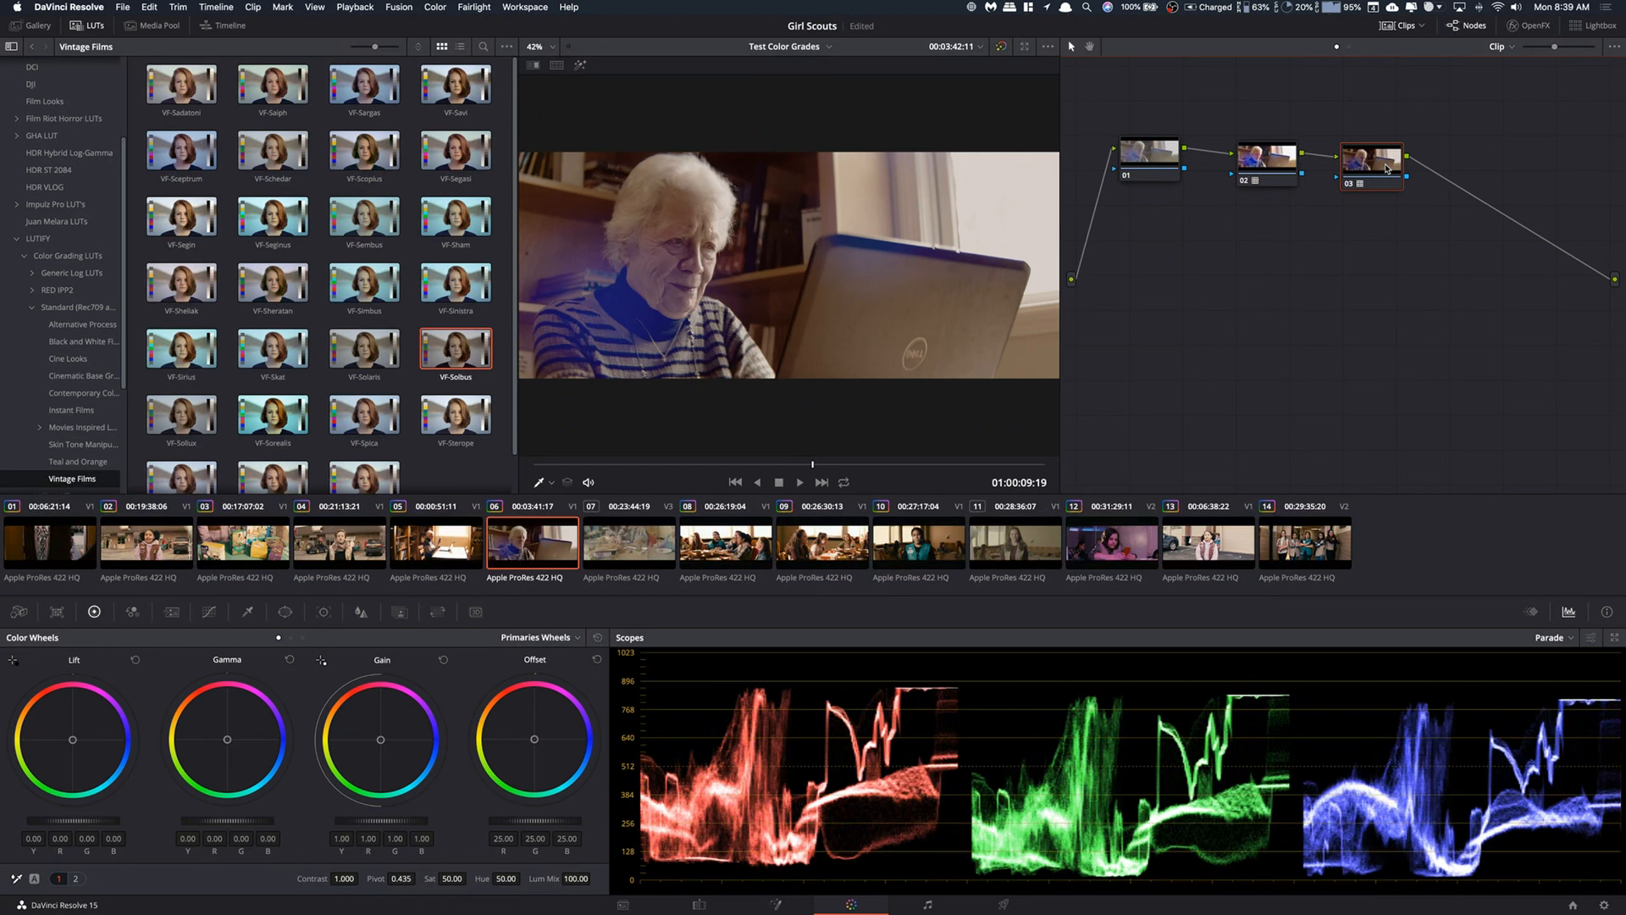
mouse_move(1355, 194)
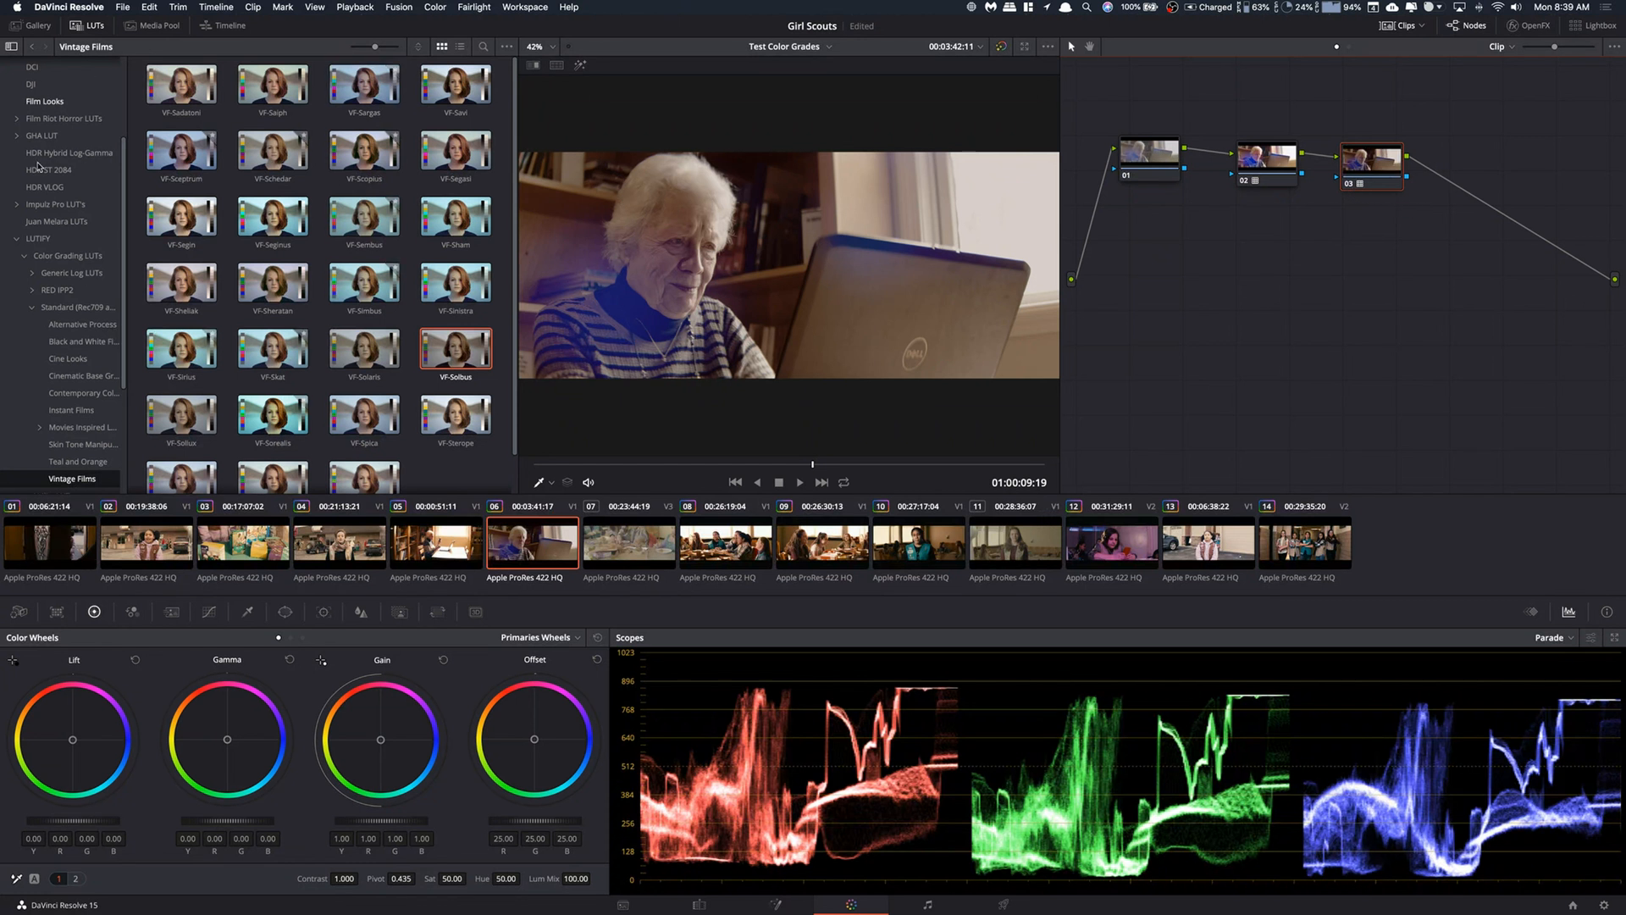
scroll("down", 3)
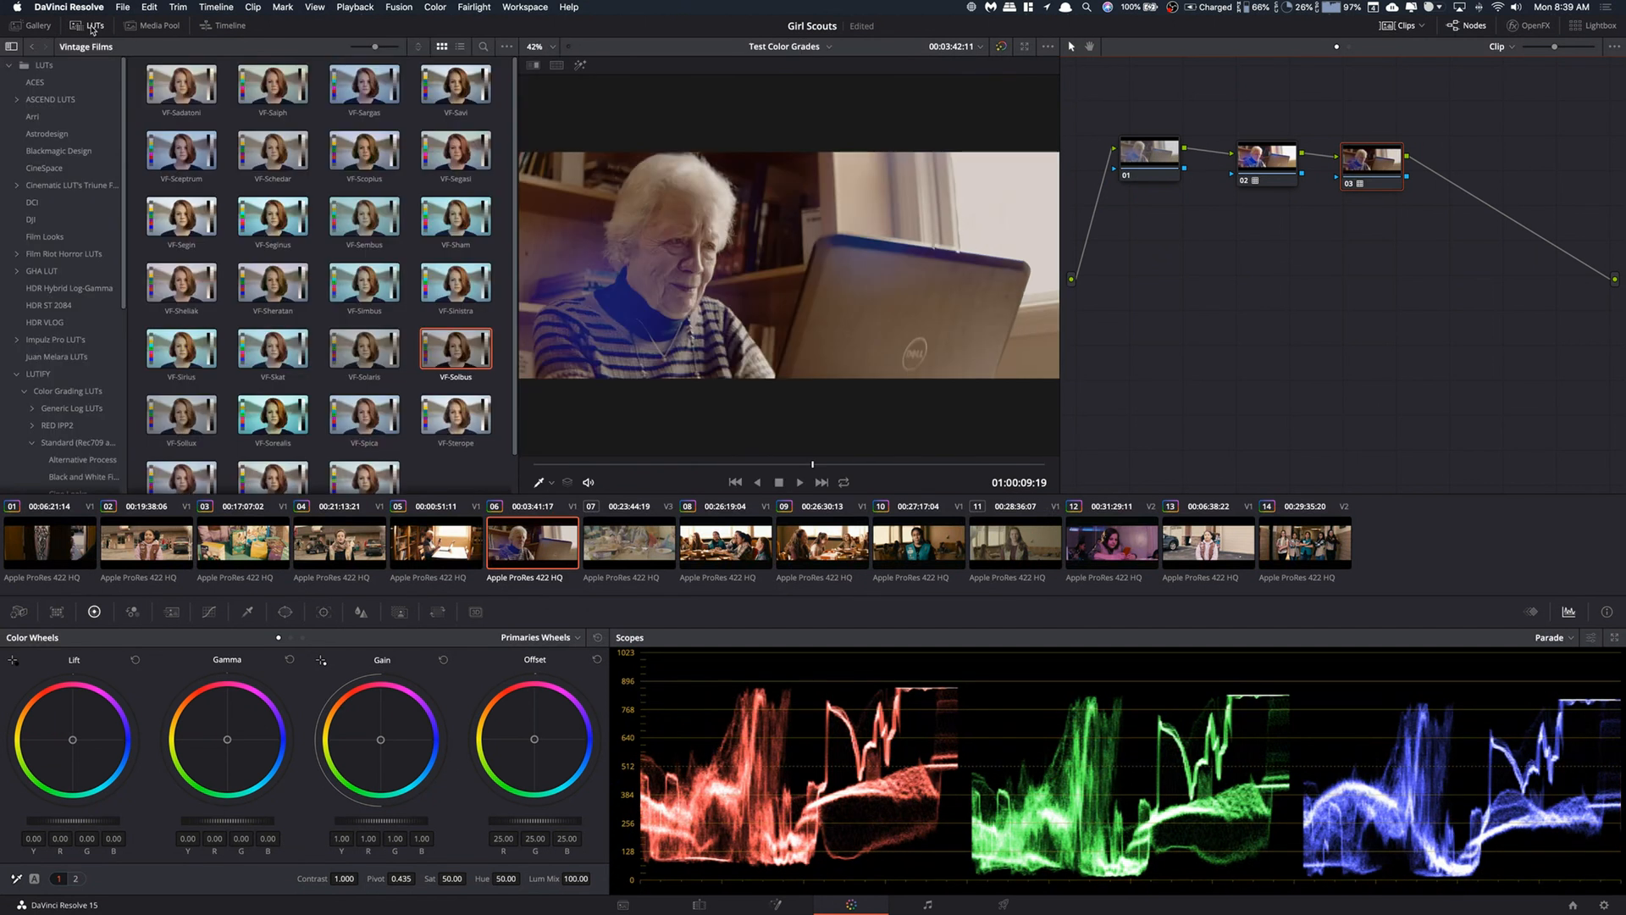
- Hide the LUT browser for a larger viewer and switch to the Curves palette
left_click(94, 25)
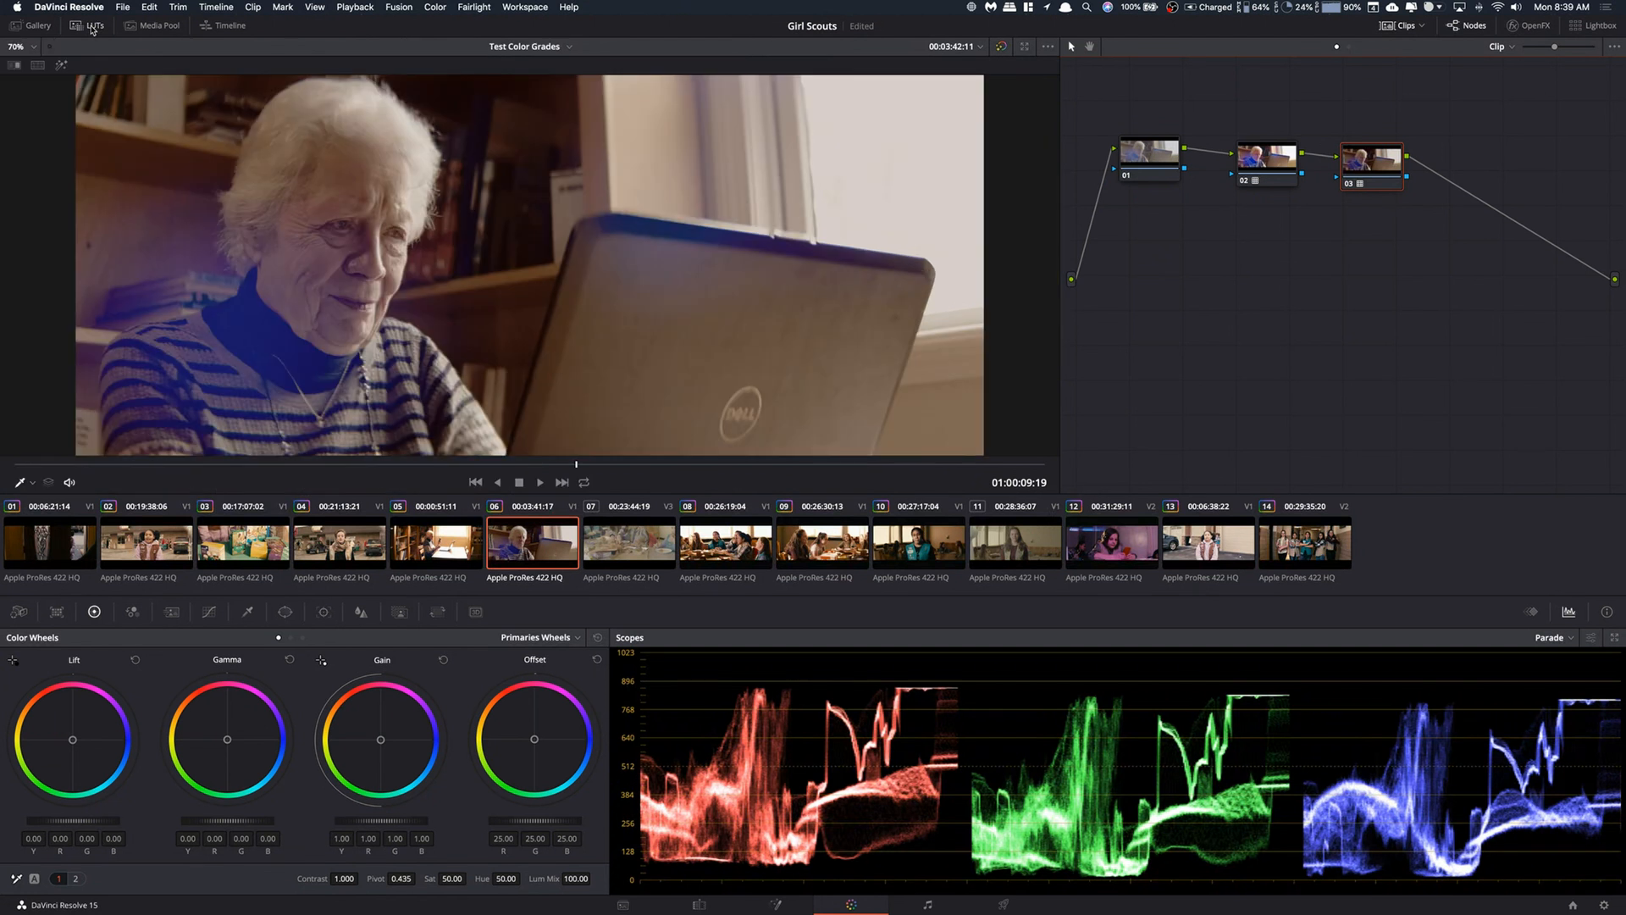
left_click(93, 24)
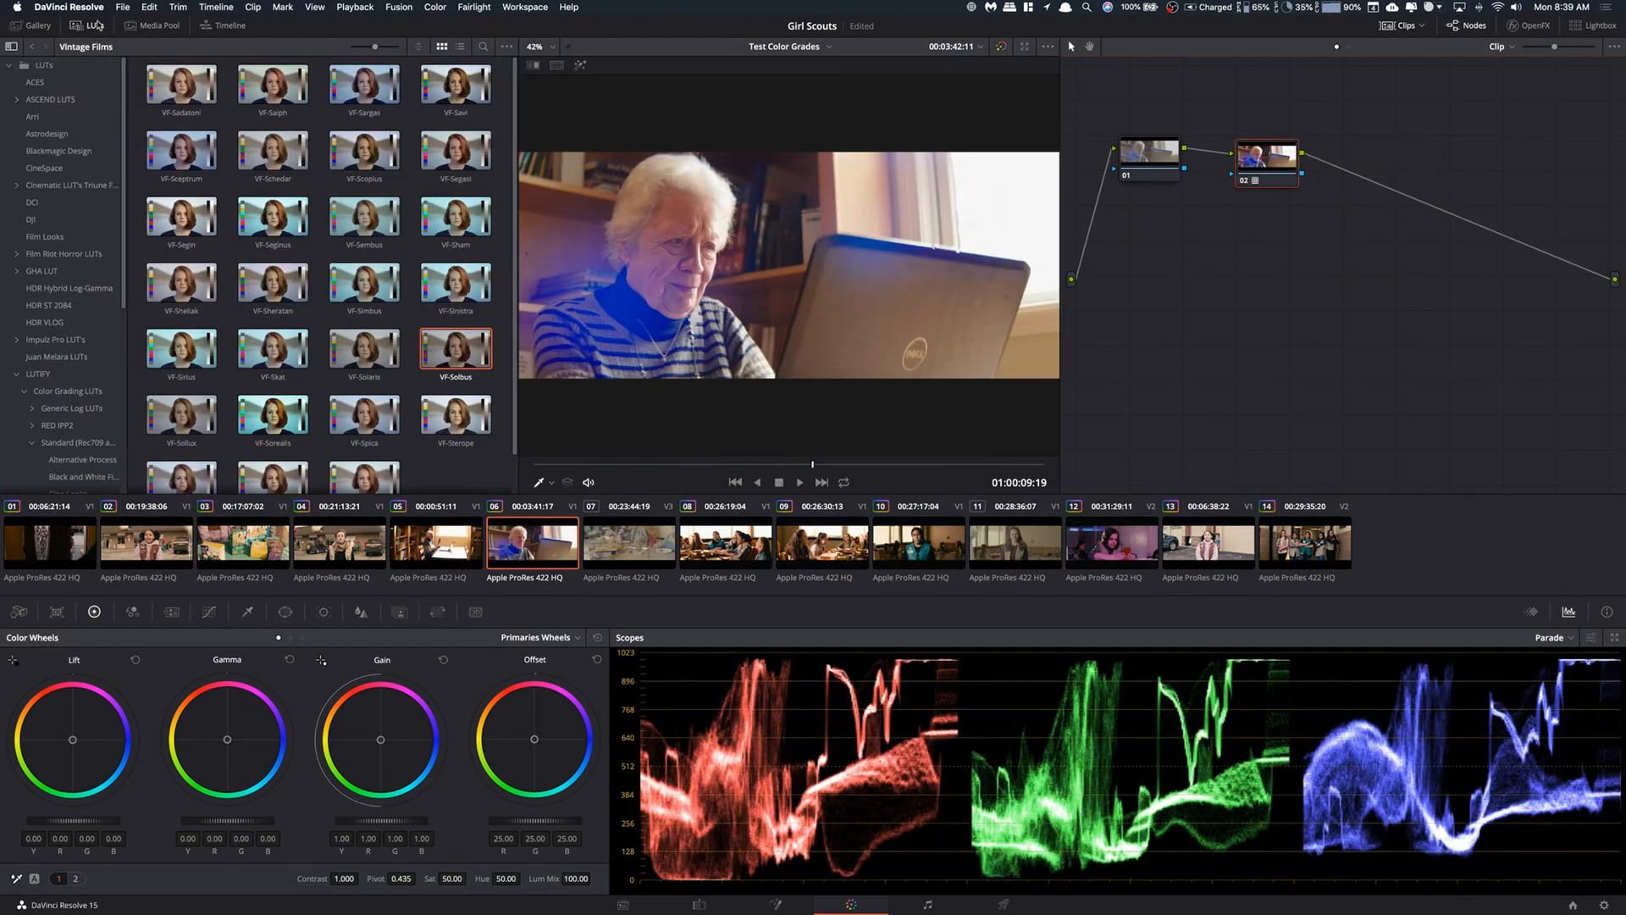
left_click(94, 25)
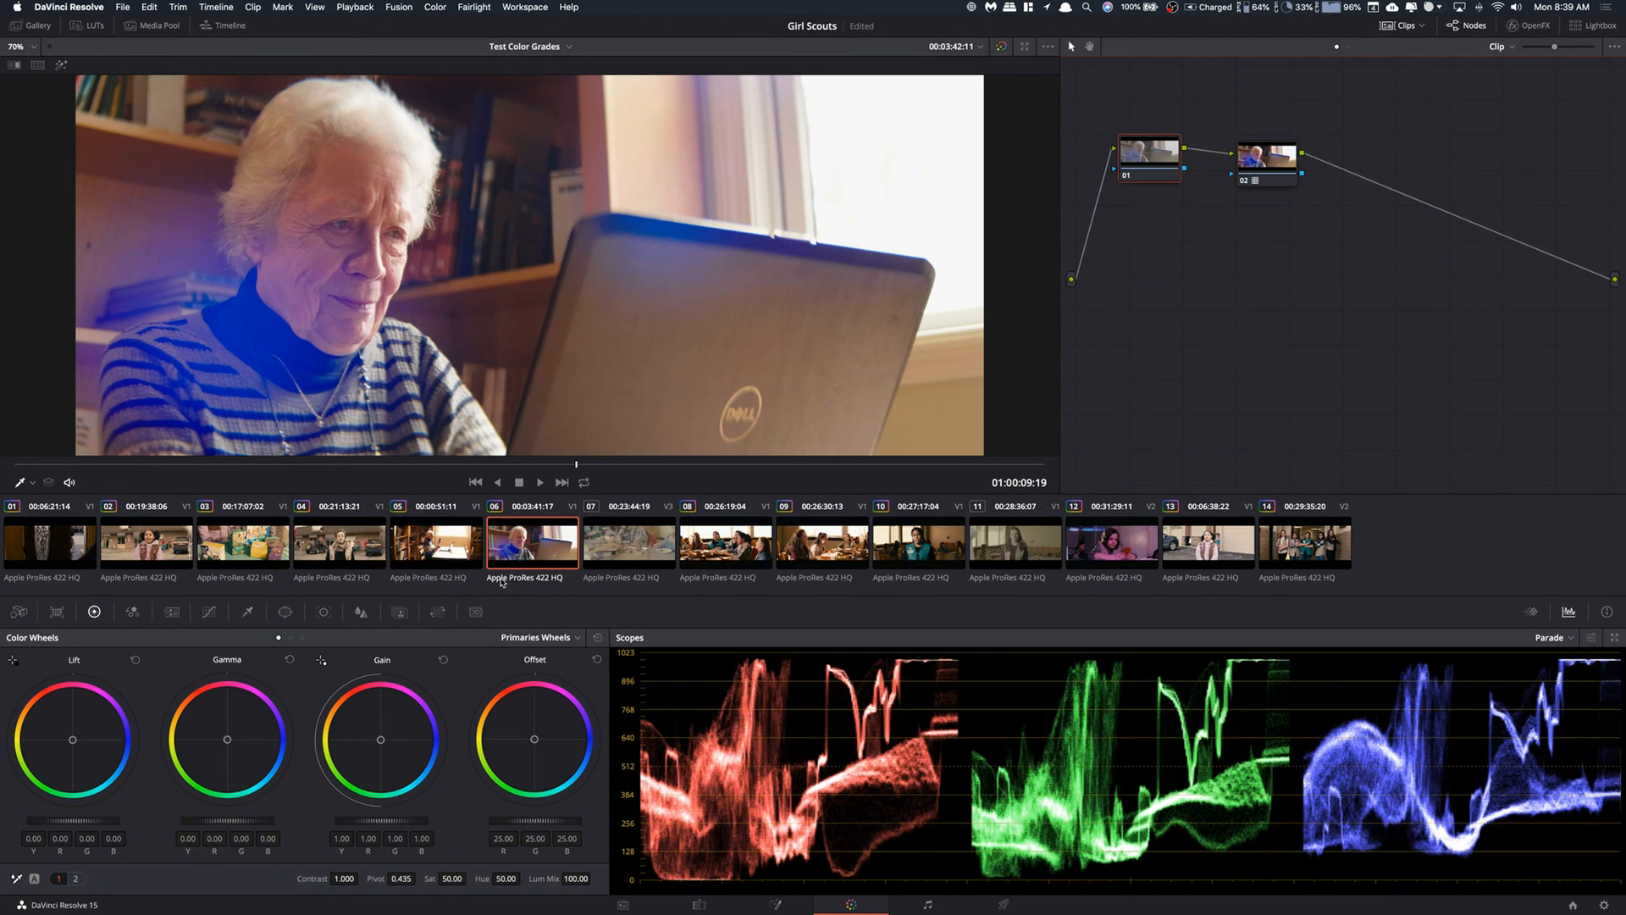
left_click(208, 612)
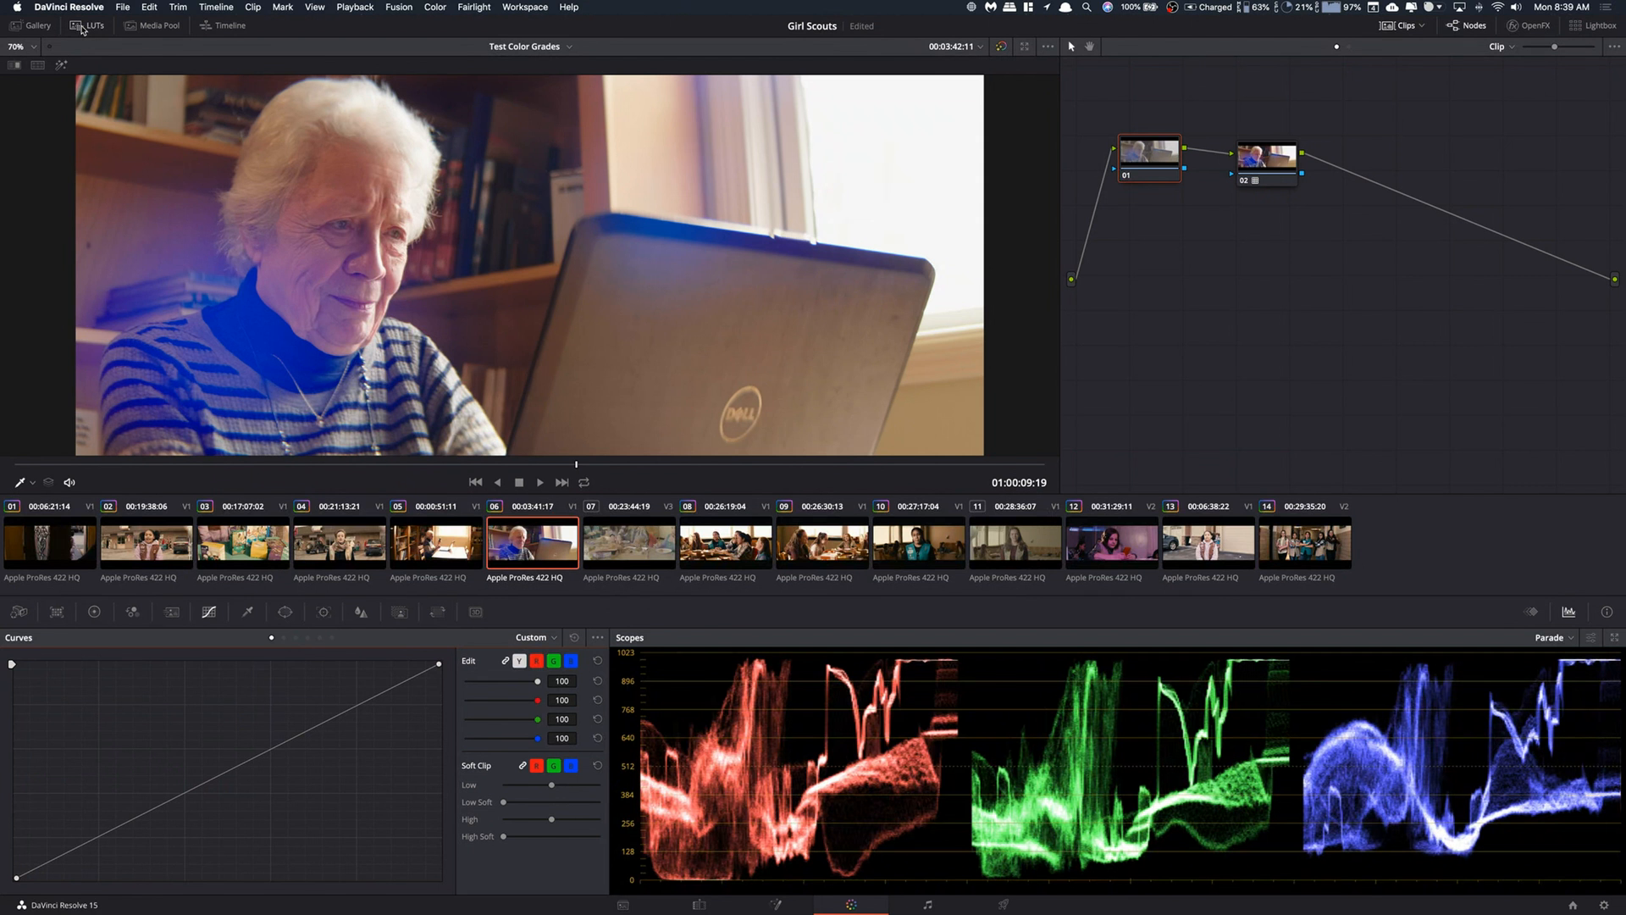
- Show the LUT browser, select node 02, then switch to clip 07, the pizza table
left_click(89, 25)
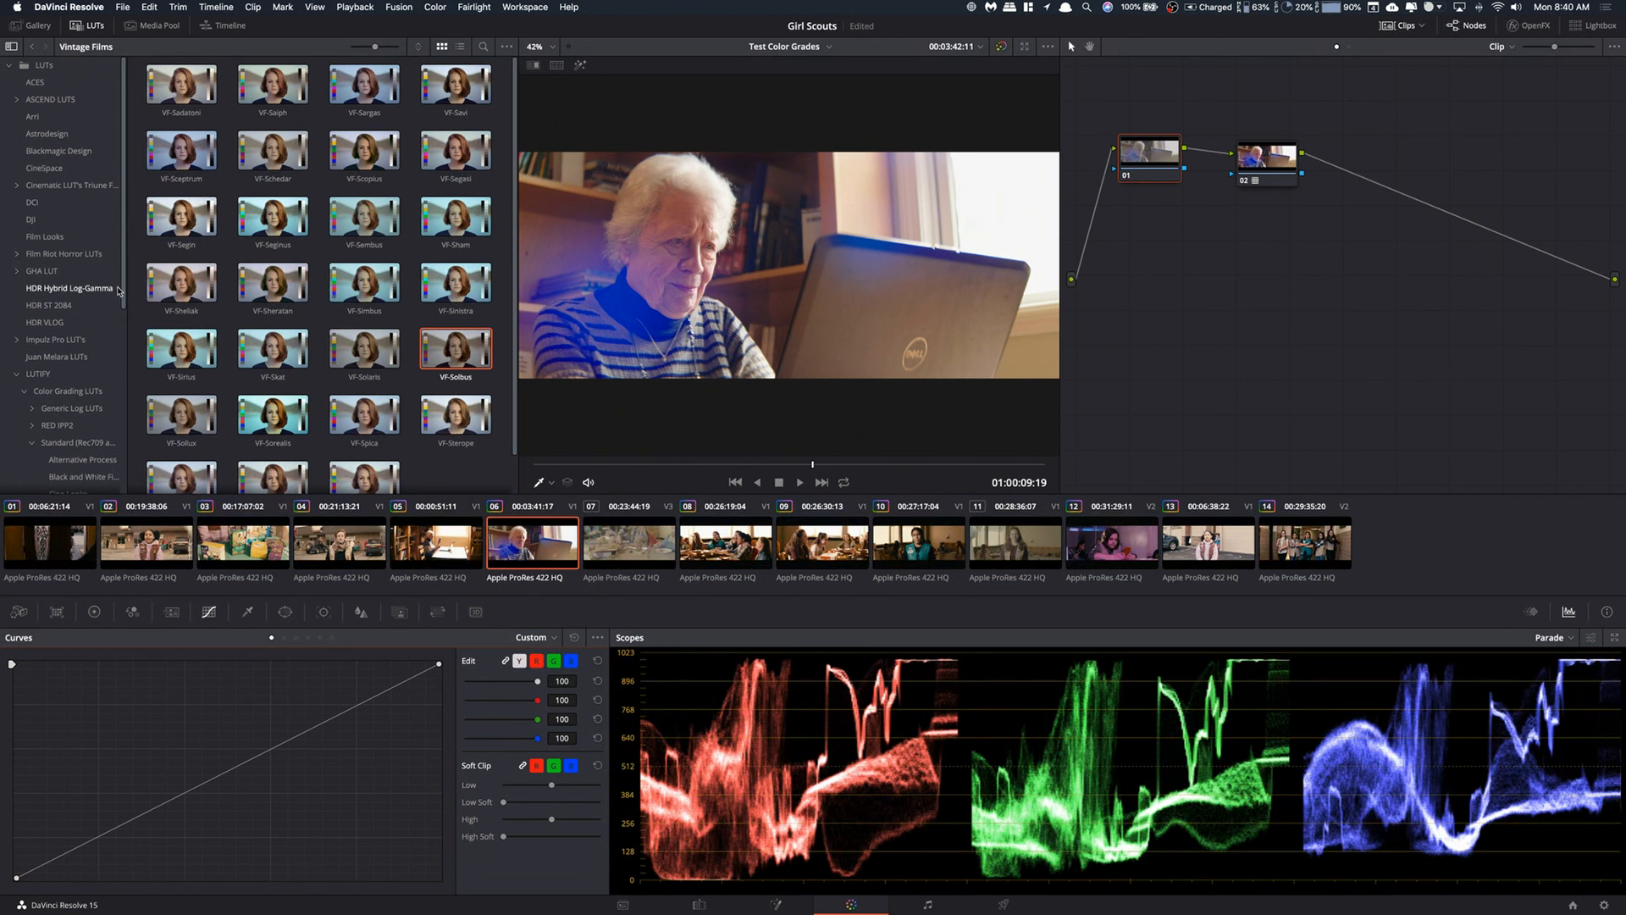
scroll("down", 3)
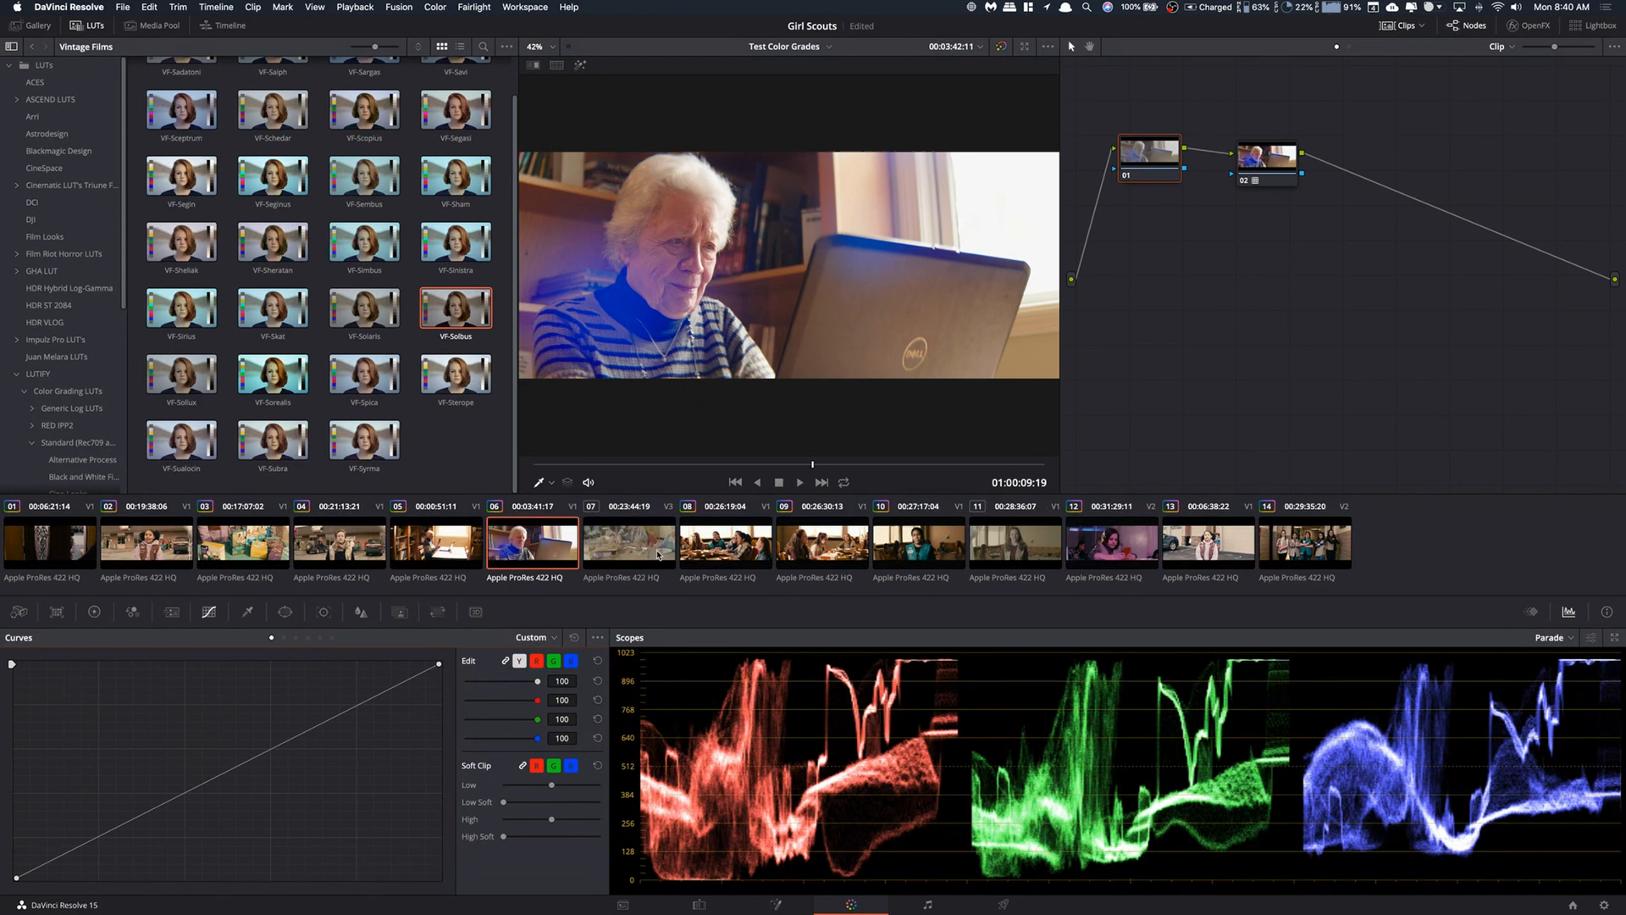
left_click(628, 544)
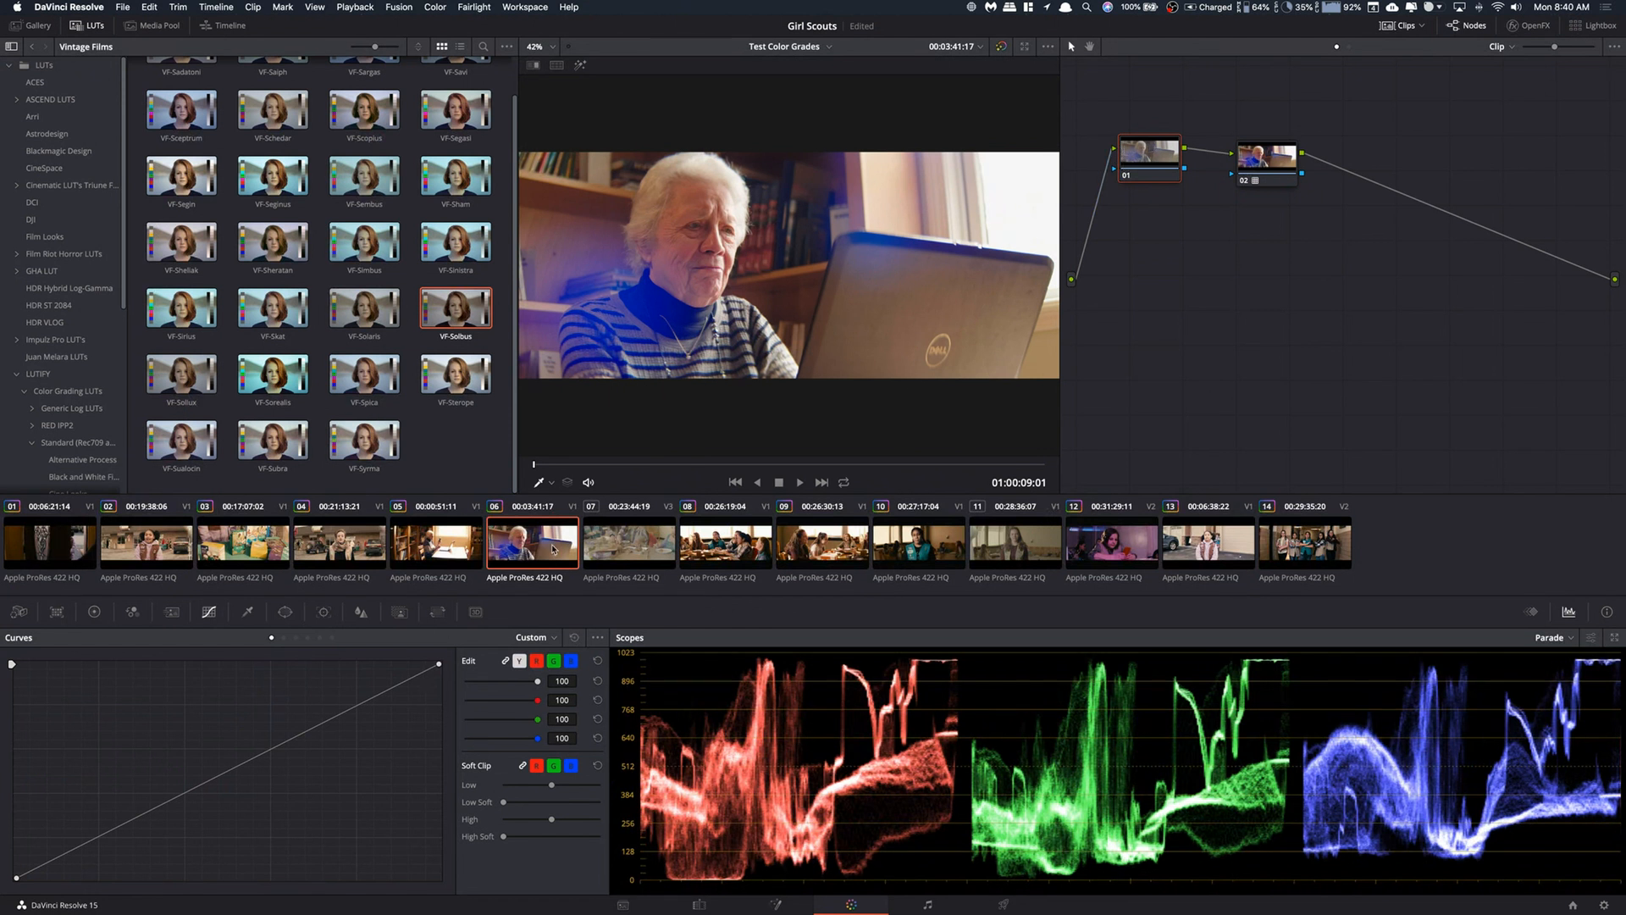
left_click(1265, 154)
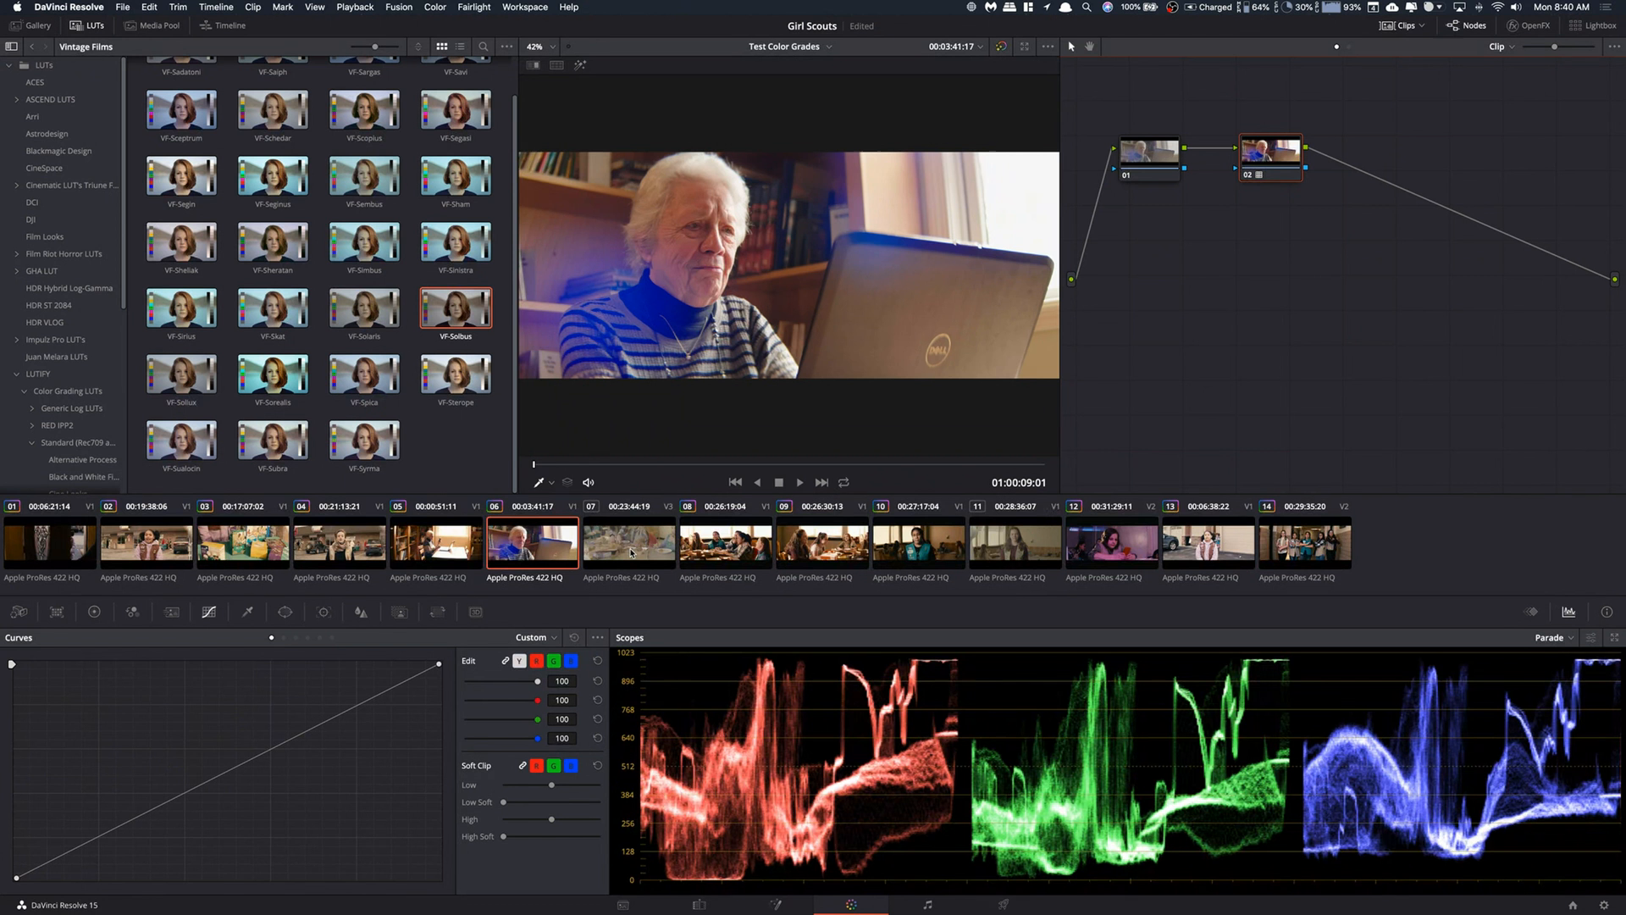
left_click(629, 541)
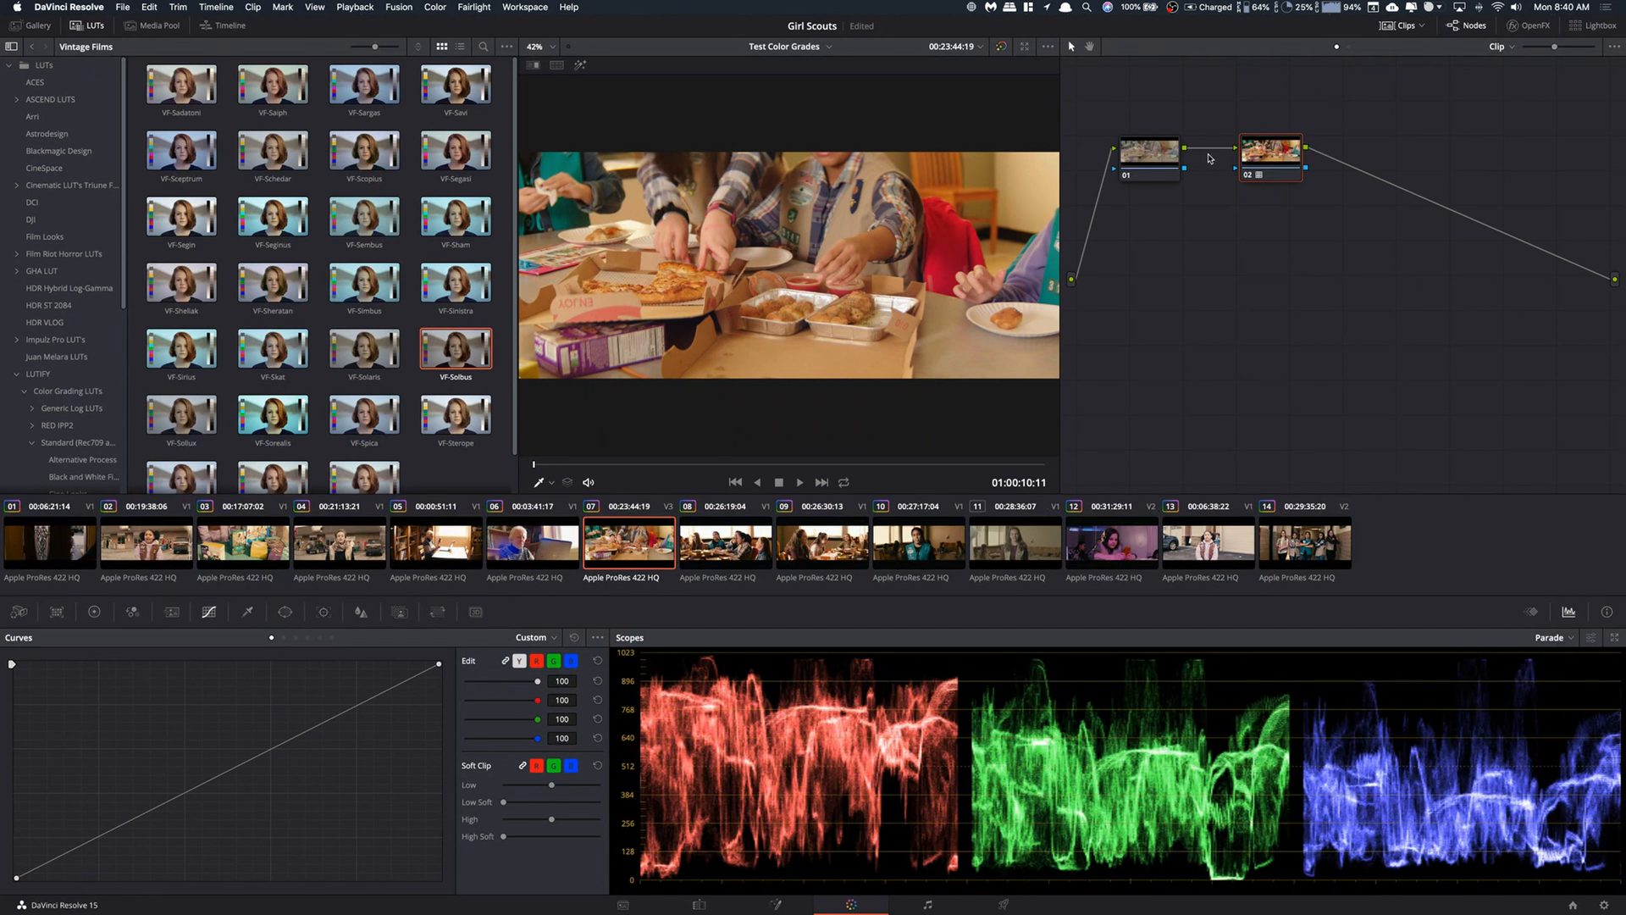
mouse_move(1209, 157)
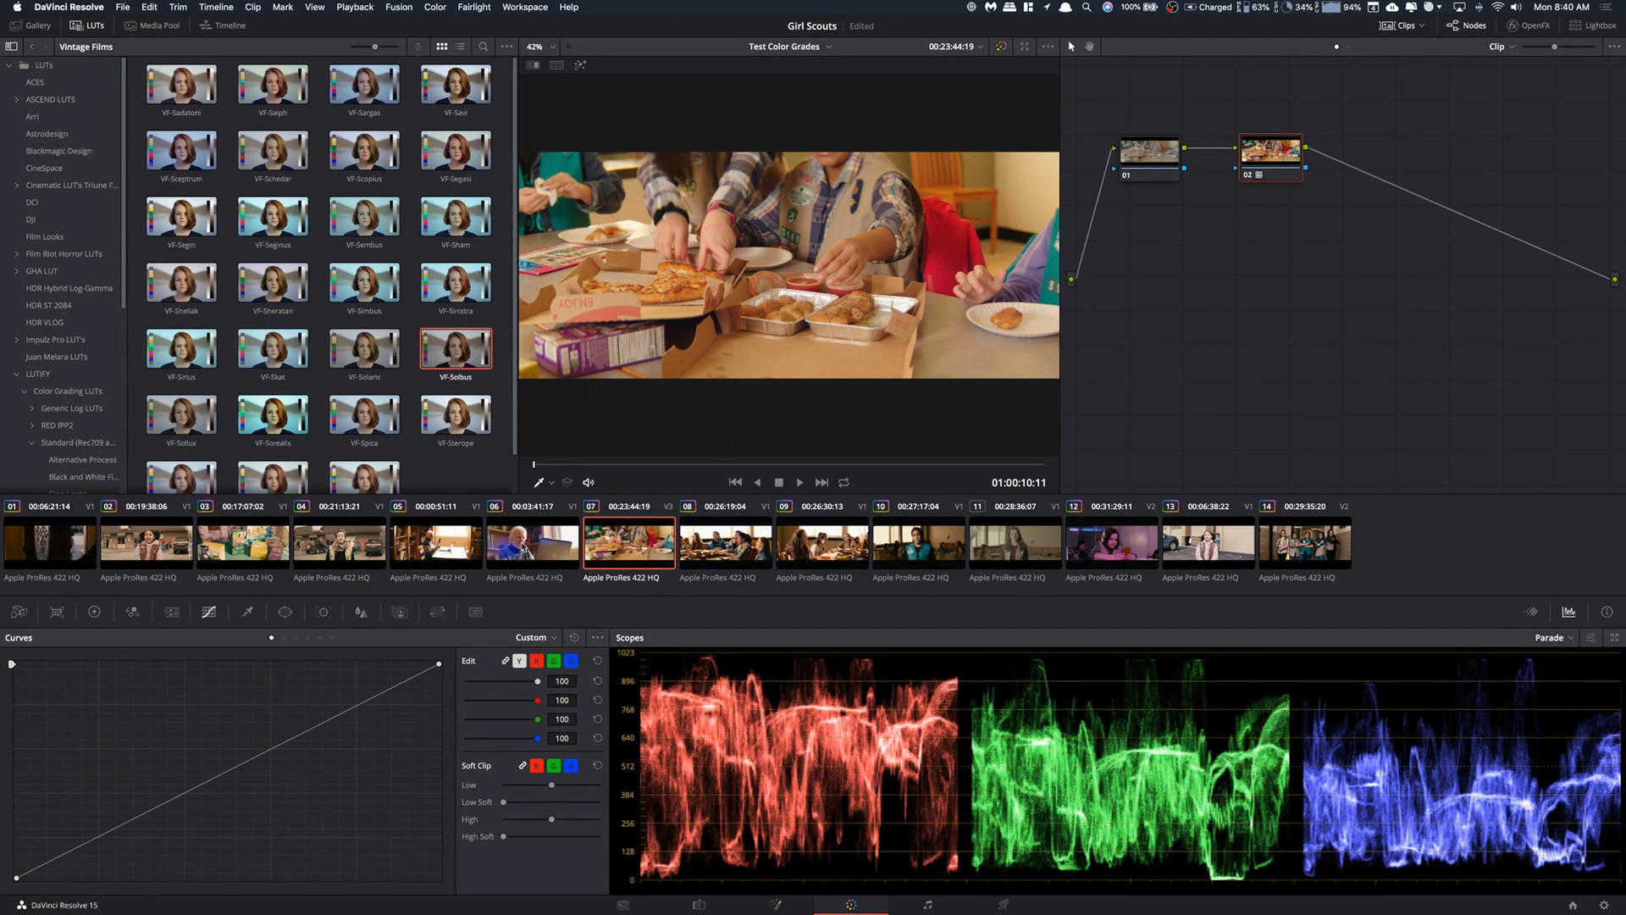
- Return to interview clip 06 and reset node 01's darkening curve to neutral
left_click(531, 541)
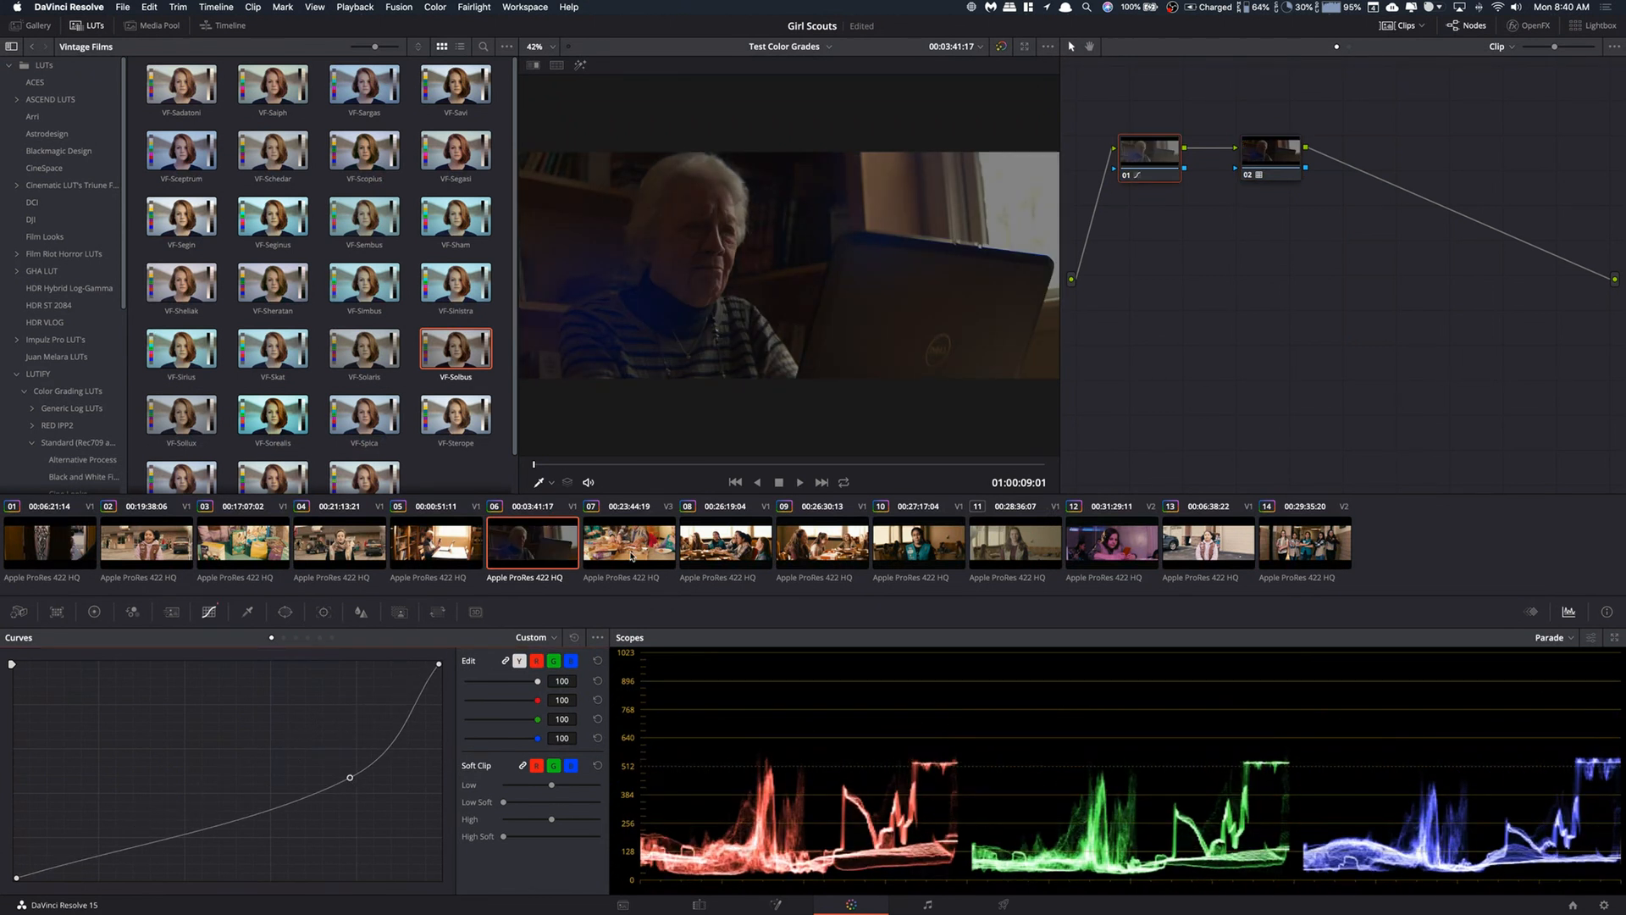
left_click(628, 543)
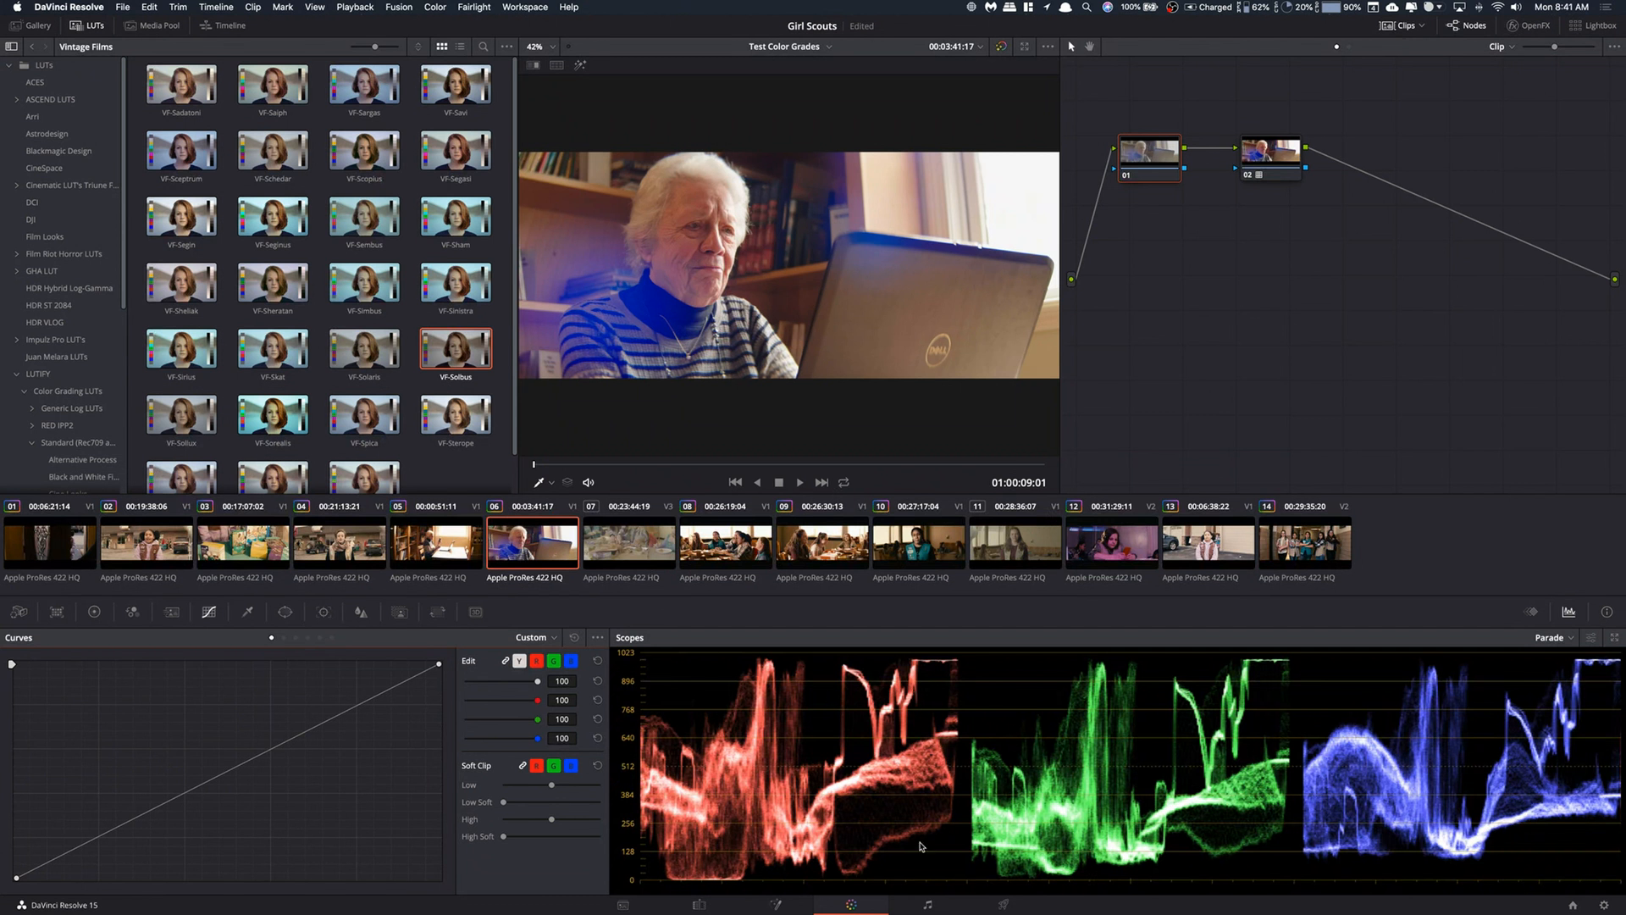
mouse_move(886, 758)
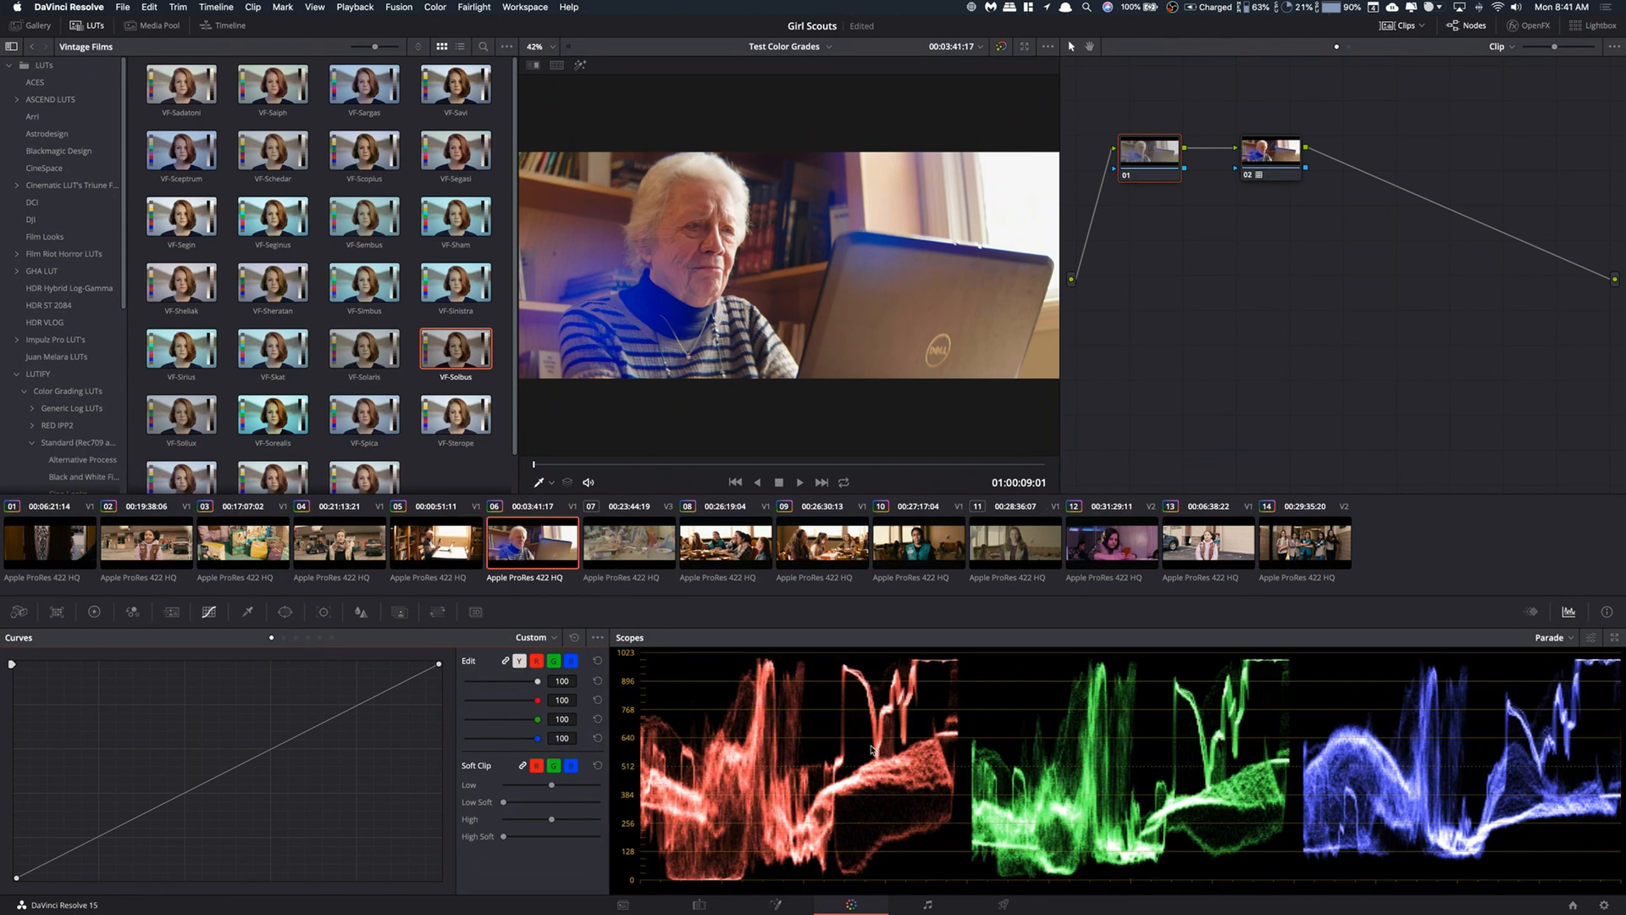
mouse_move(863, 743)
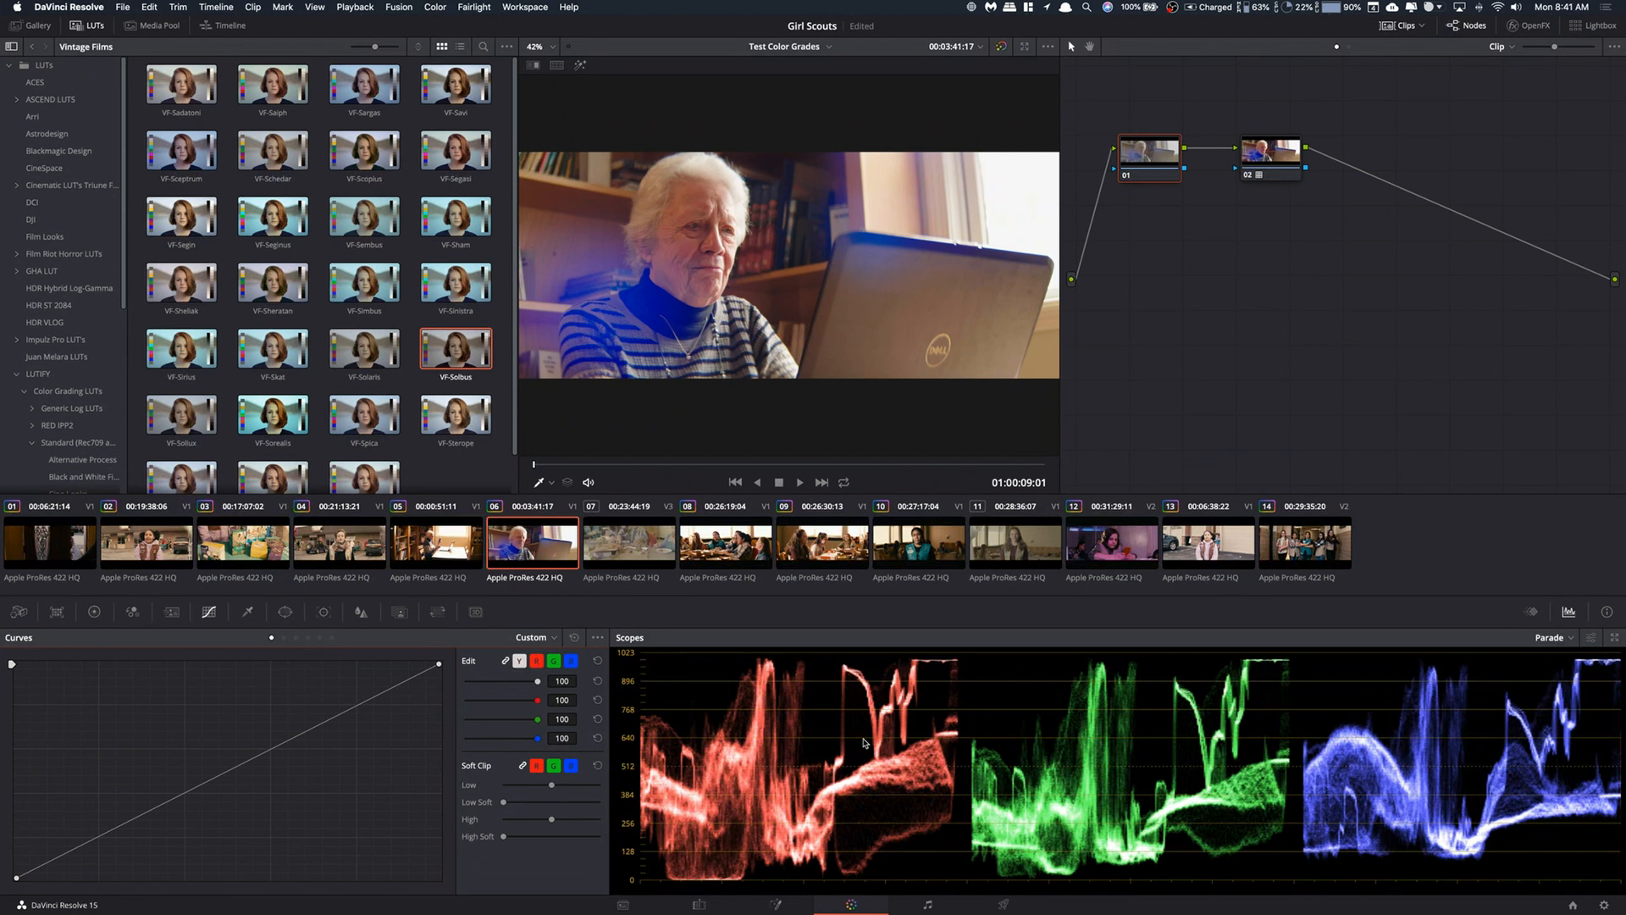
mouse_move(838, 741)
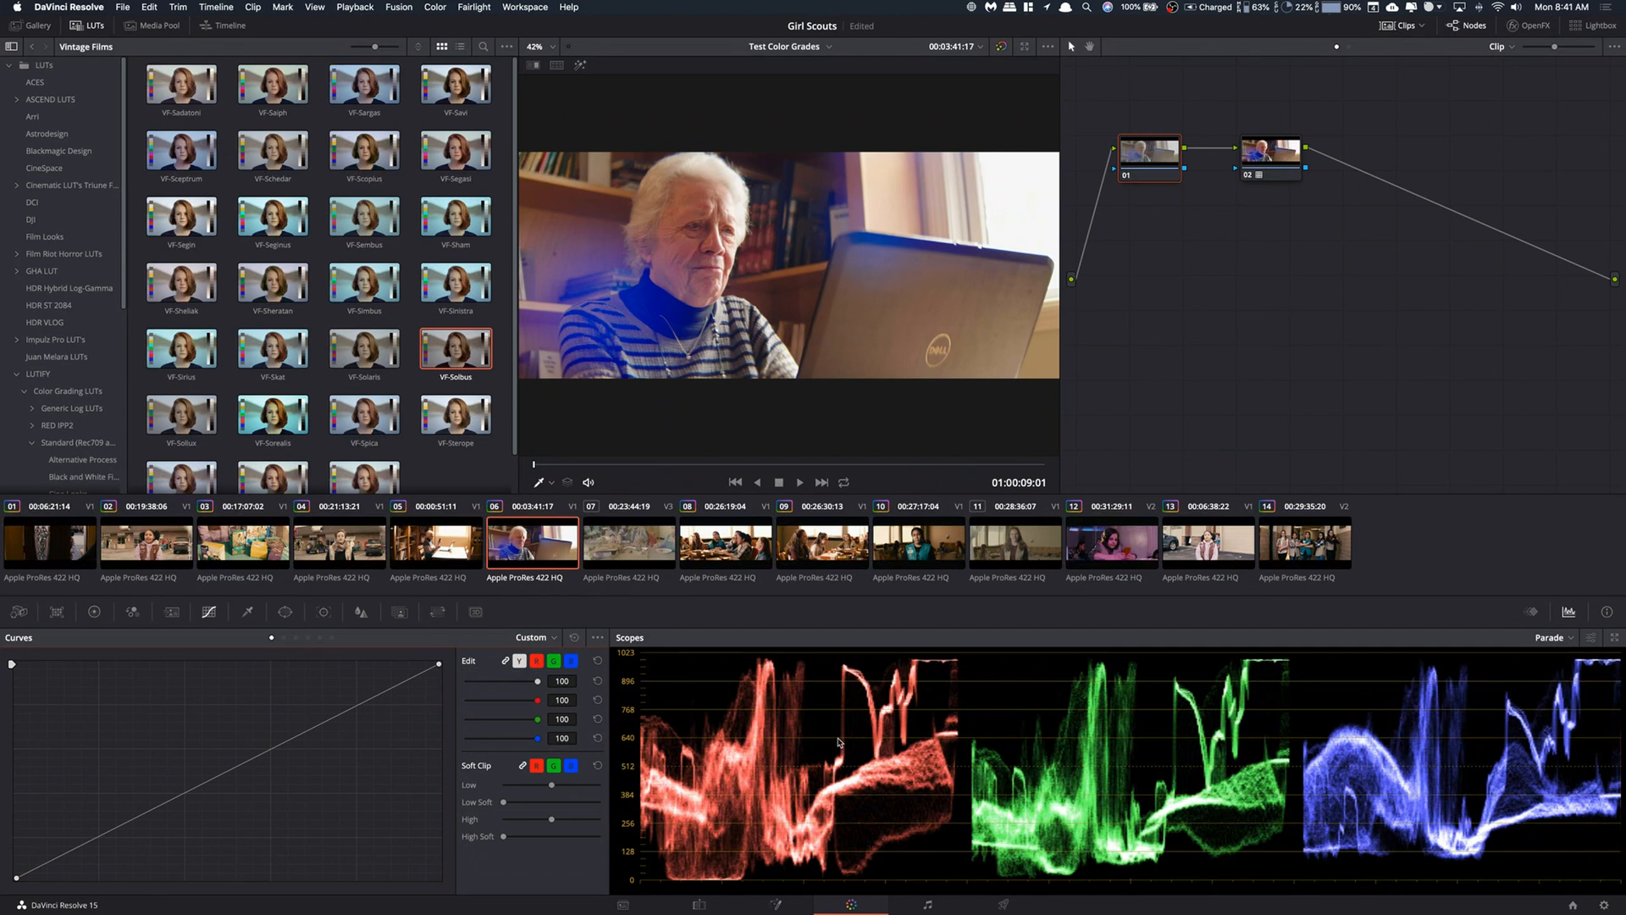
mouse_move(687, 726)
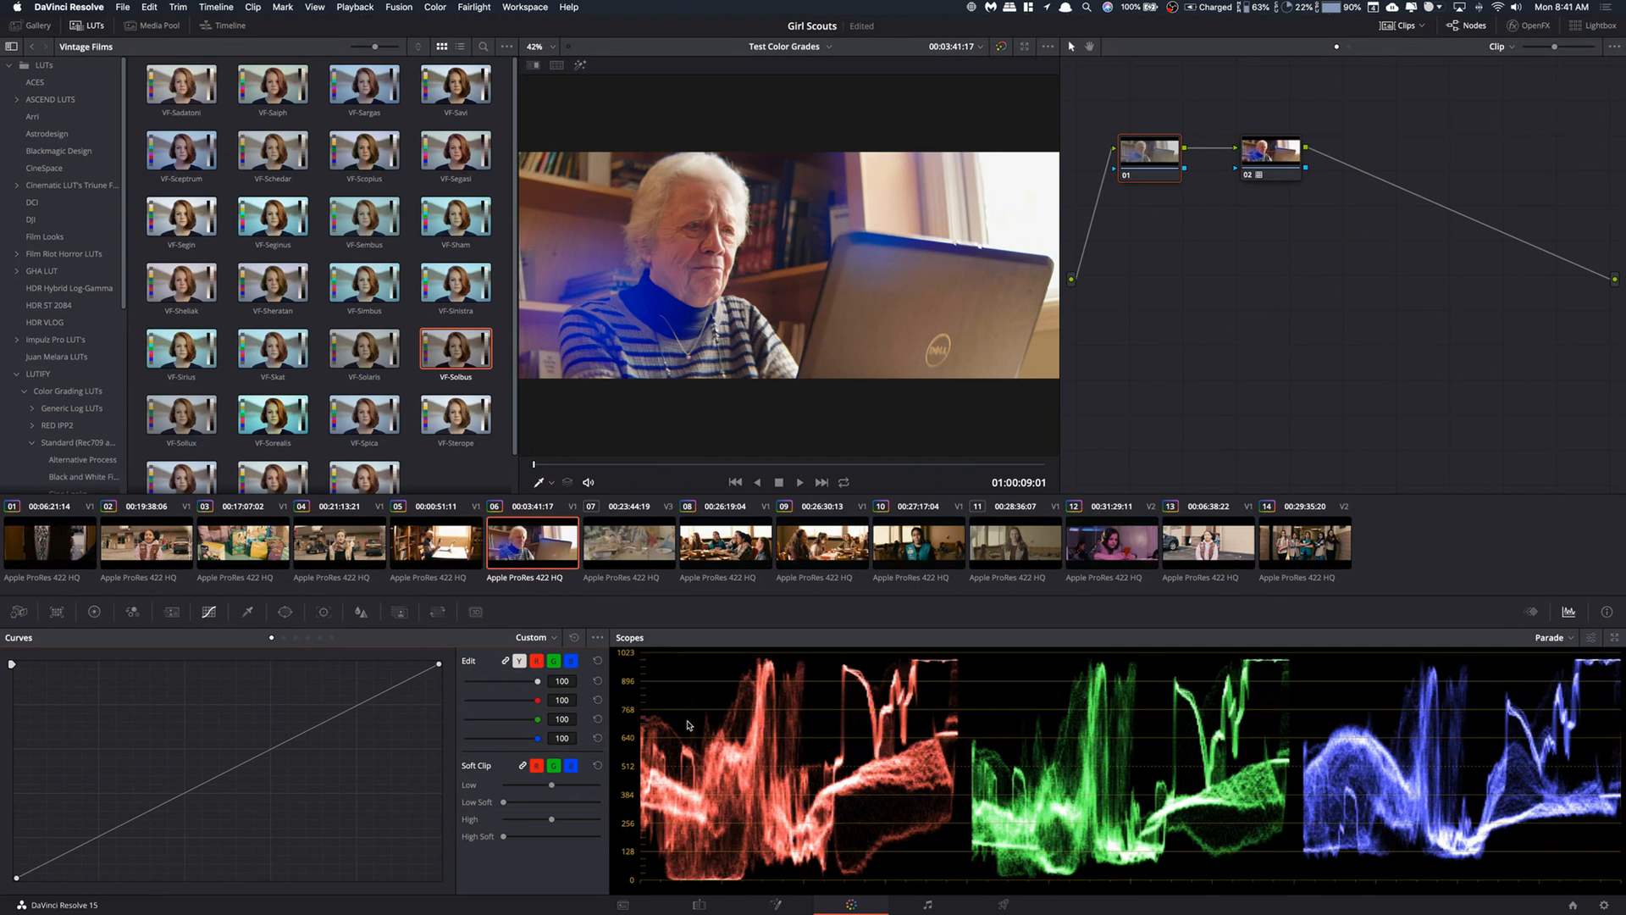